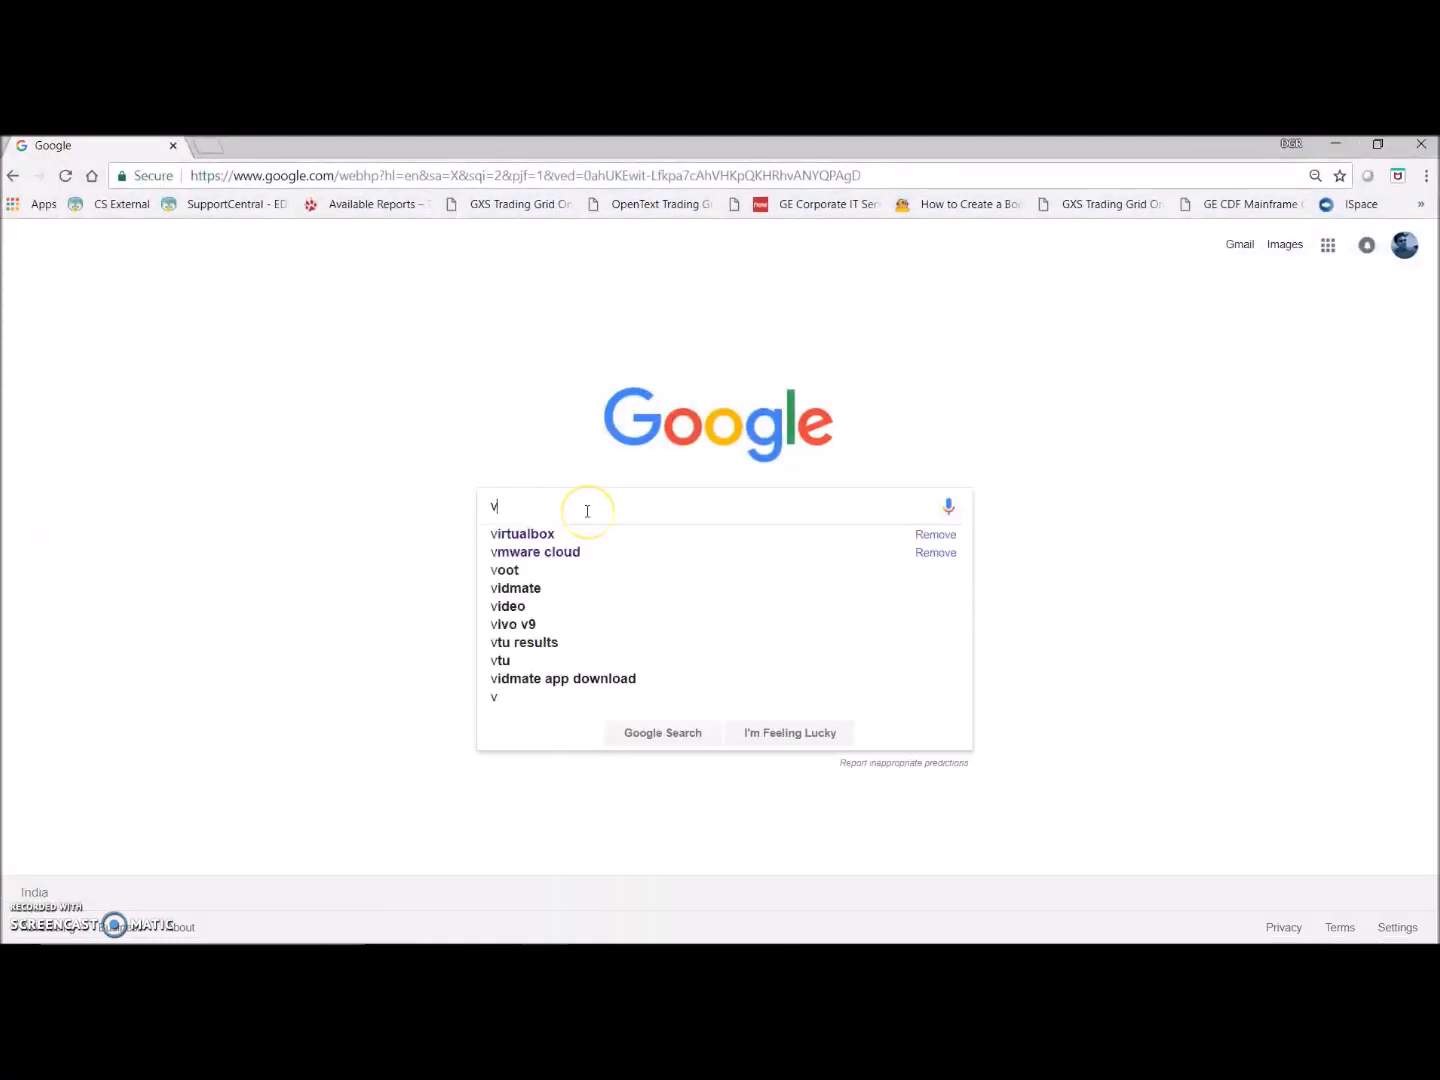
Search Google for virtualbox and go to the official VirtualBox downloads page.
left_click(522, 532)
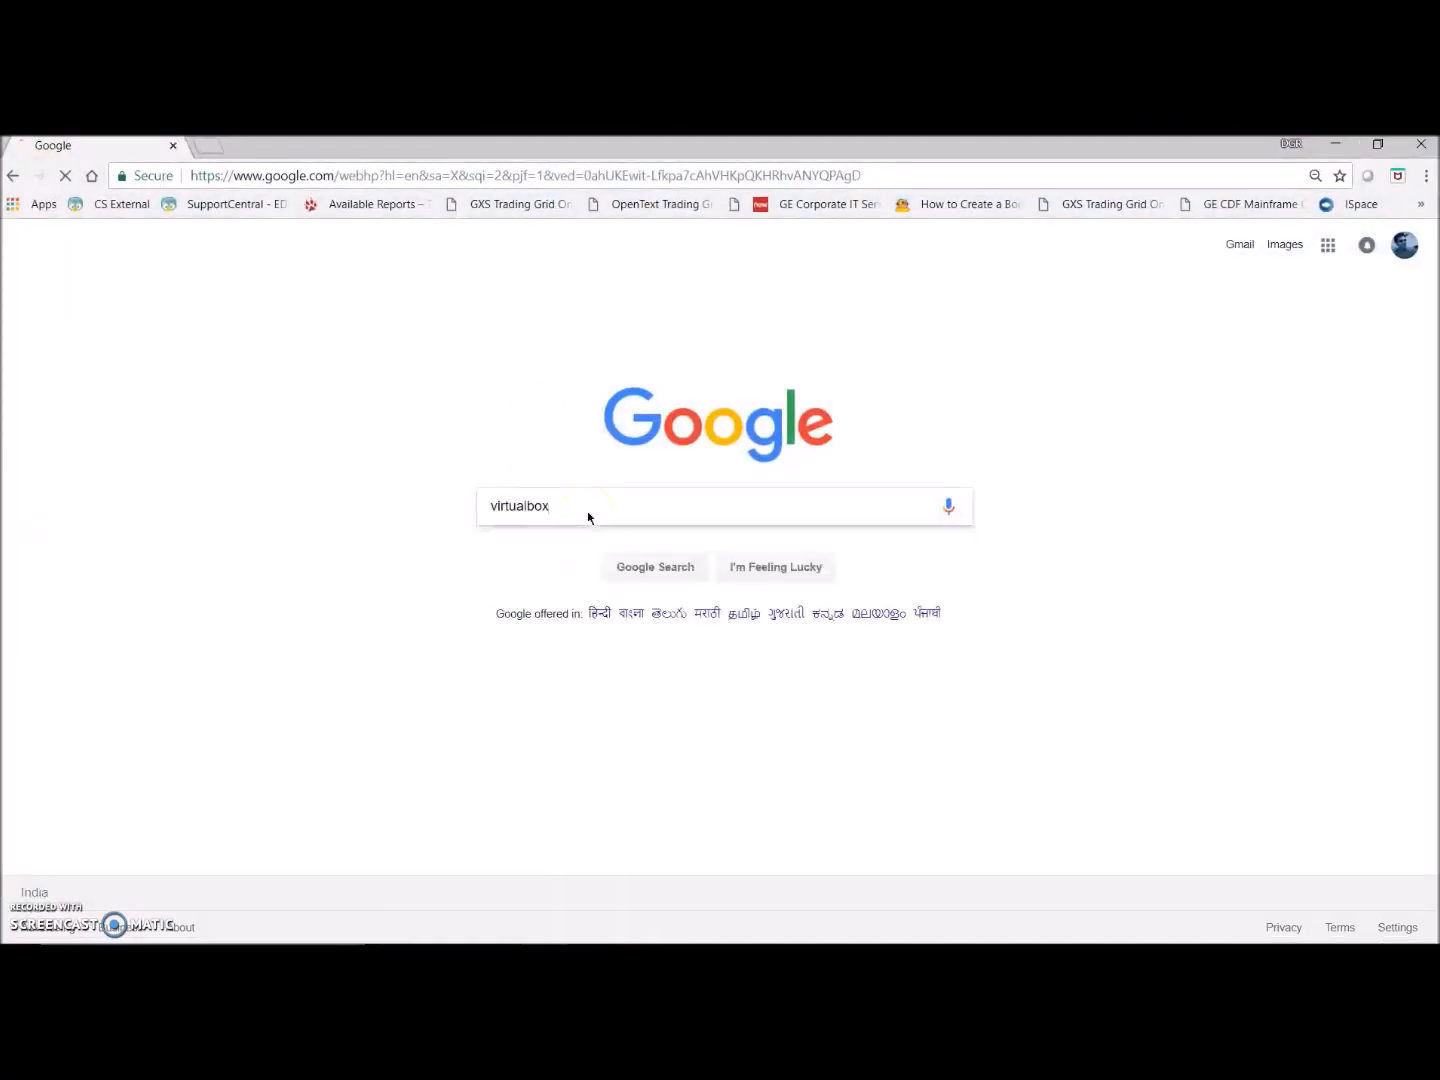
left_click(654, 568)
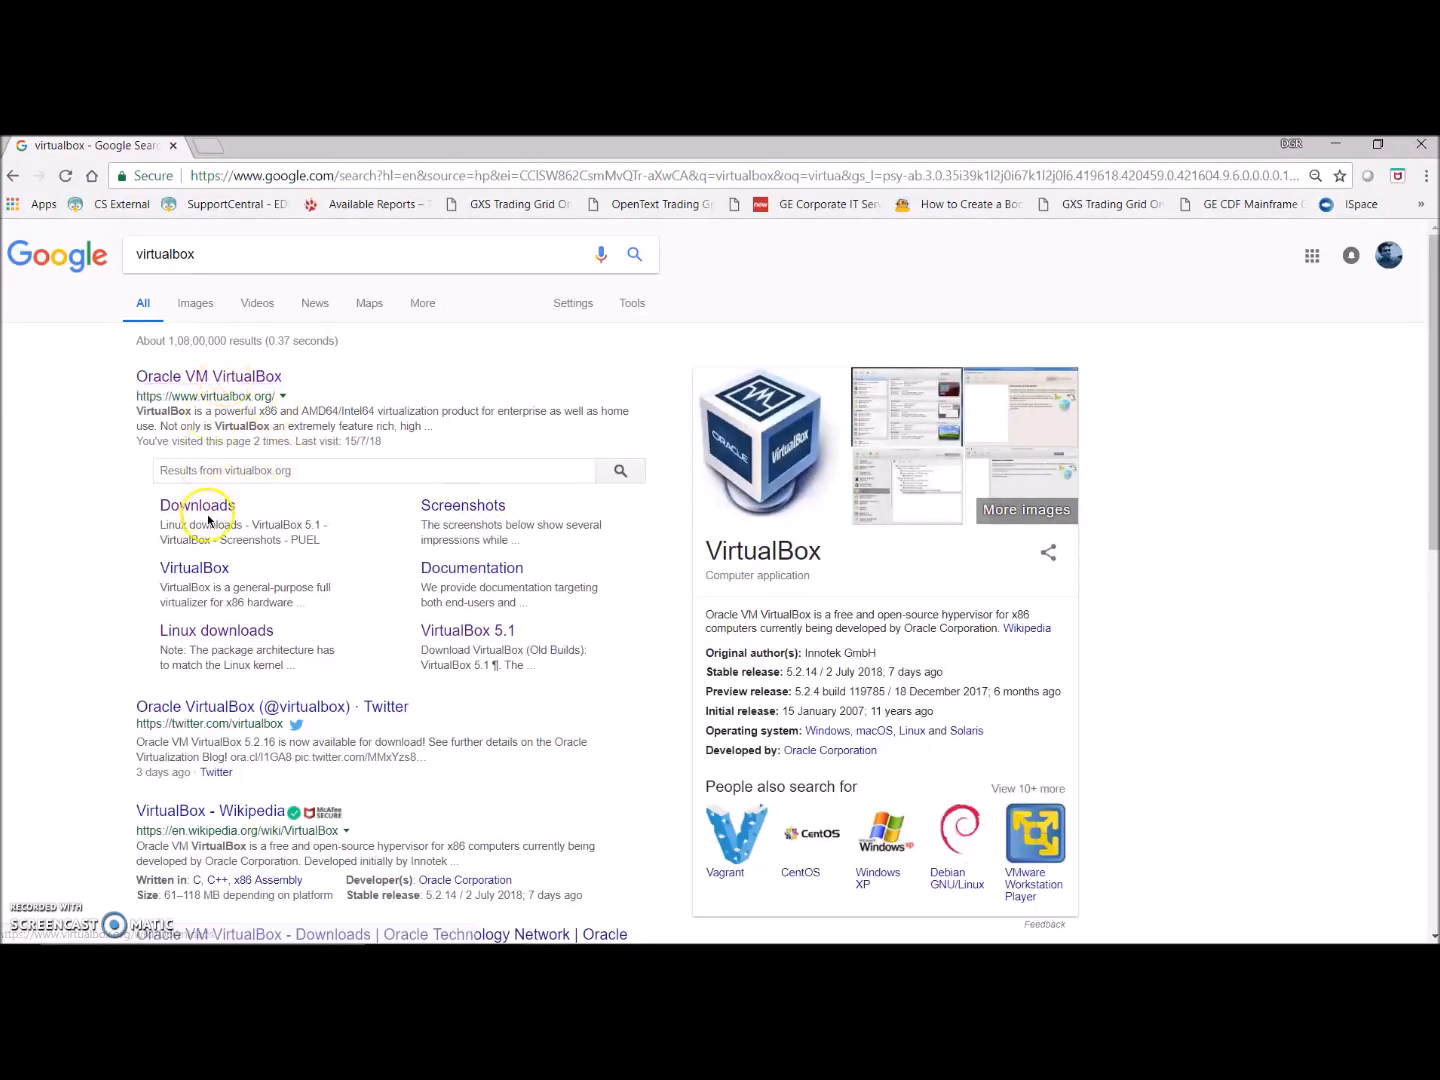
left_click(188, 504)
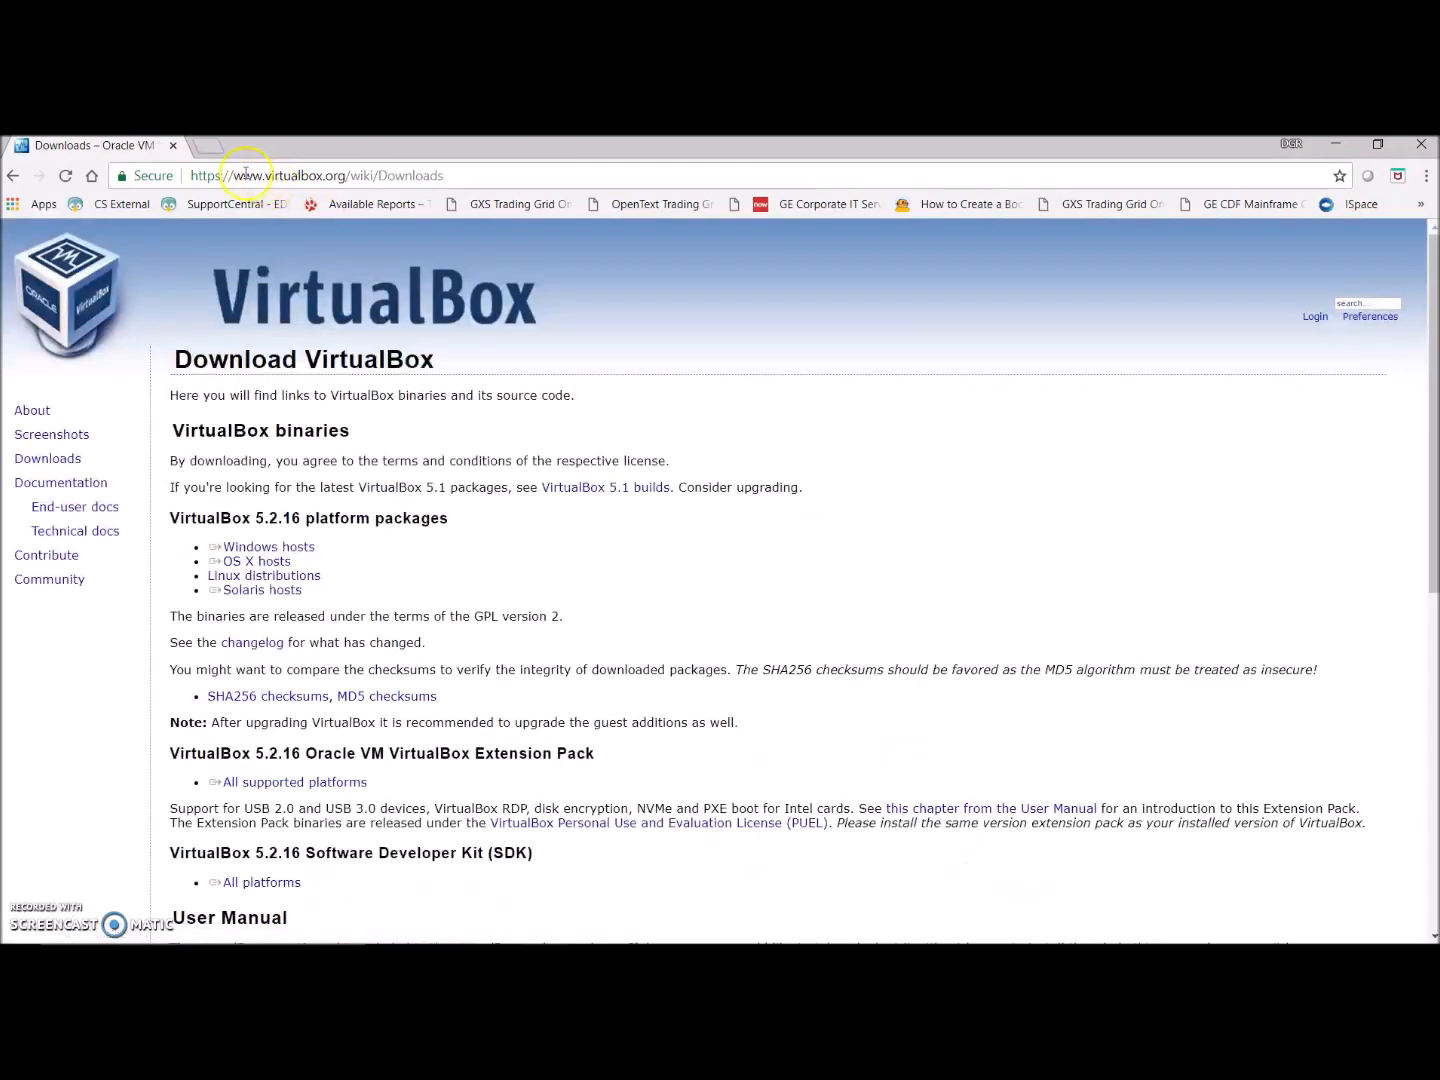
mouse_move(376, 552)
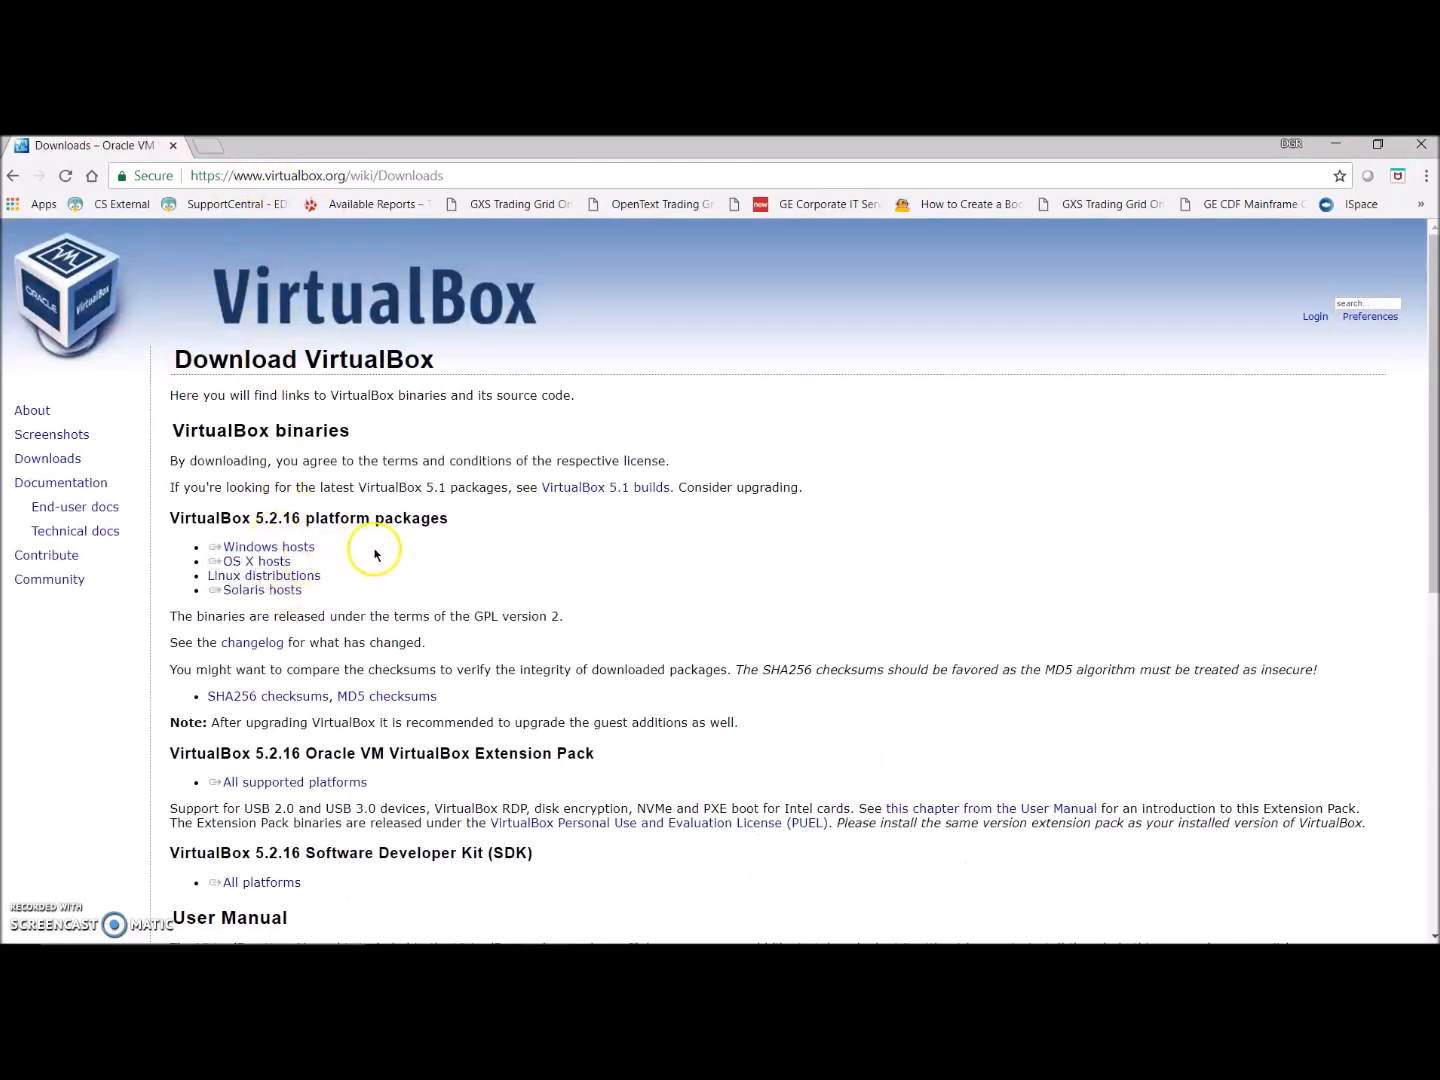
mouse_move(364, 568)
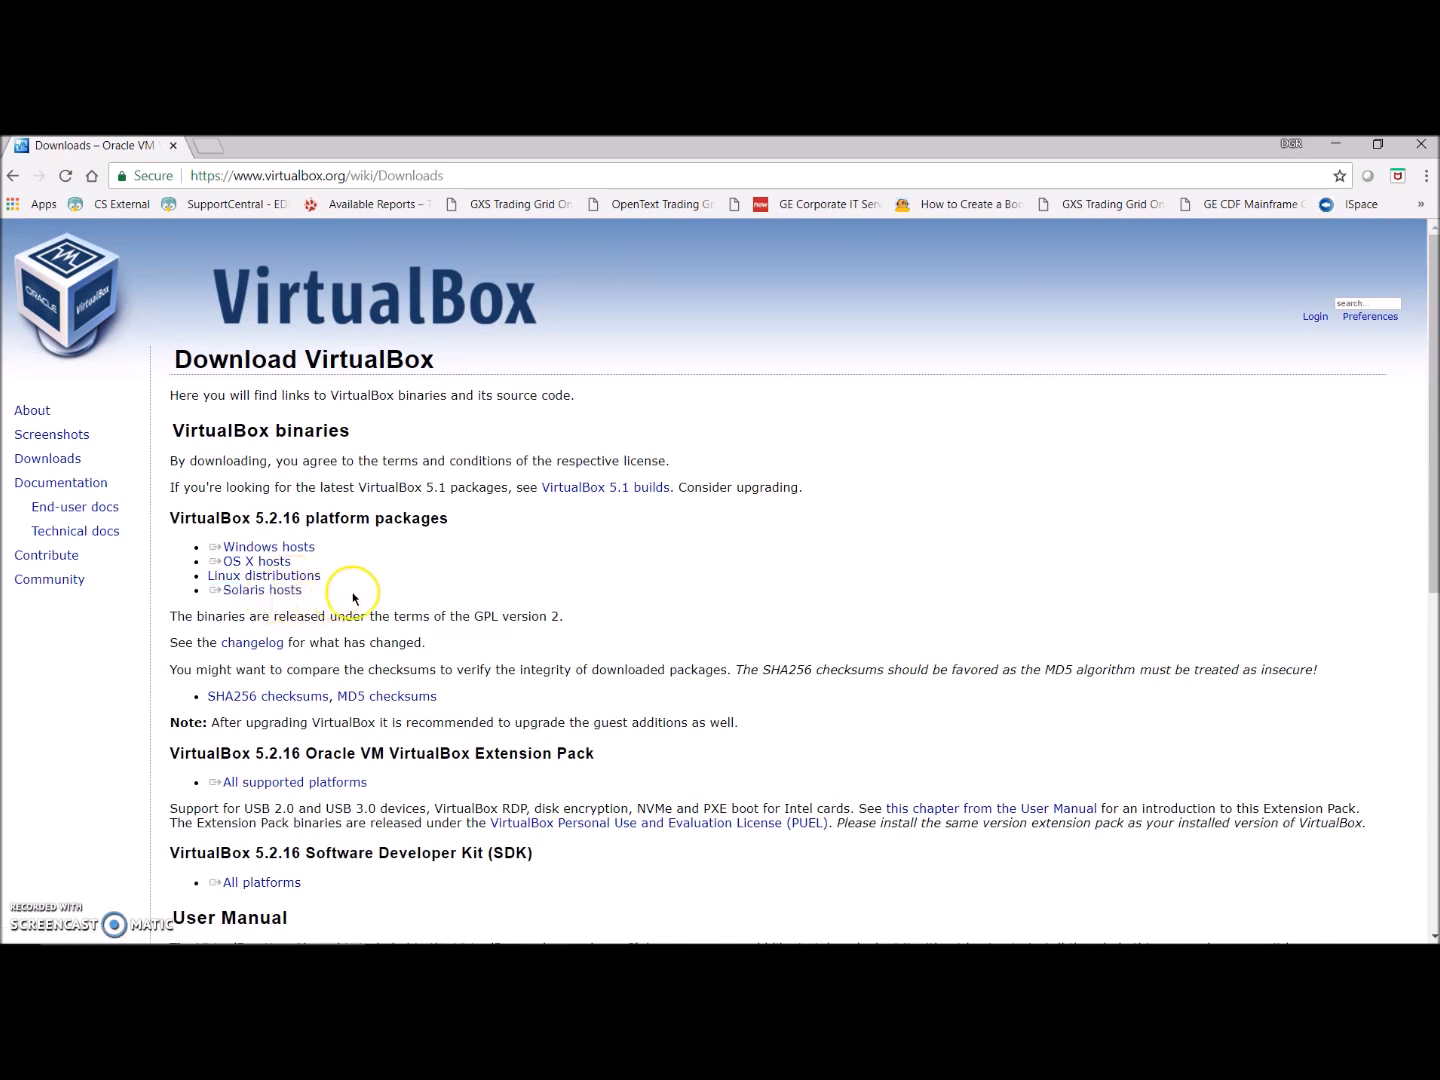
mouse_move(488, 588)
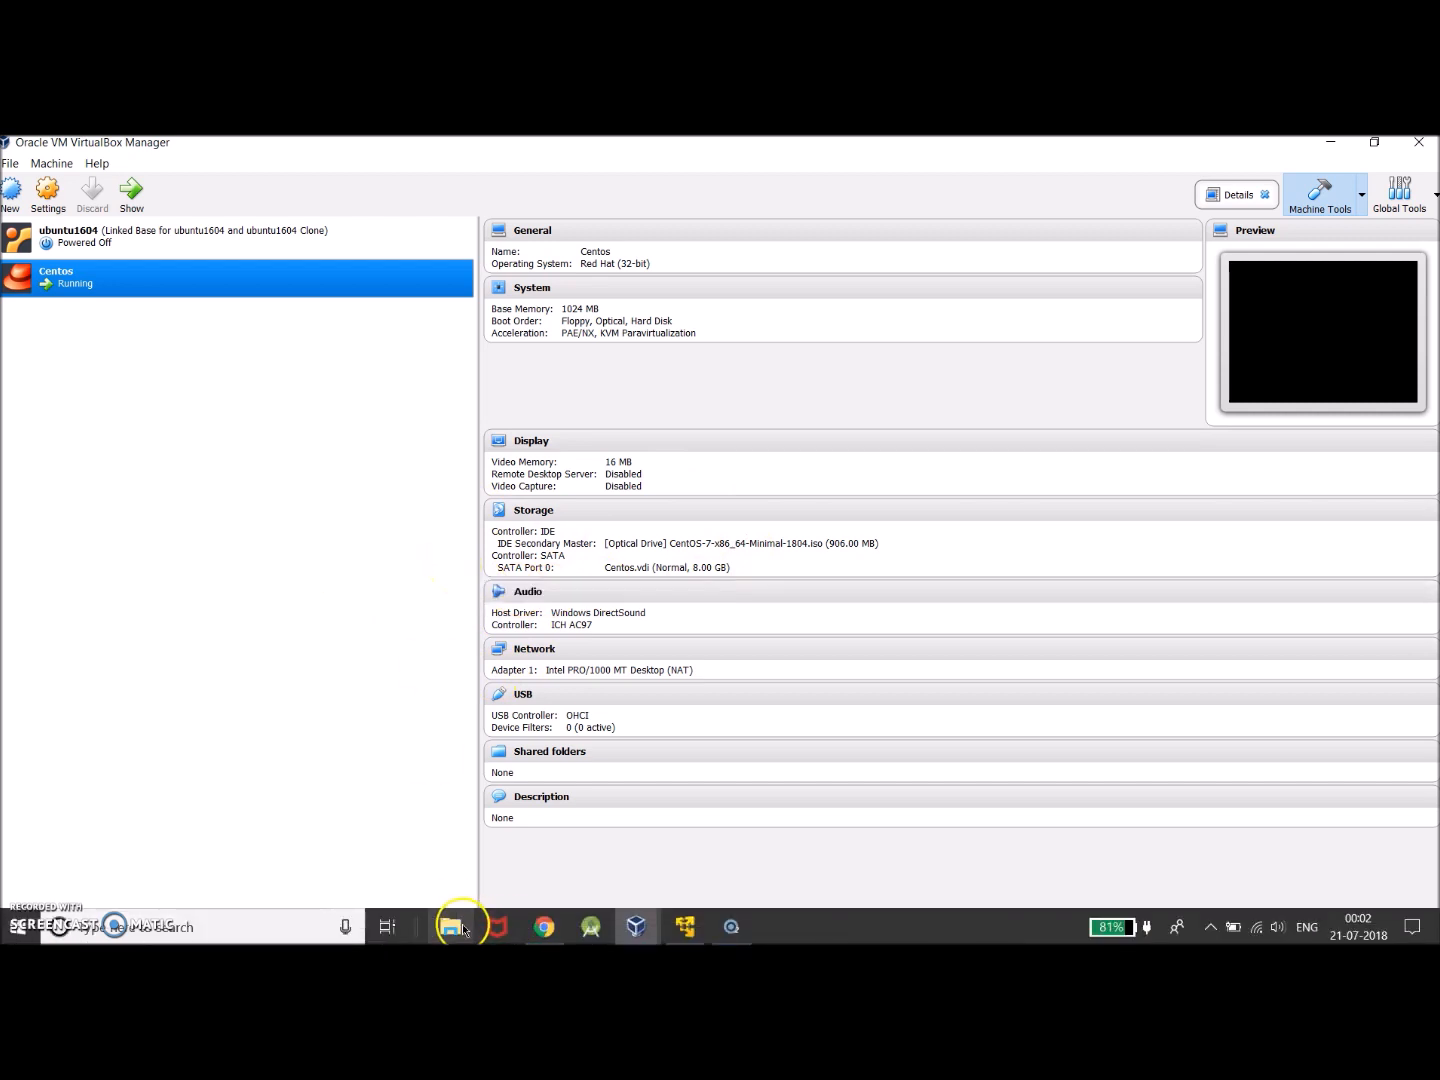
Review the Ubuntu desktop ISO images in the Ubuntu versions folder, then return to VirtualBox Manager.
left_click(452, 928)
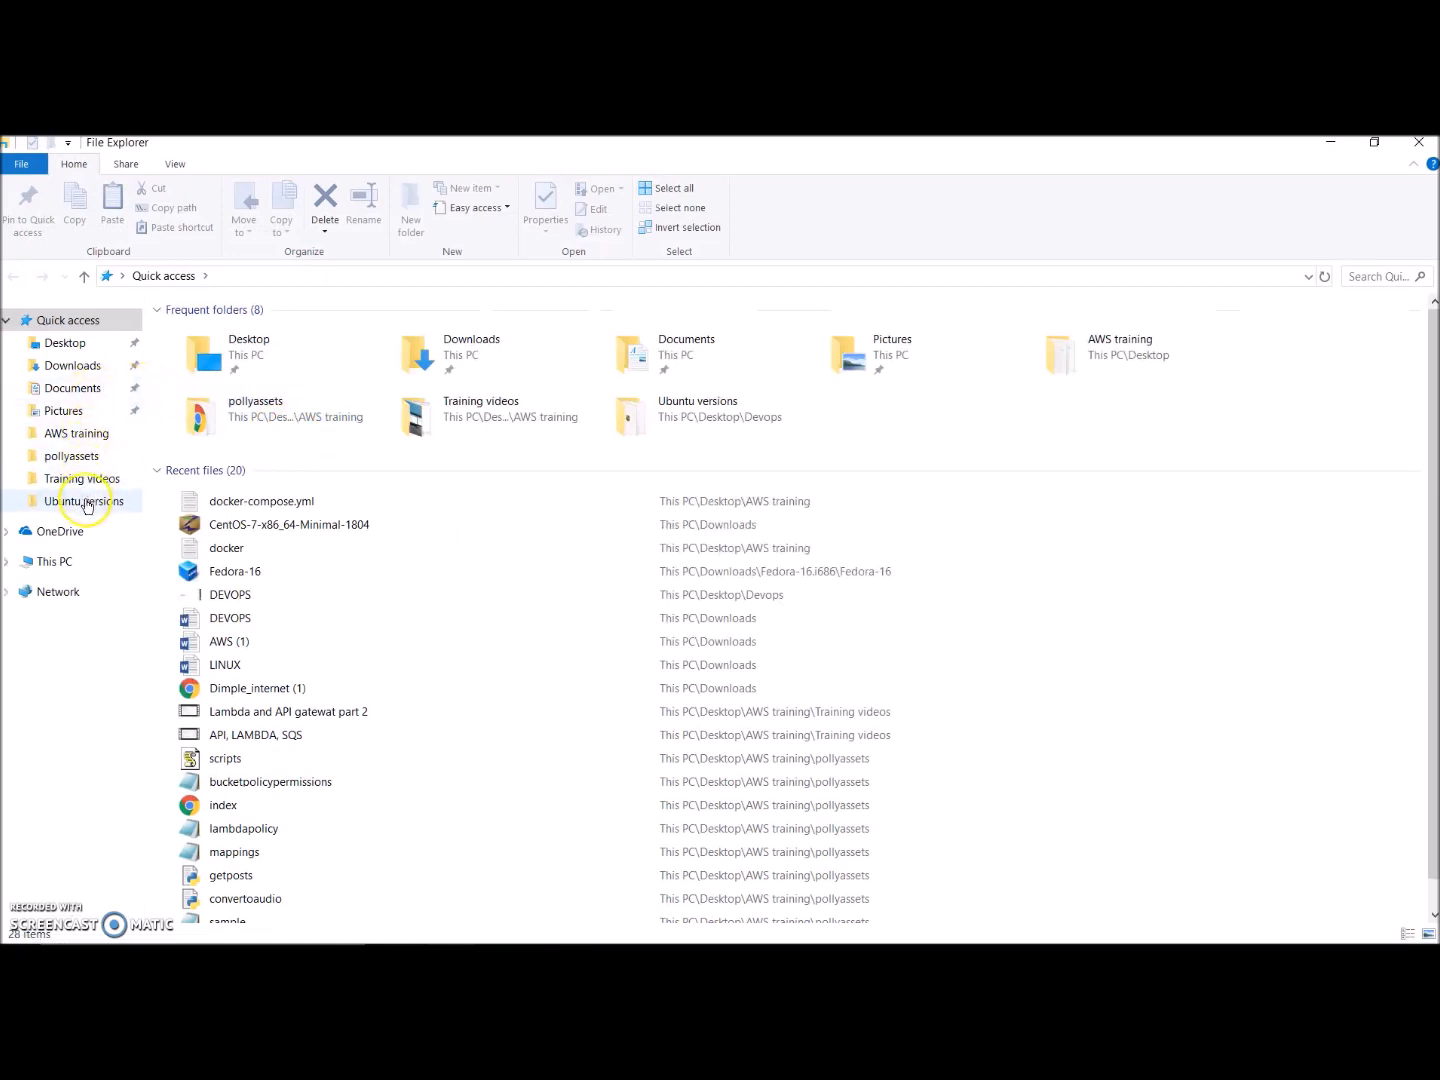
double_click(84, 500)
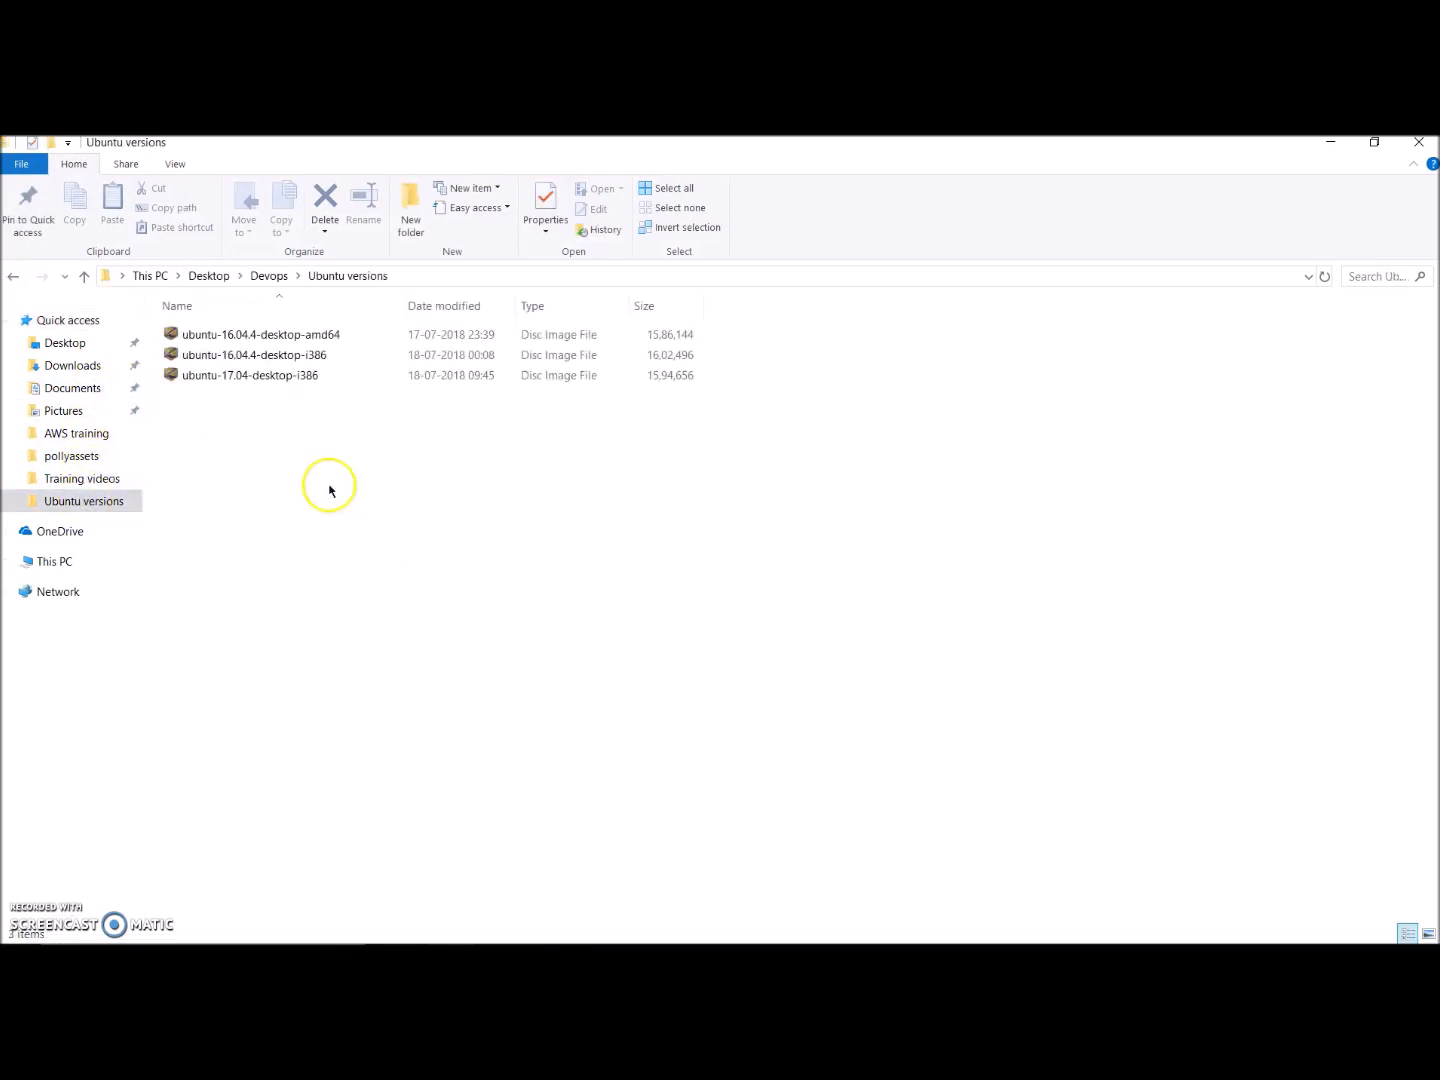
left_click(276, 376)
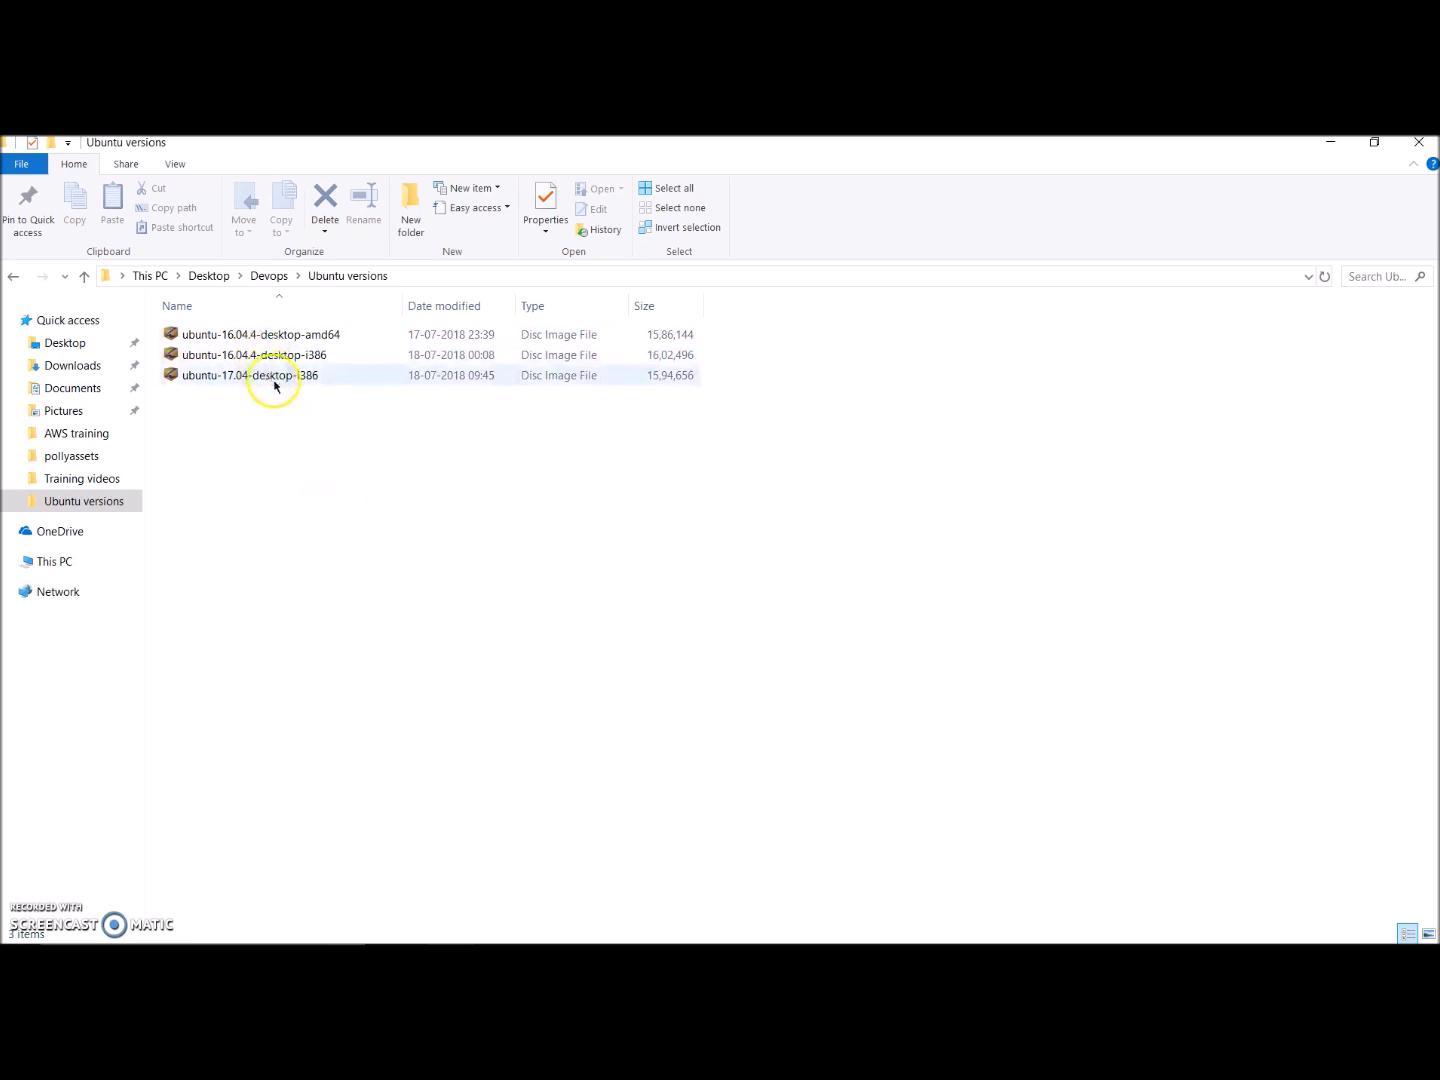
mouse_move(256, 372)
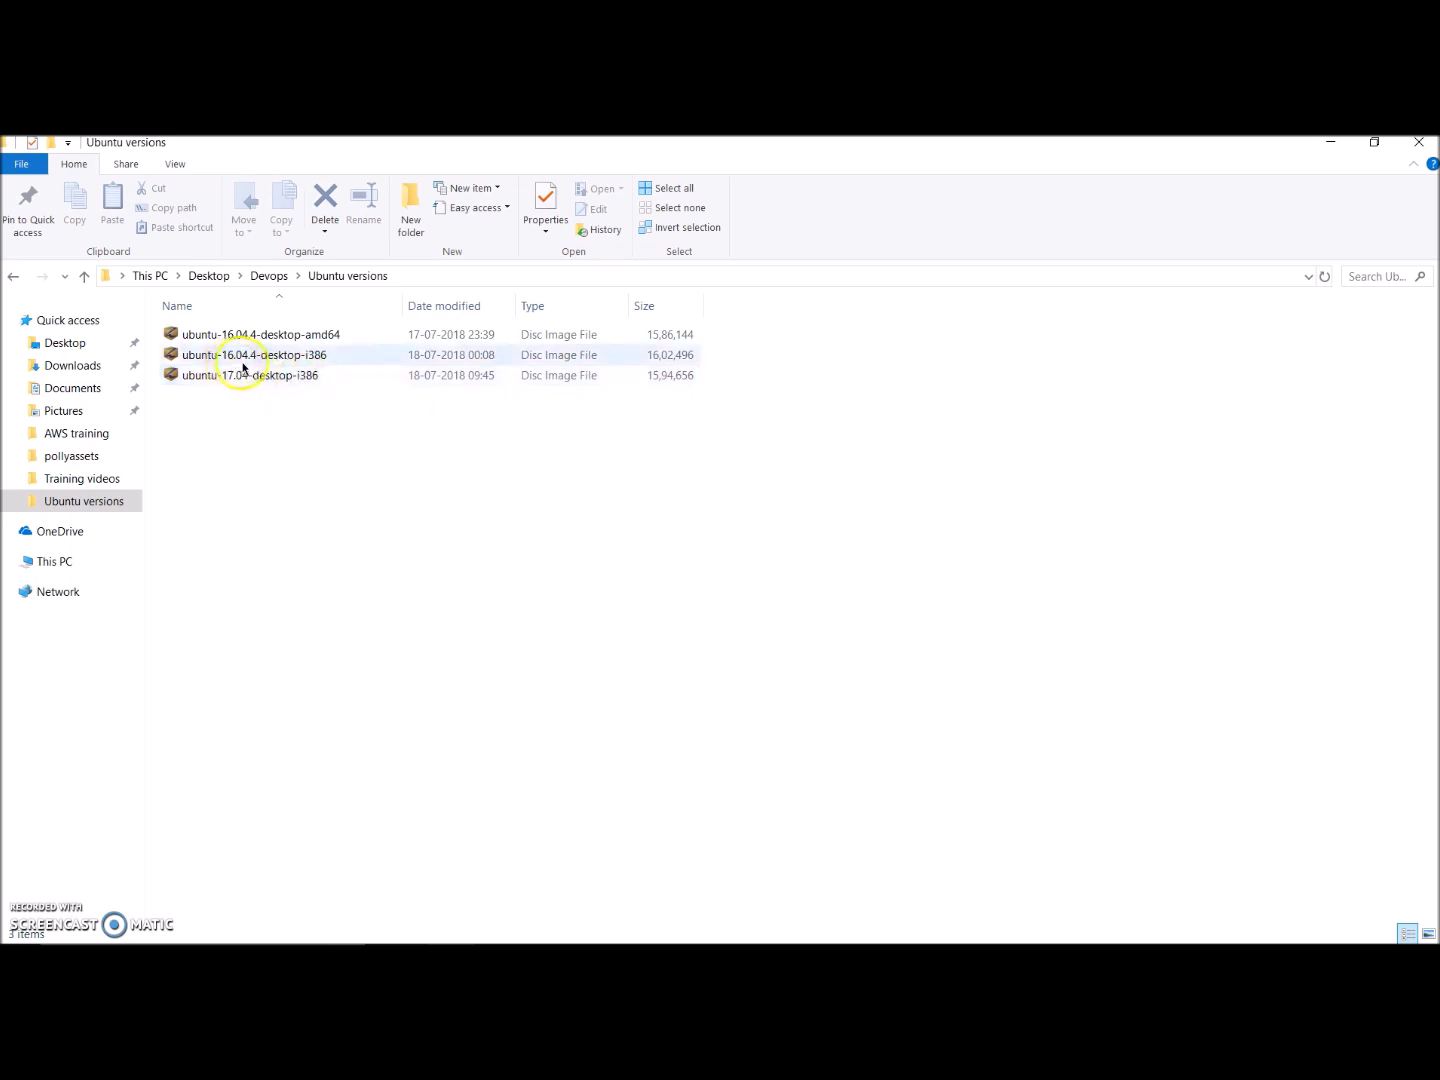
mouse_move(240, 352)
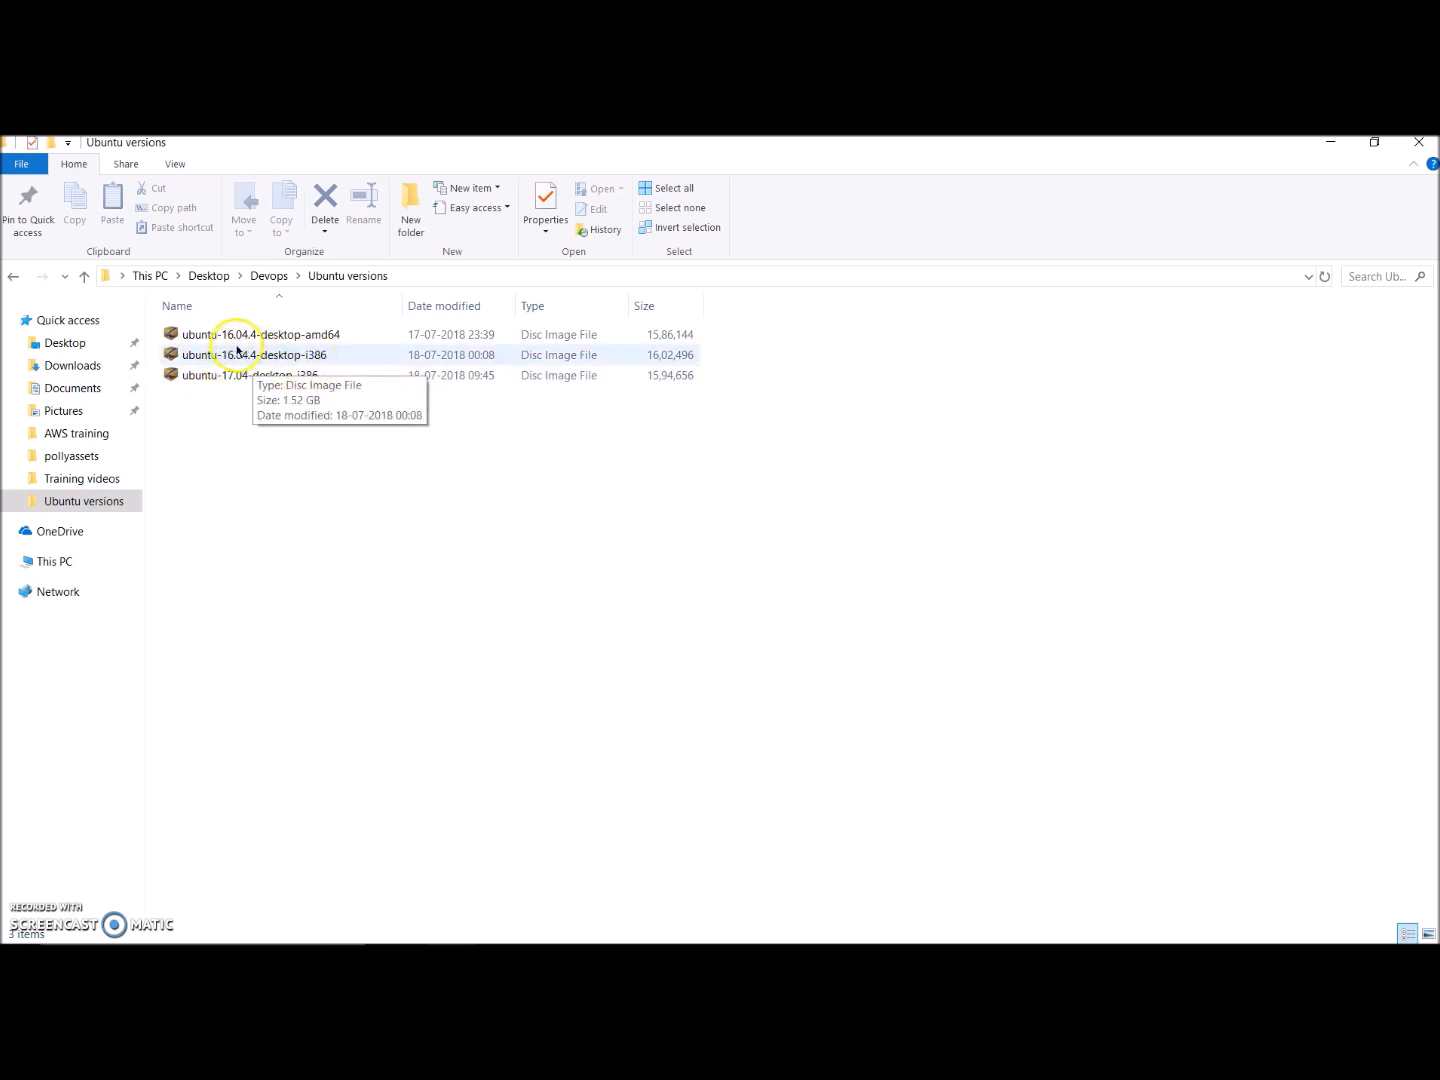
mouse_move(330, 344)
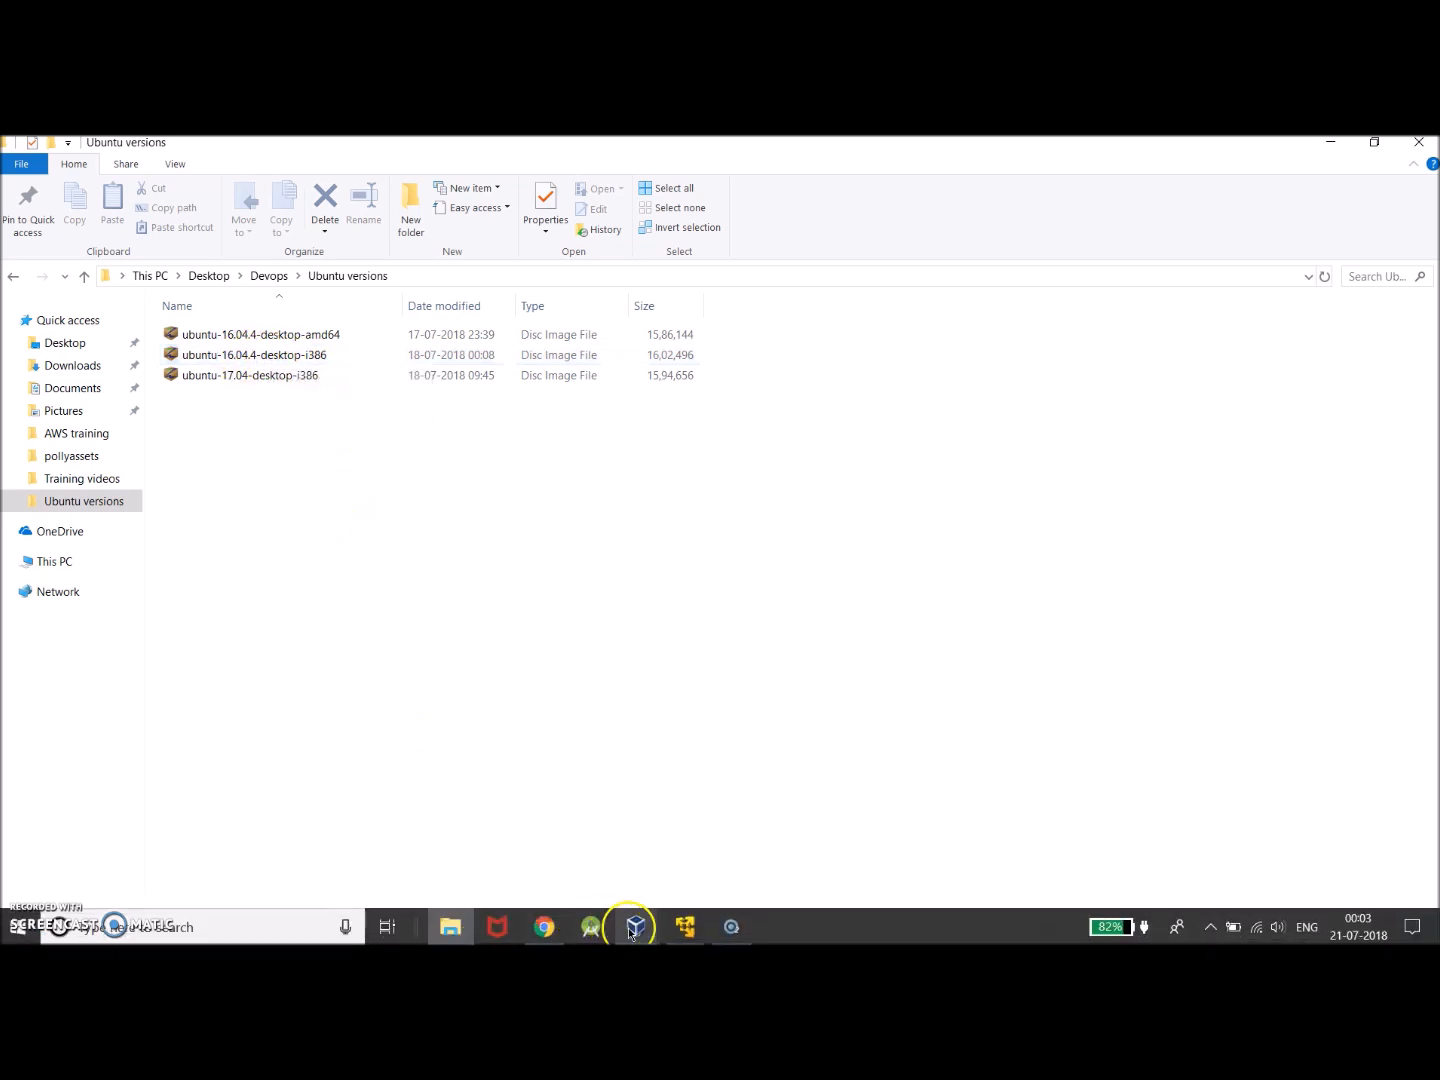
left_click(636, 926)
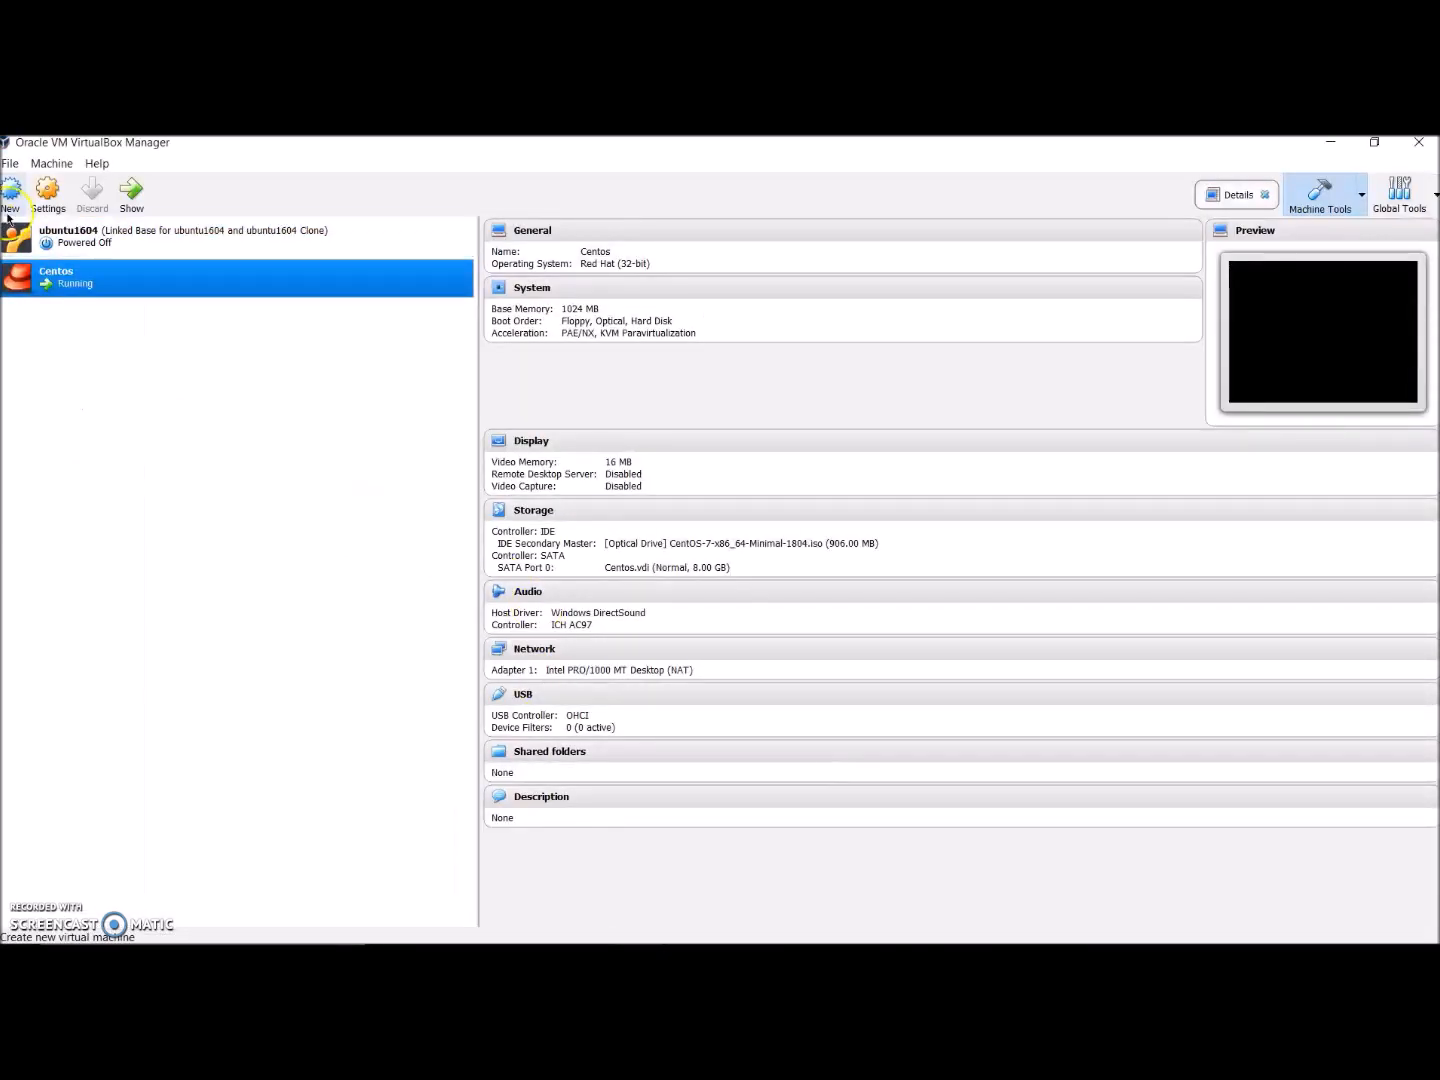
Create a new VM named Ubuntu_32 as Linux, Ubuntu (32-bit), and continue to memory size.
left_click(12, 190)
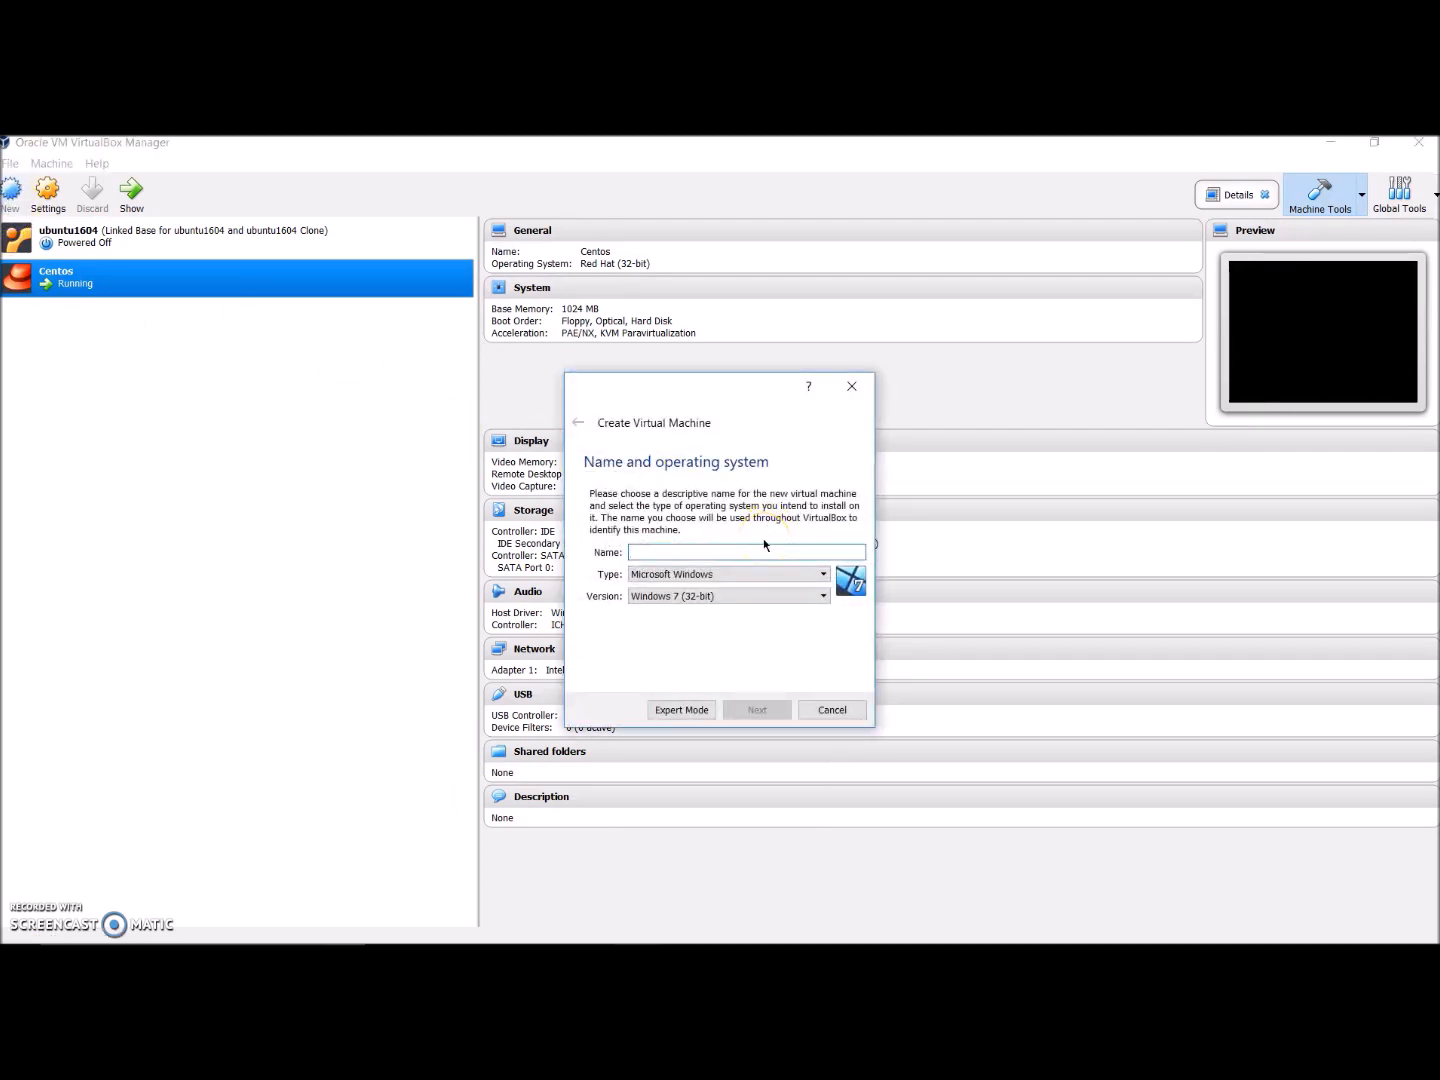
type("Ubuntu_32")
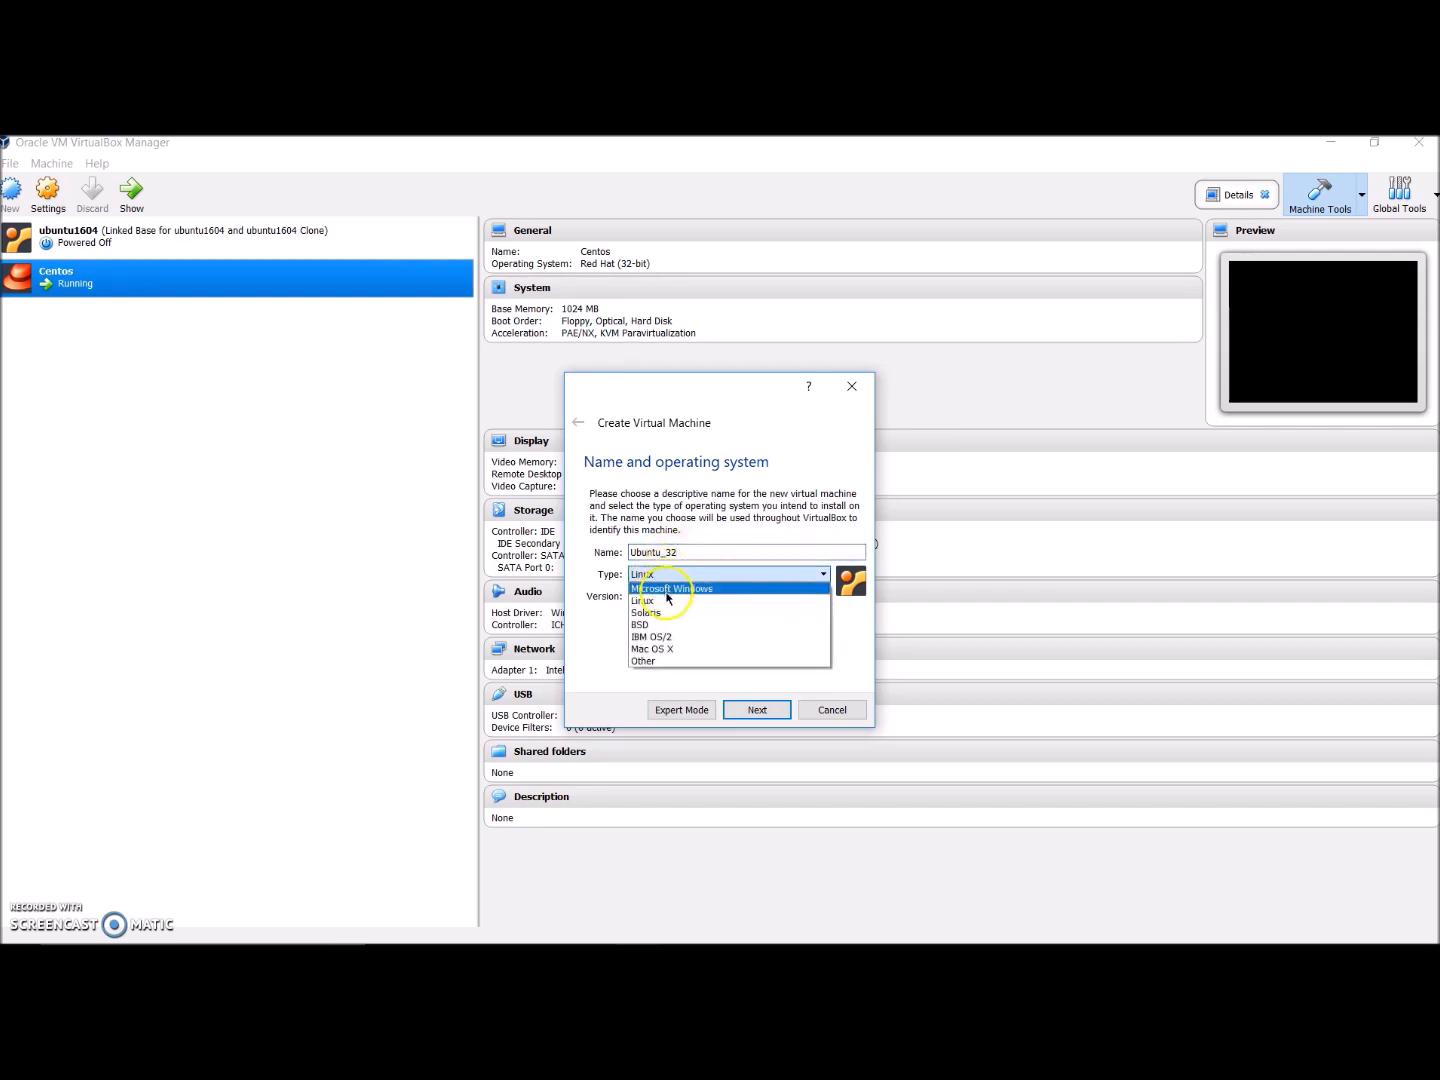
left_click(644, 600)
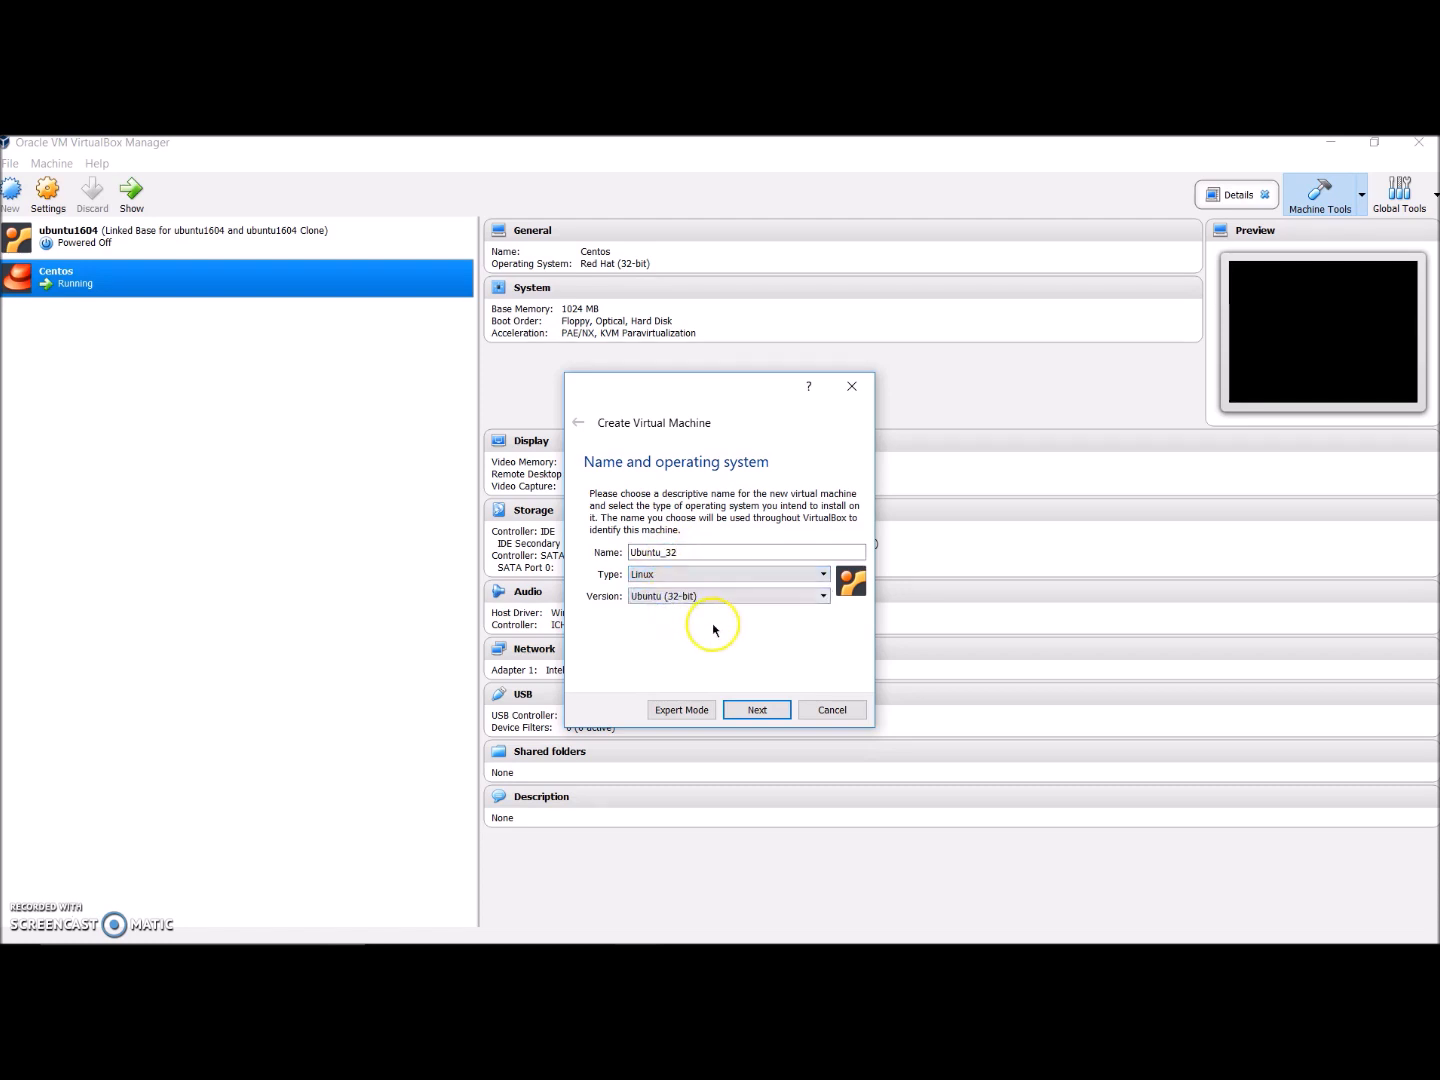
left_click(824, 596)
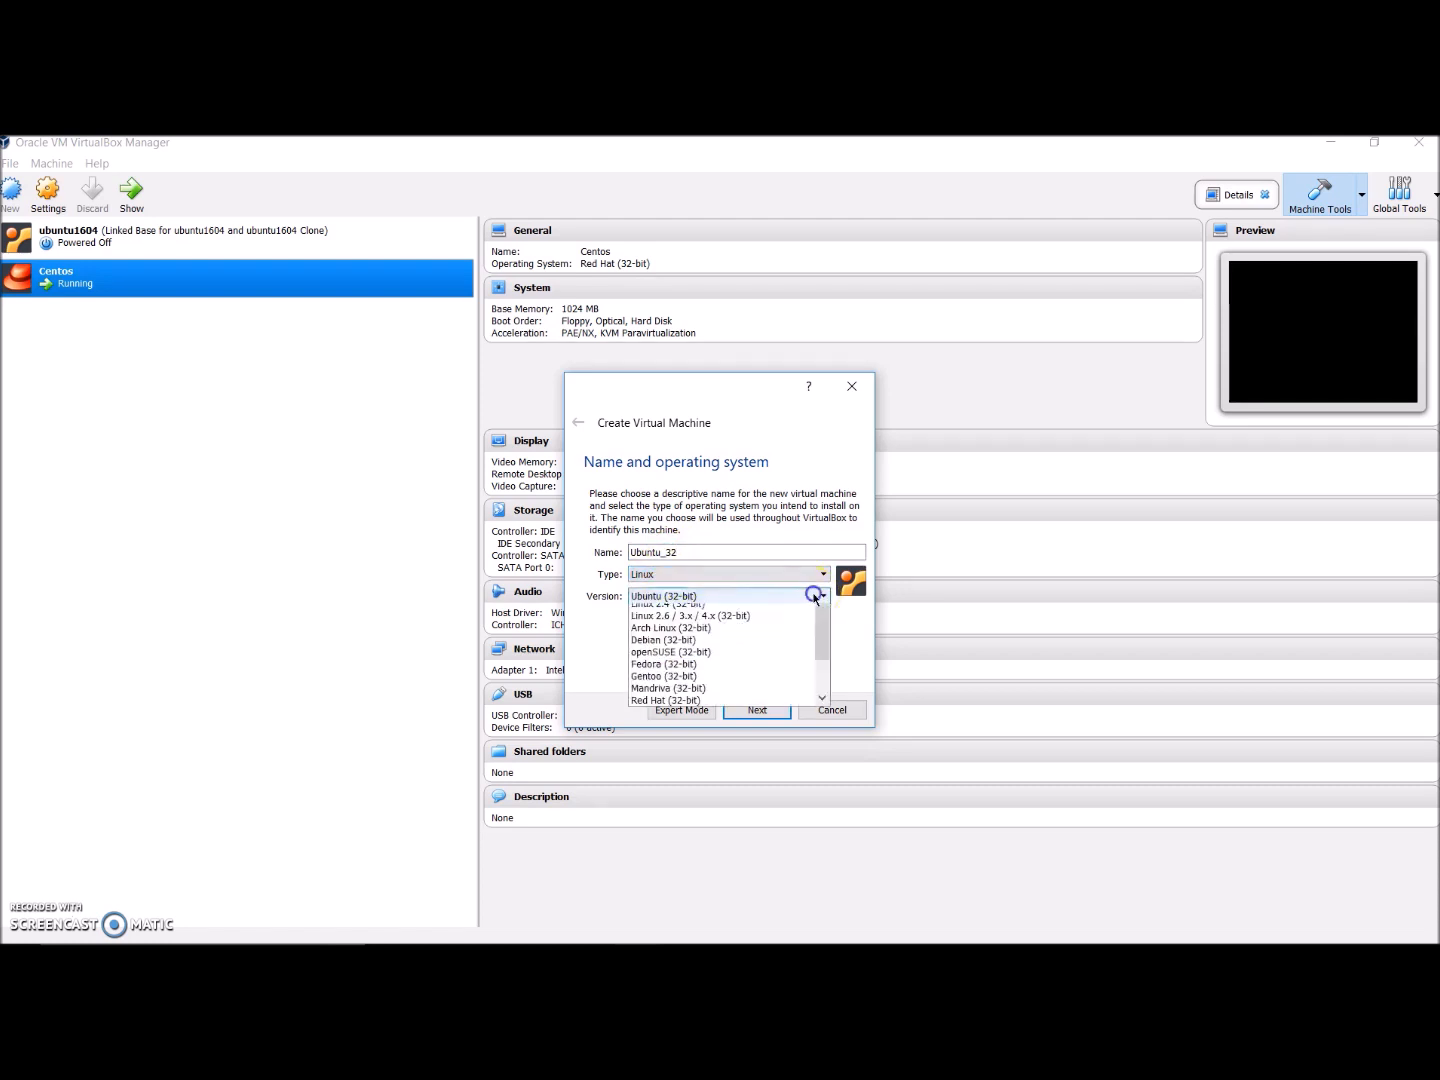
scroll("down", 3)
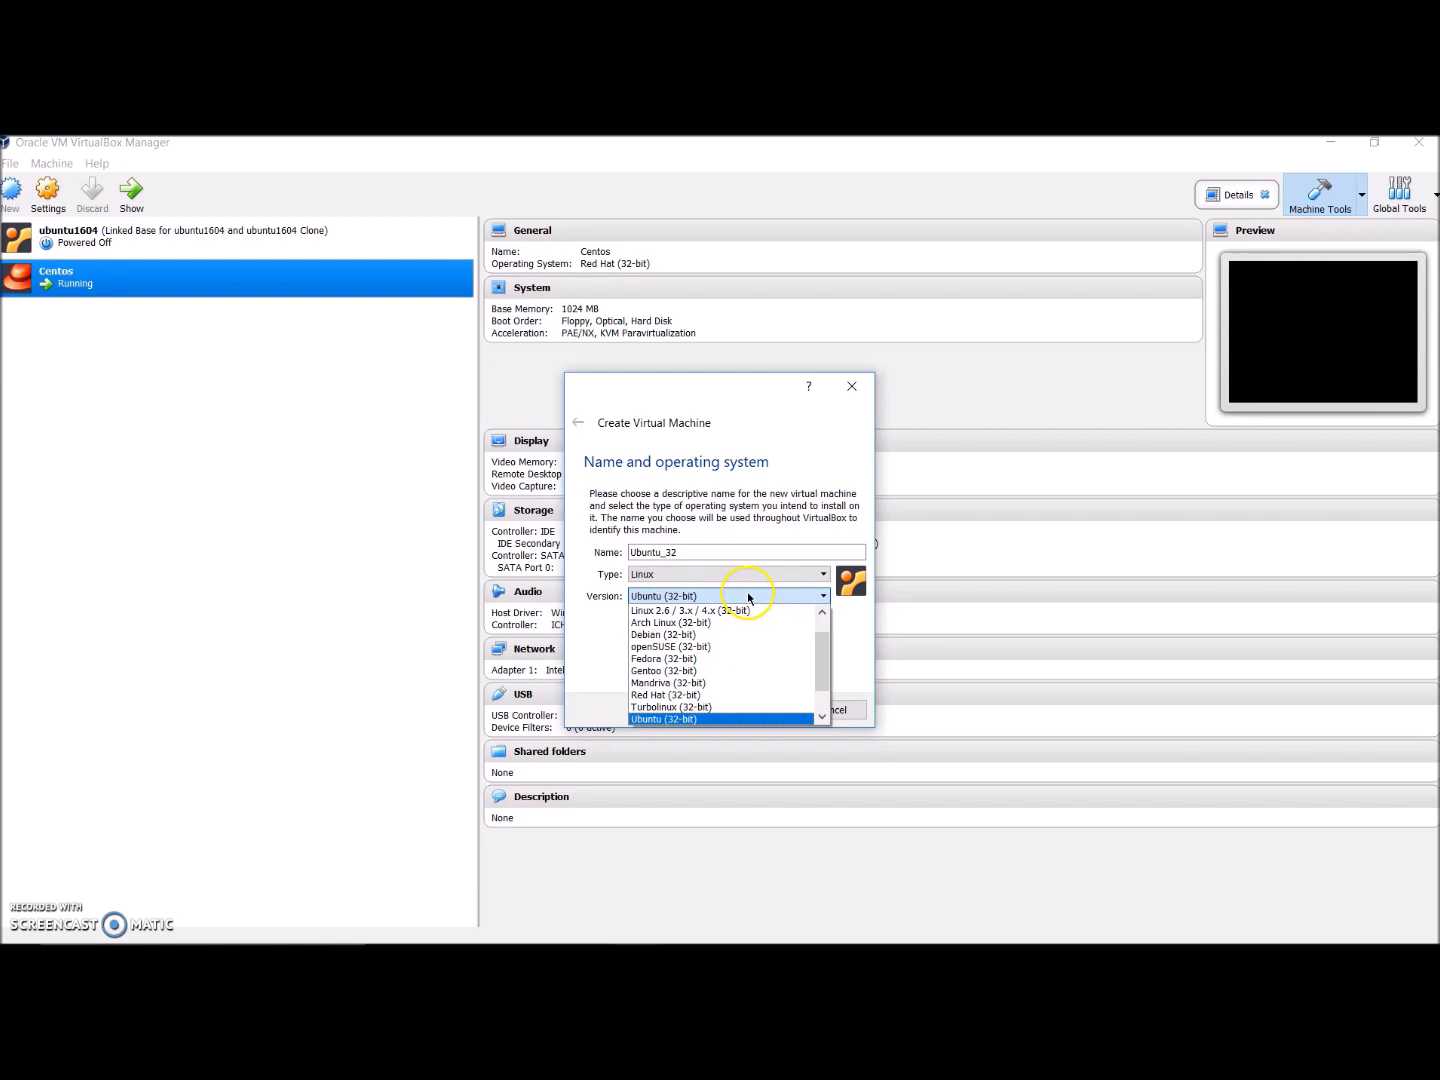
scroll("down", 3)
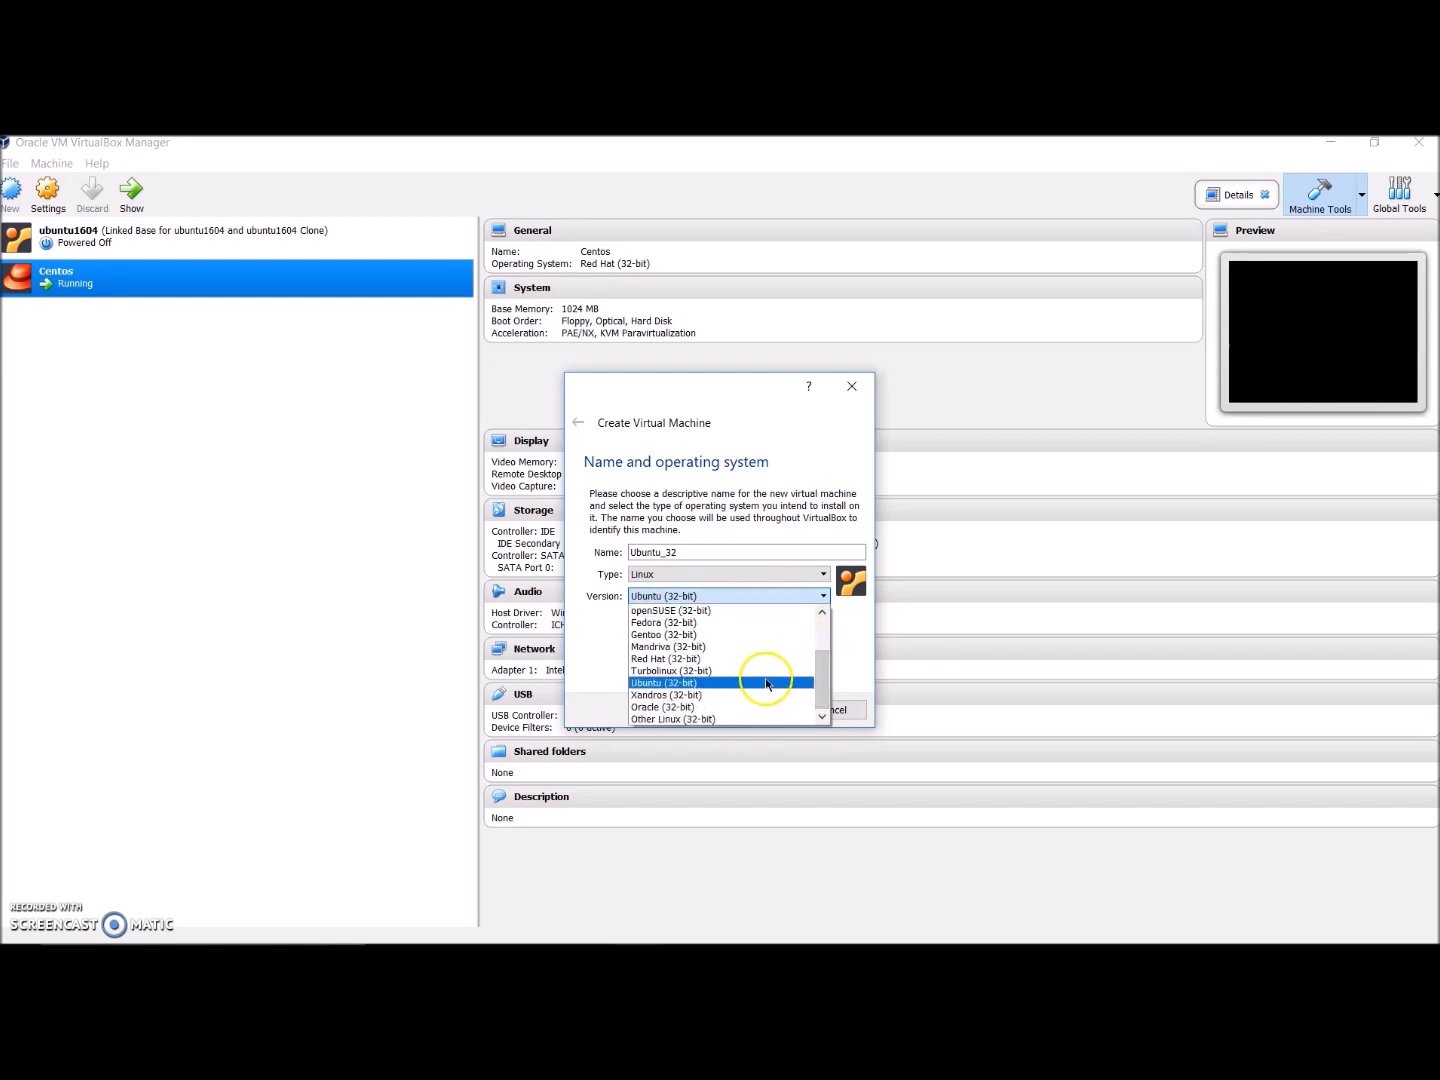
left_click(664, 682)
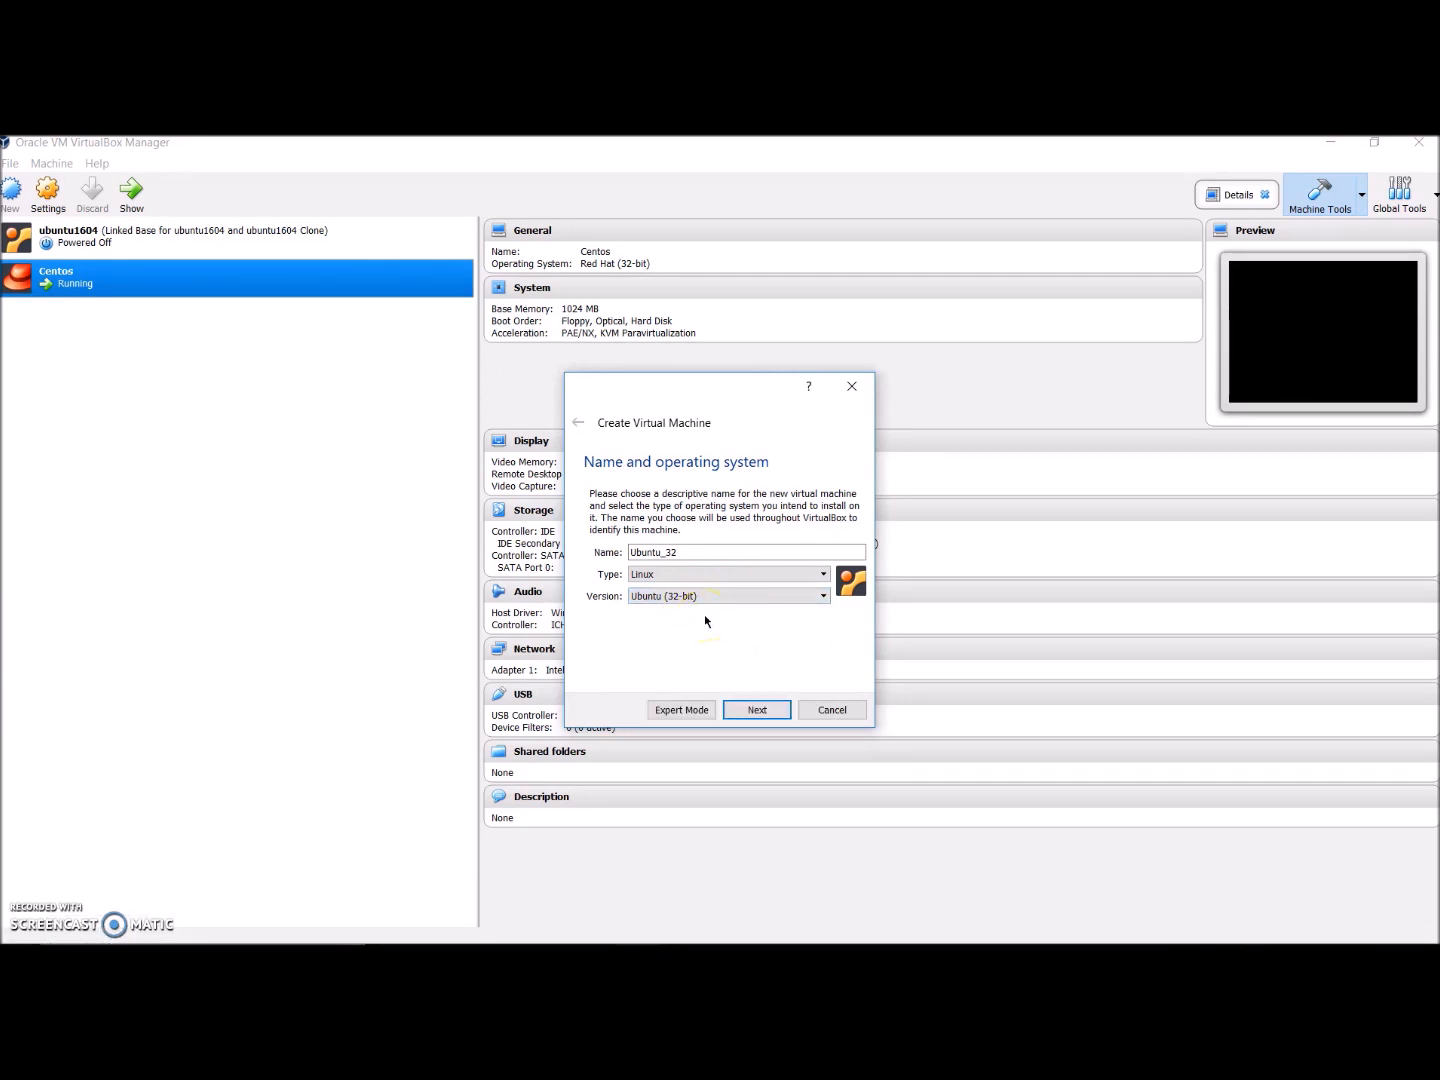
left_click(756, 710)
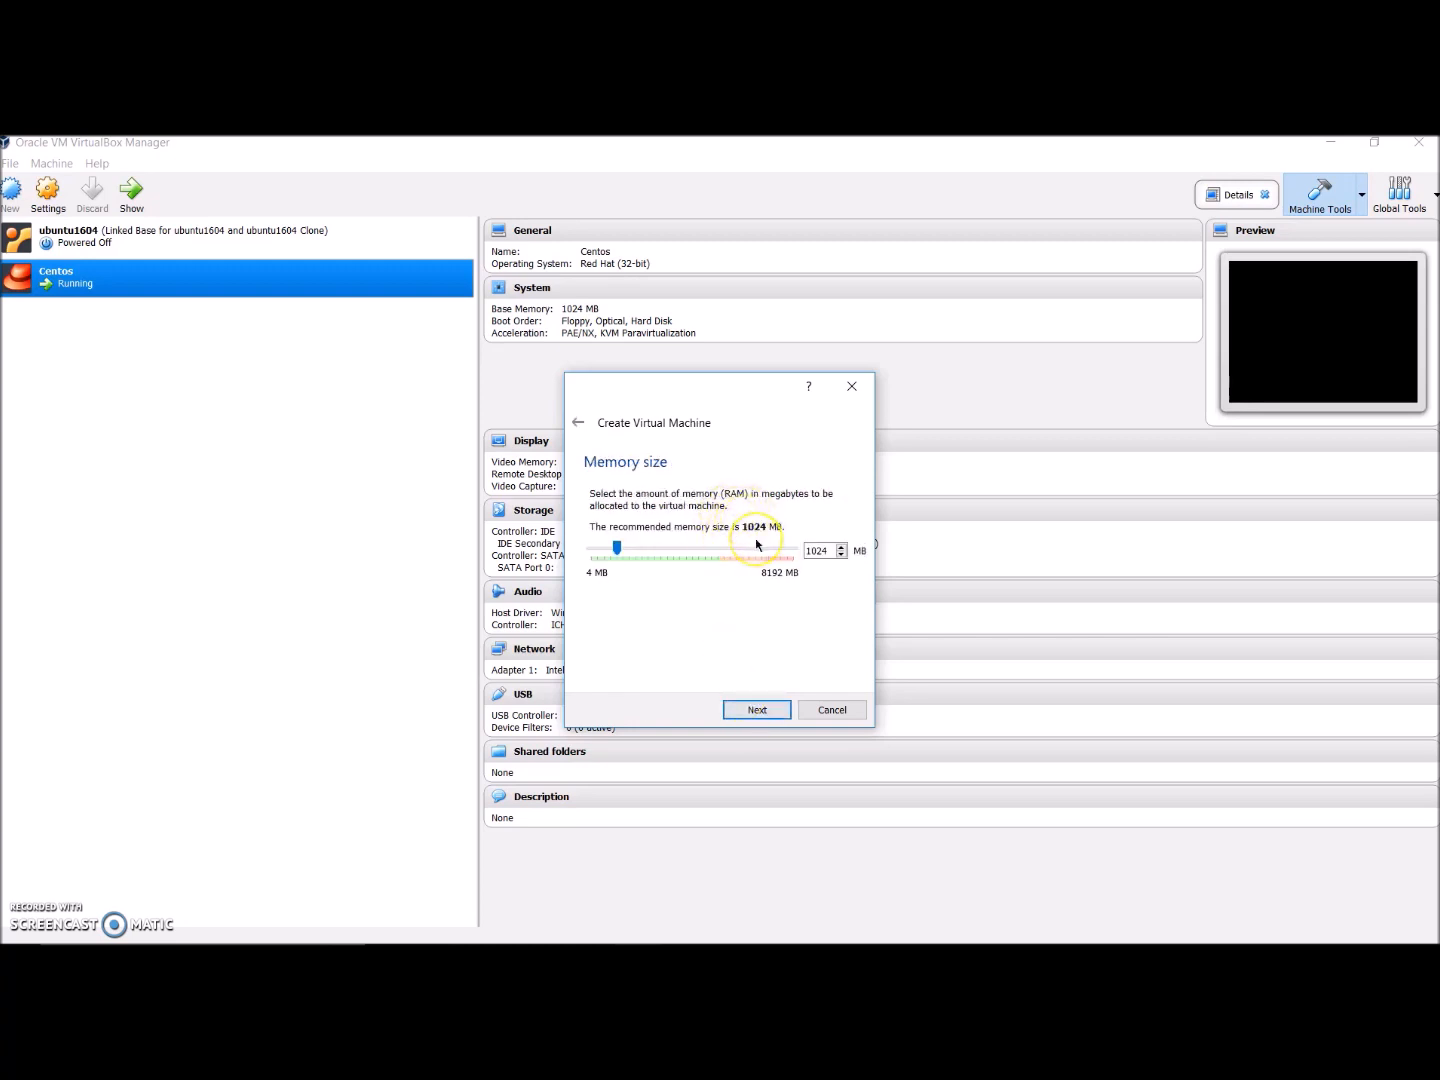
mouse_move(748, 552)
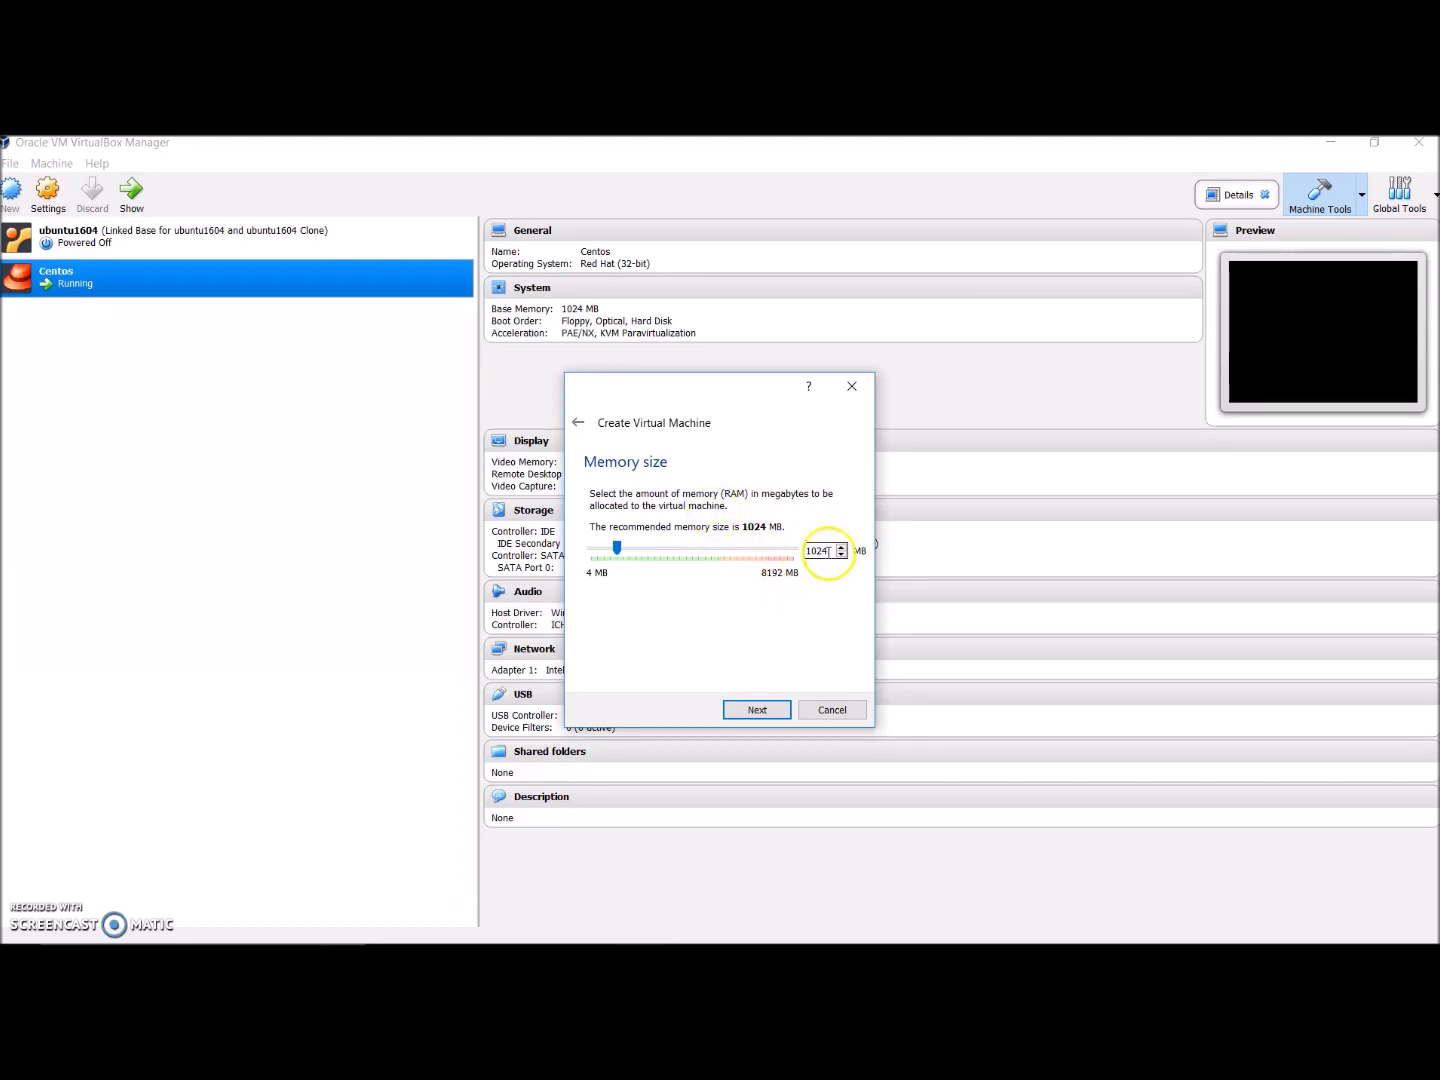
Keep 1024 MB memory and create a dynamically allocated 10 GB VDI disk for Ubuntu_32.
left_click(756, 708)
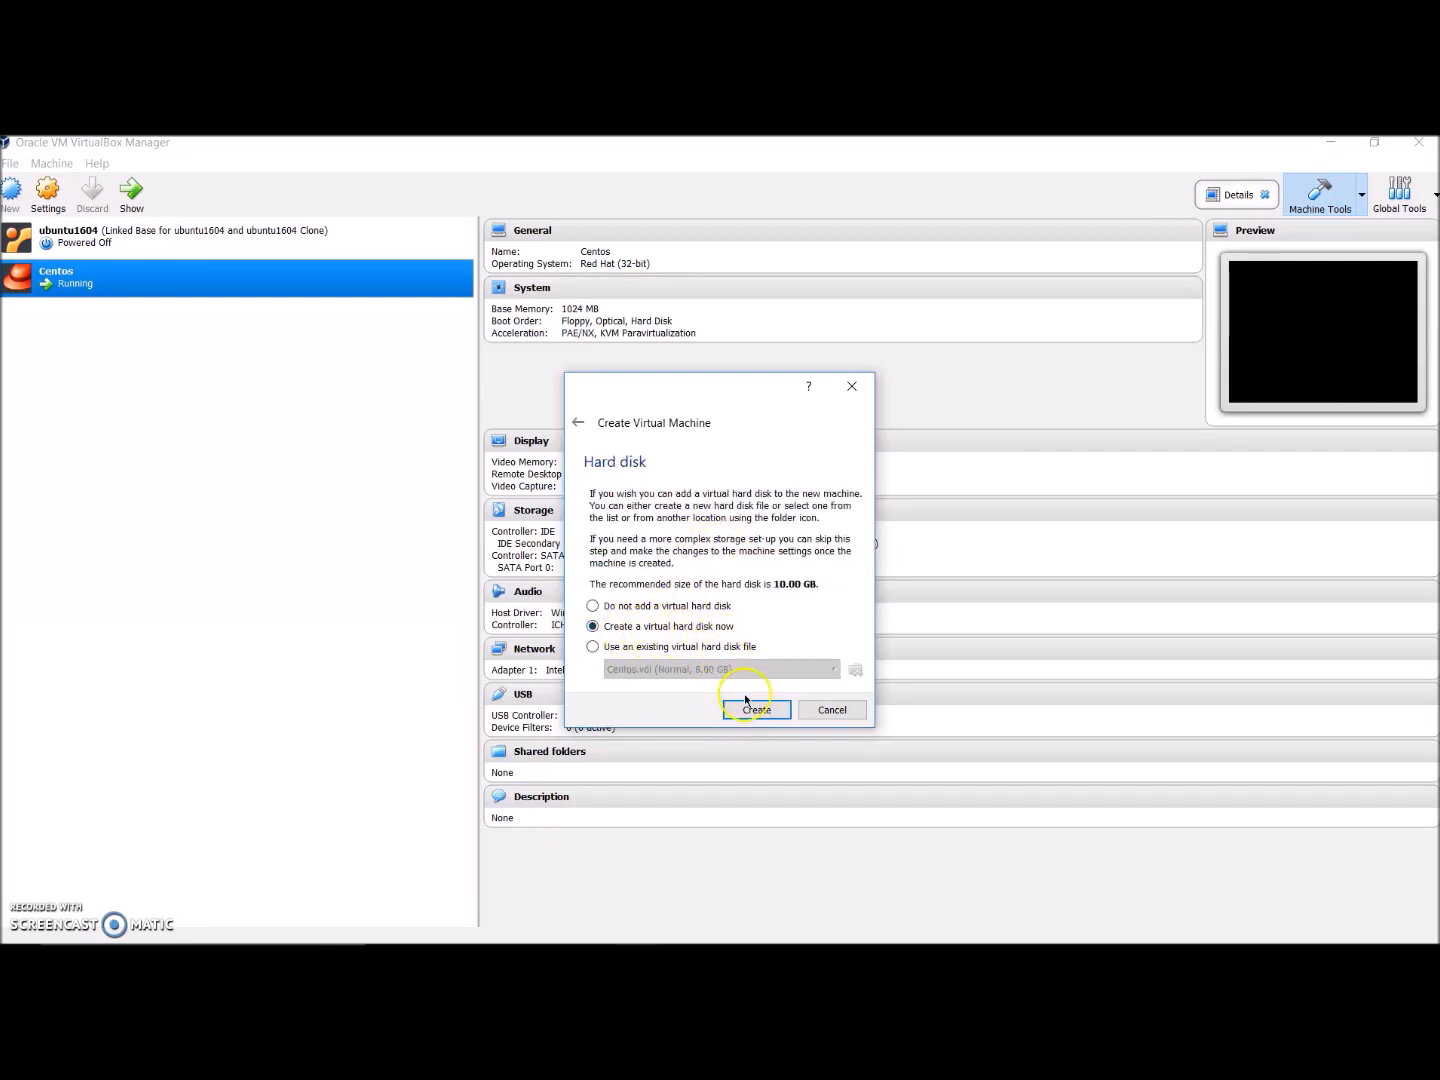
left_click(756, 708)
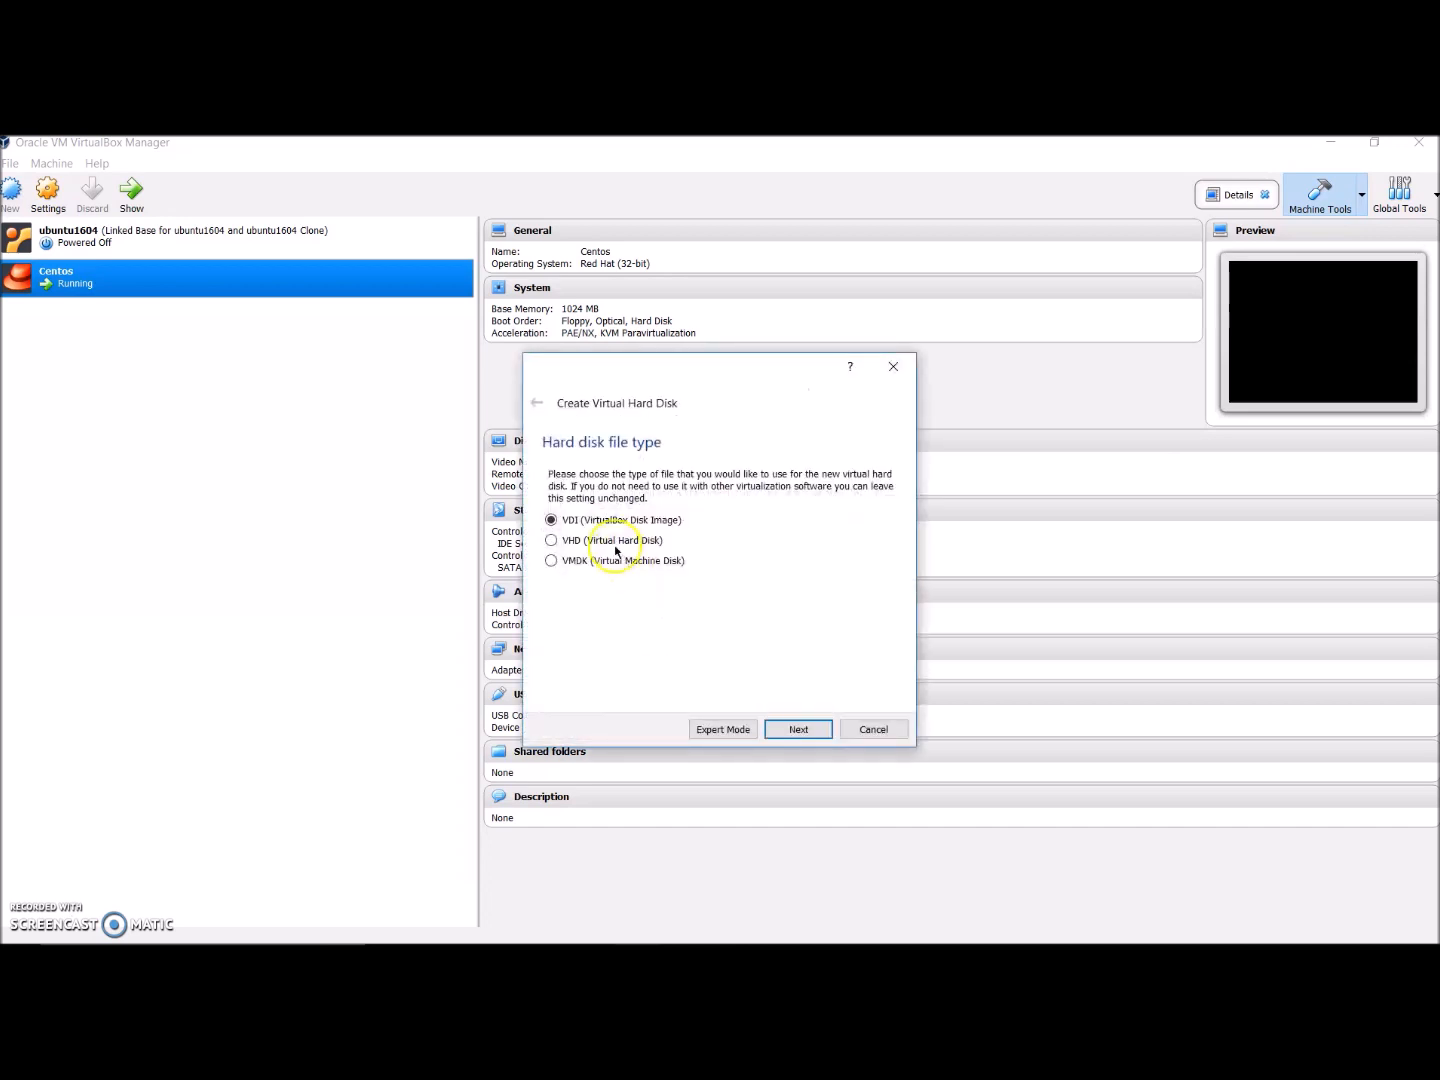
left_click(798, 728)
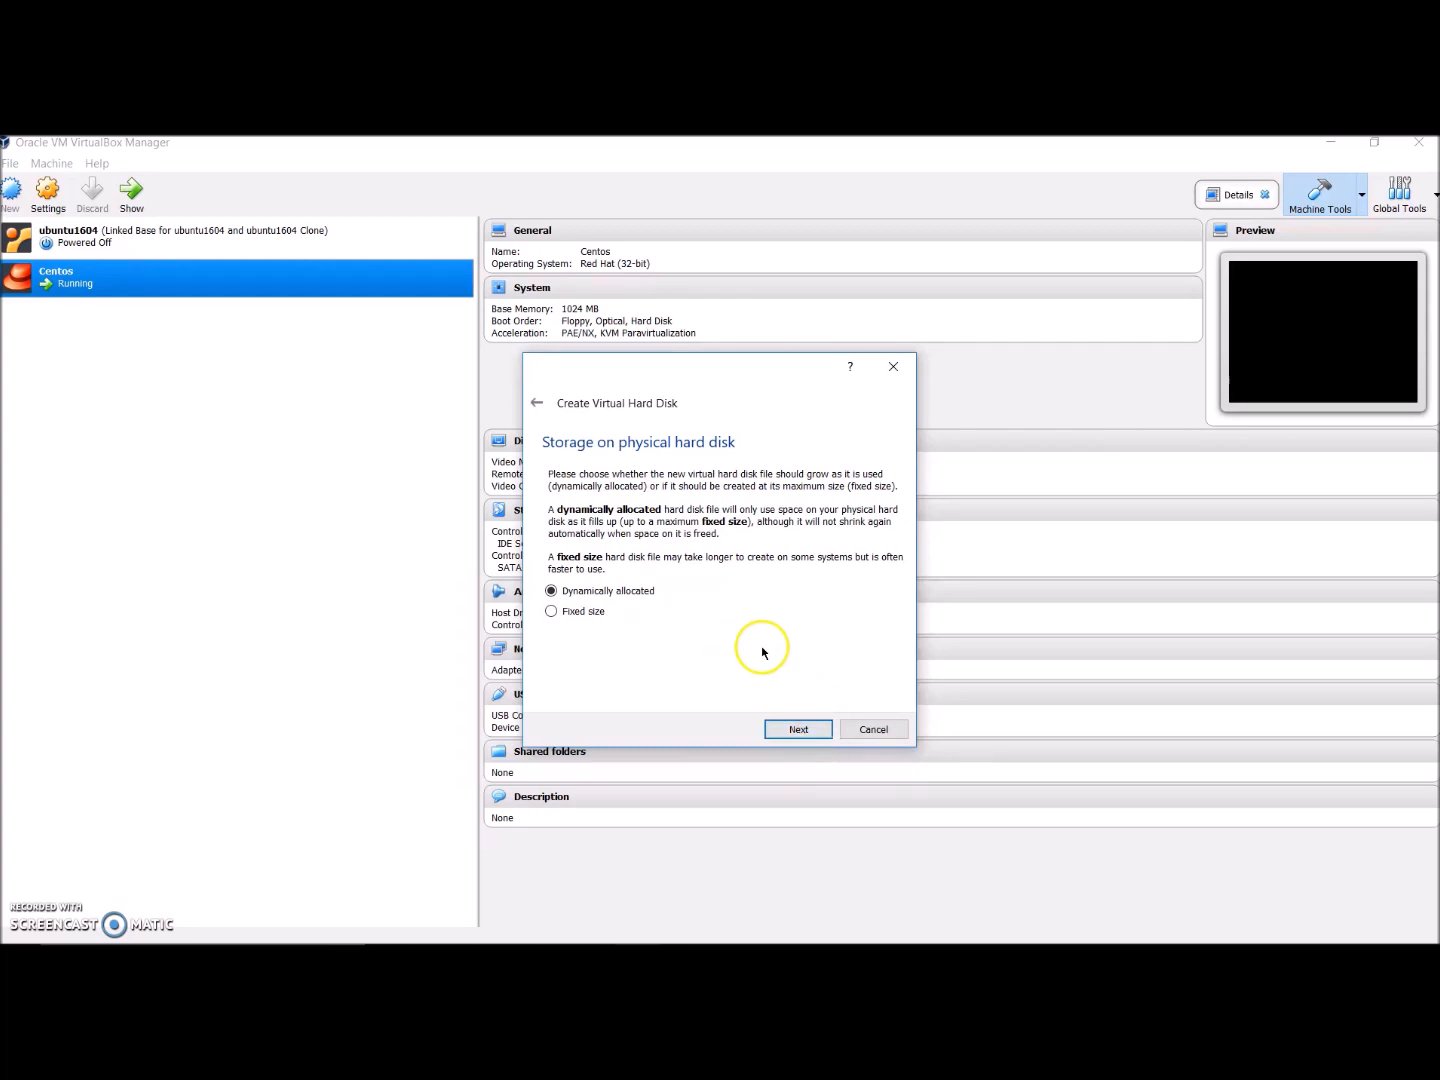
left_click(796, 728)
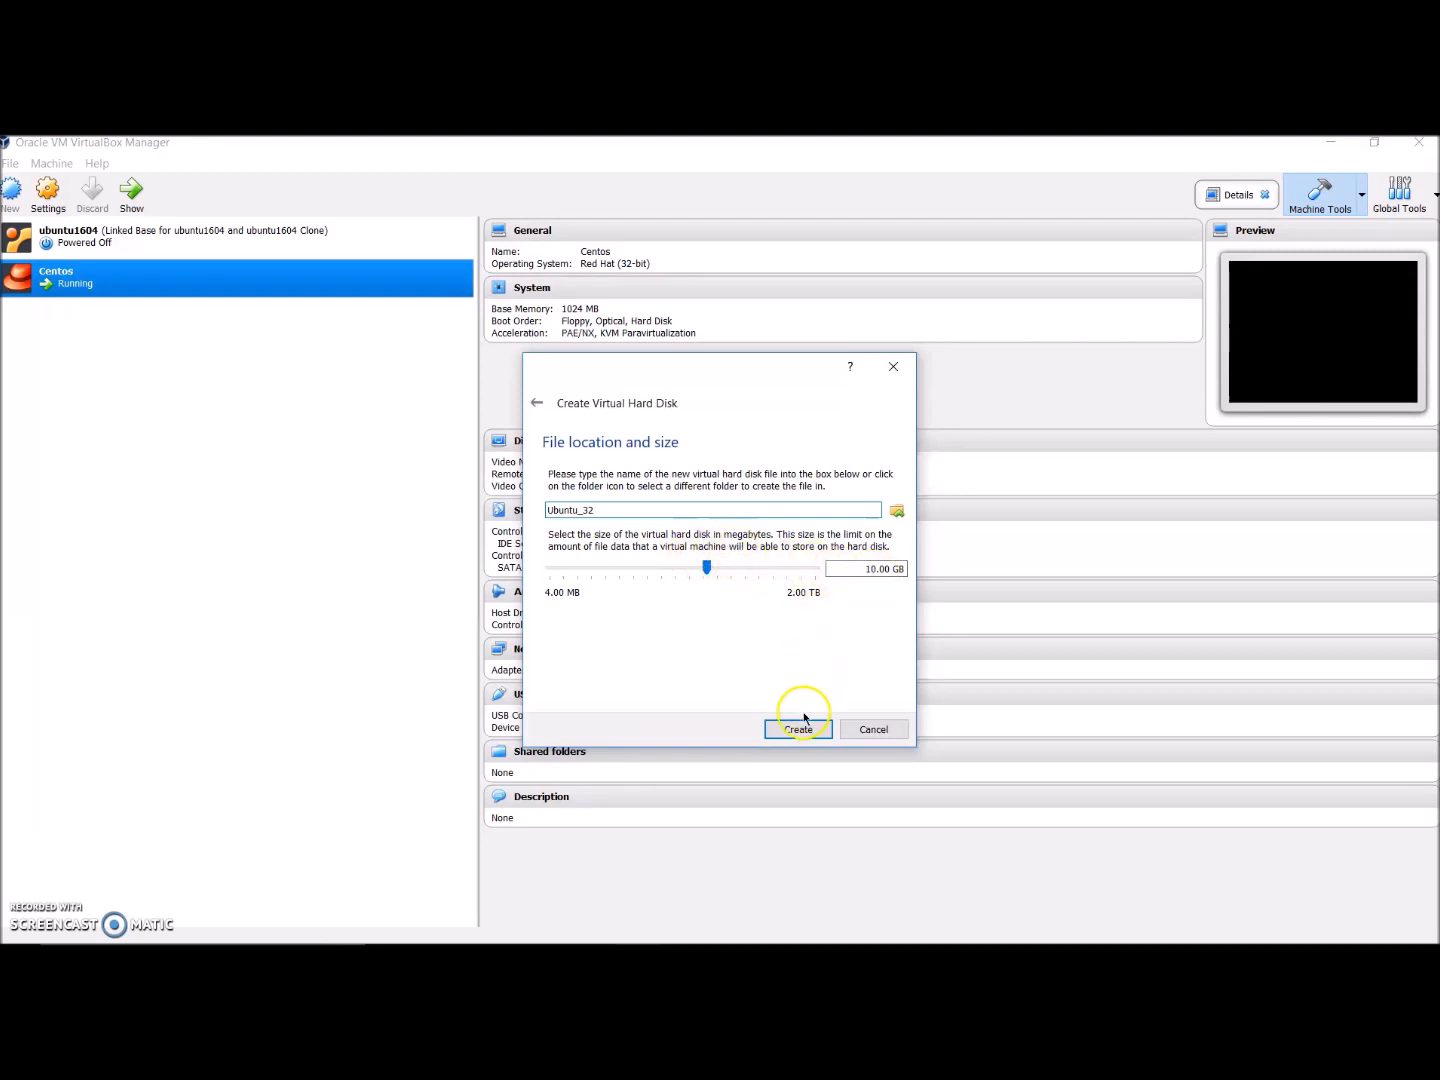
left_click(798, 728)
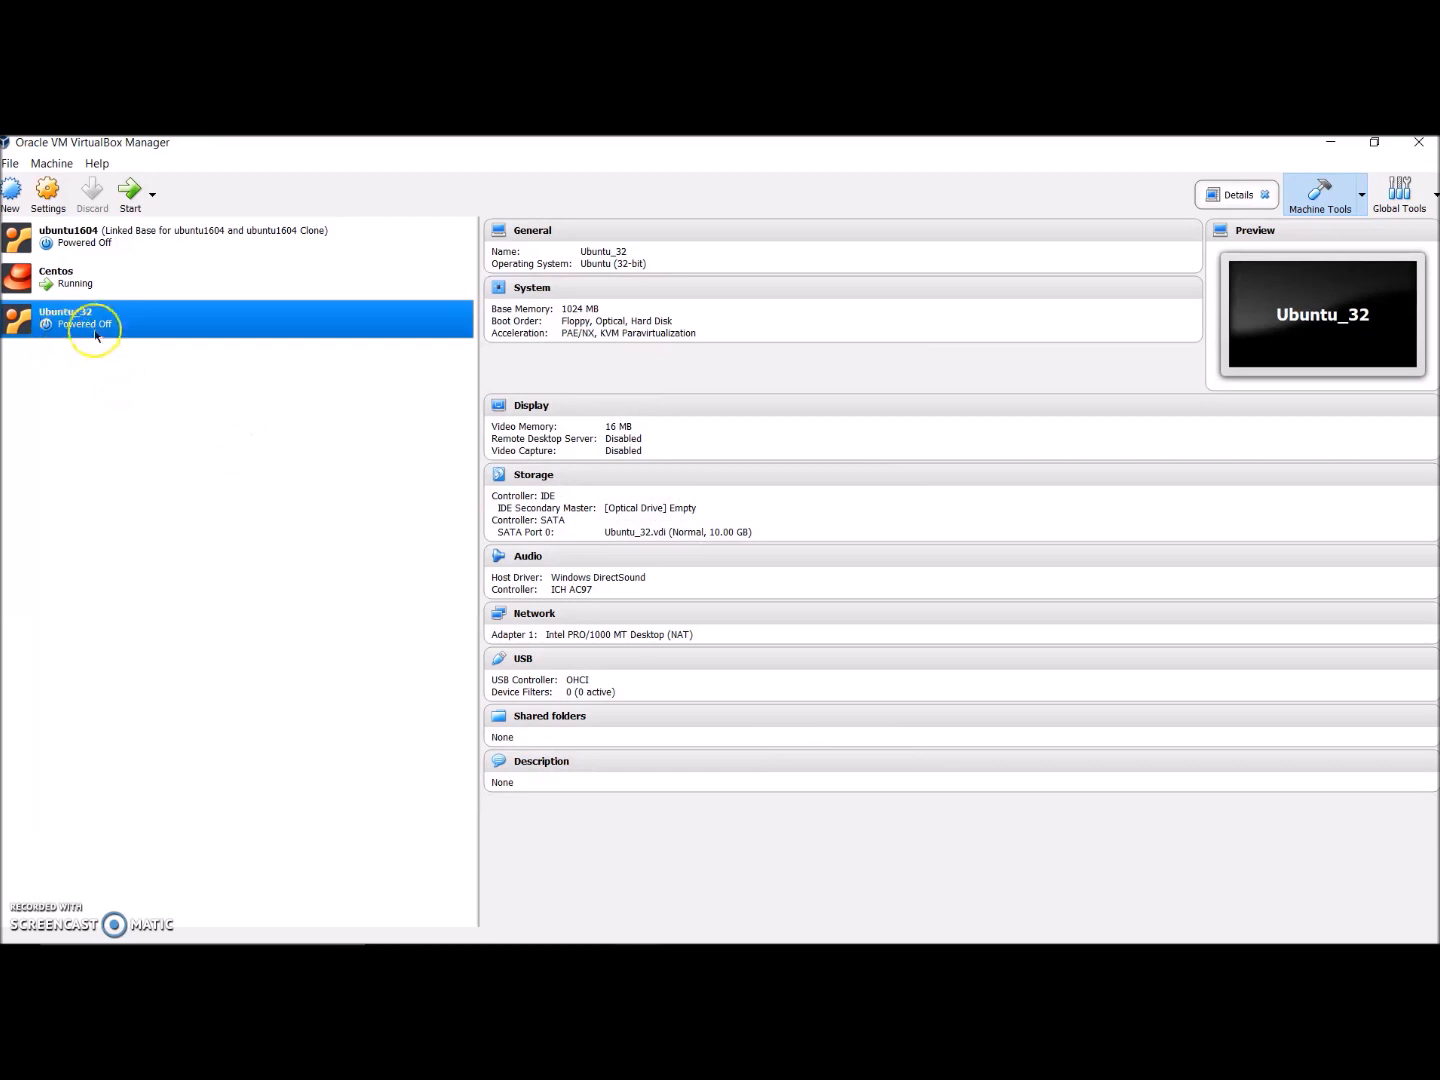
mouse_move(88, 324)
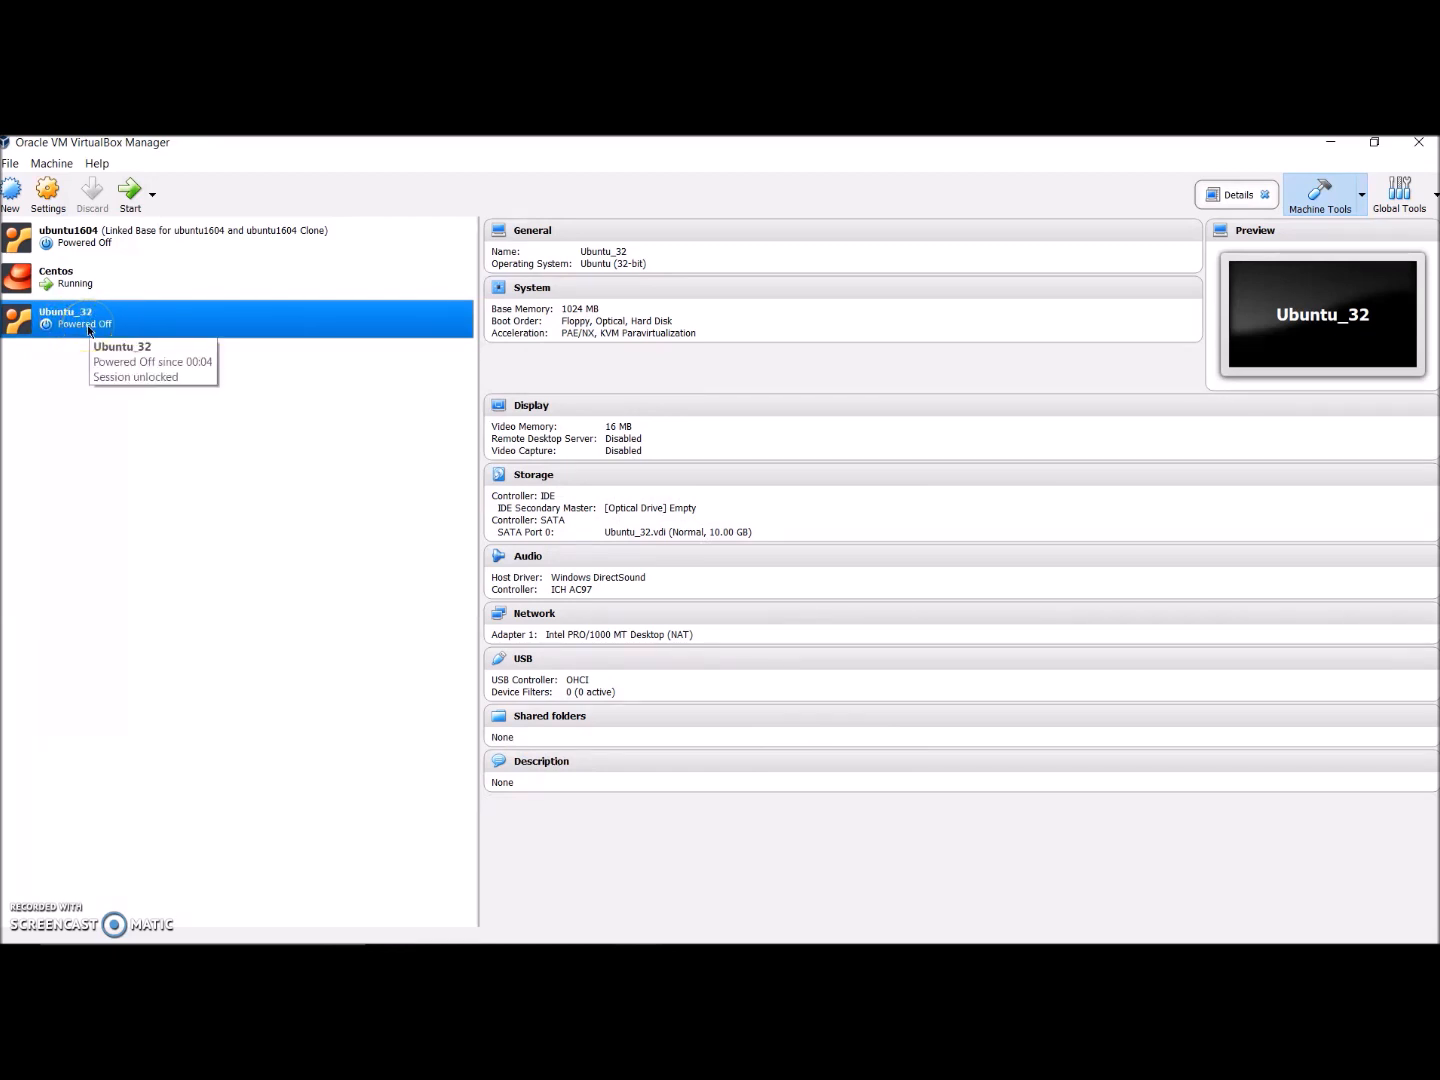
In Ubuntu_32's Storage settings, browse for a disc image for the empty optical drive.
right_click(90, 318)
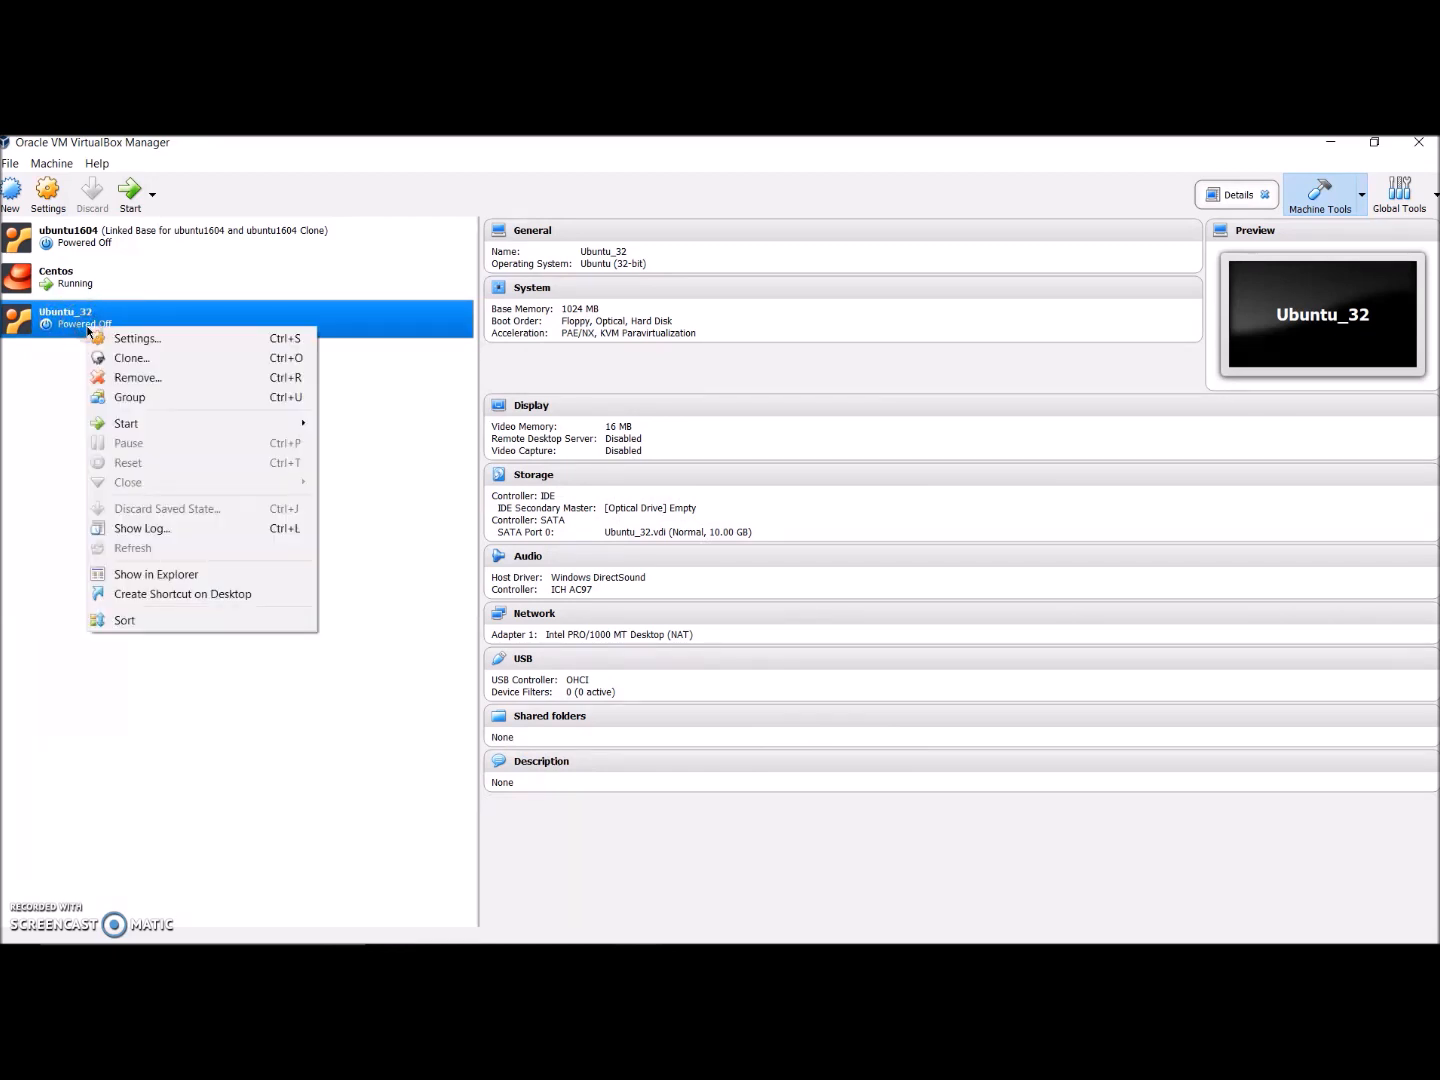
left_click(116, 340)
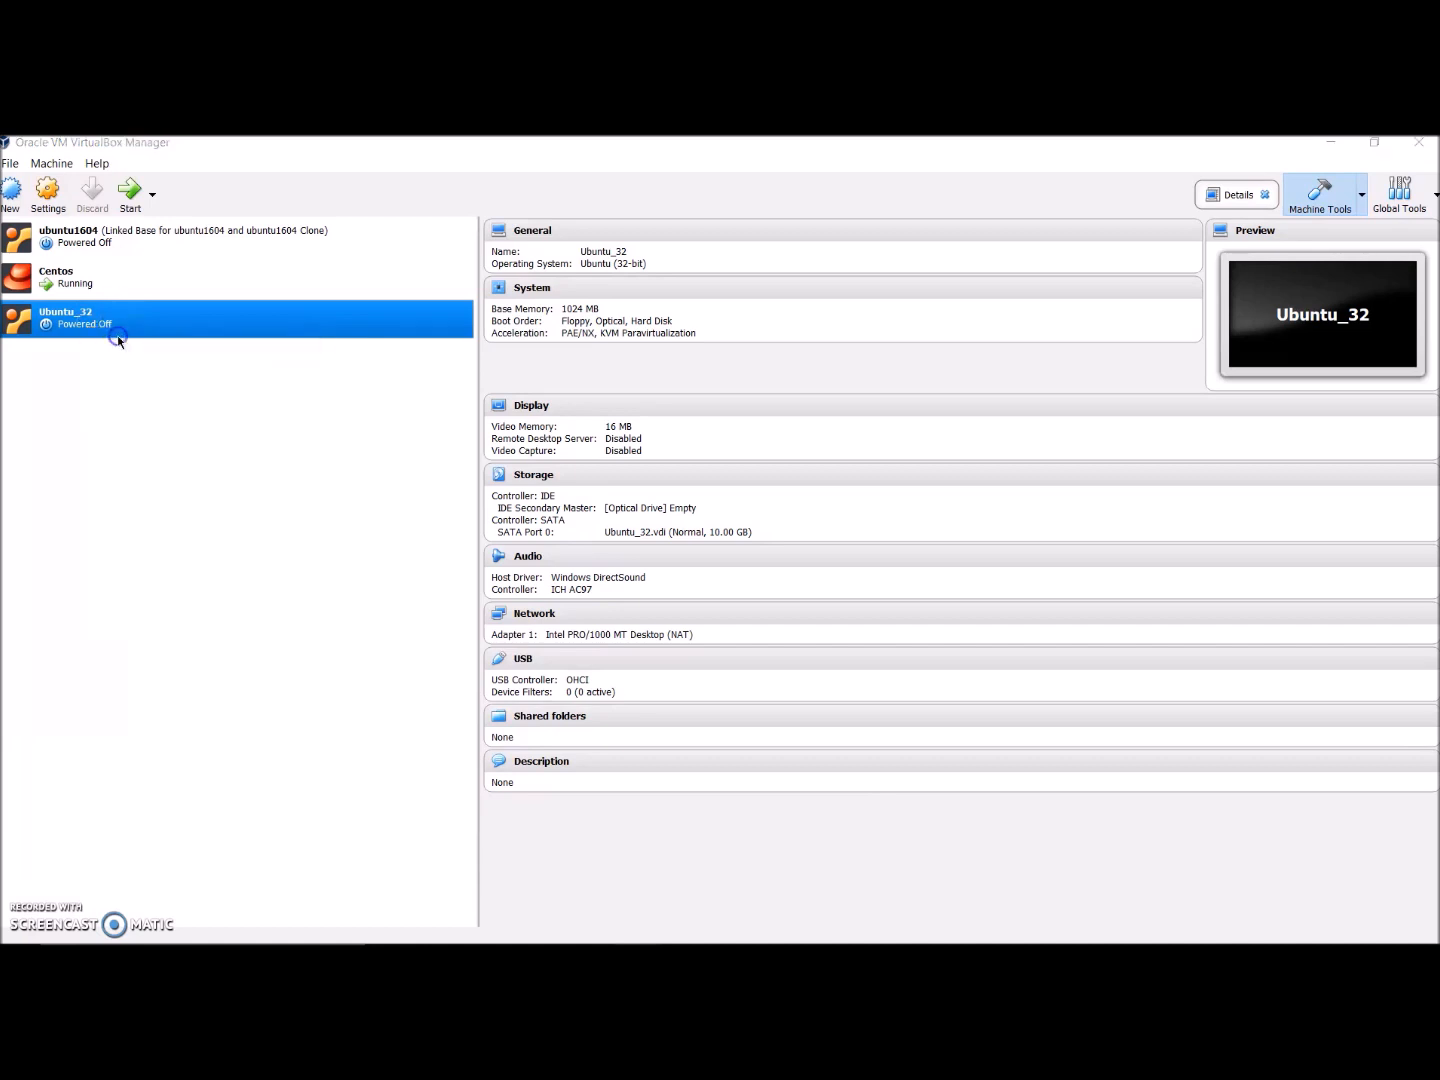
left_click(48, 192)
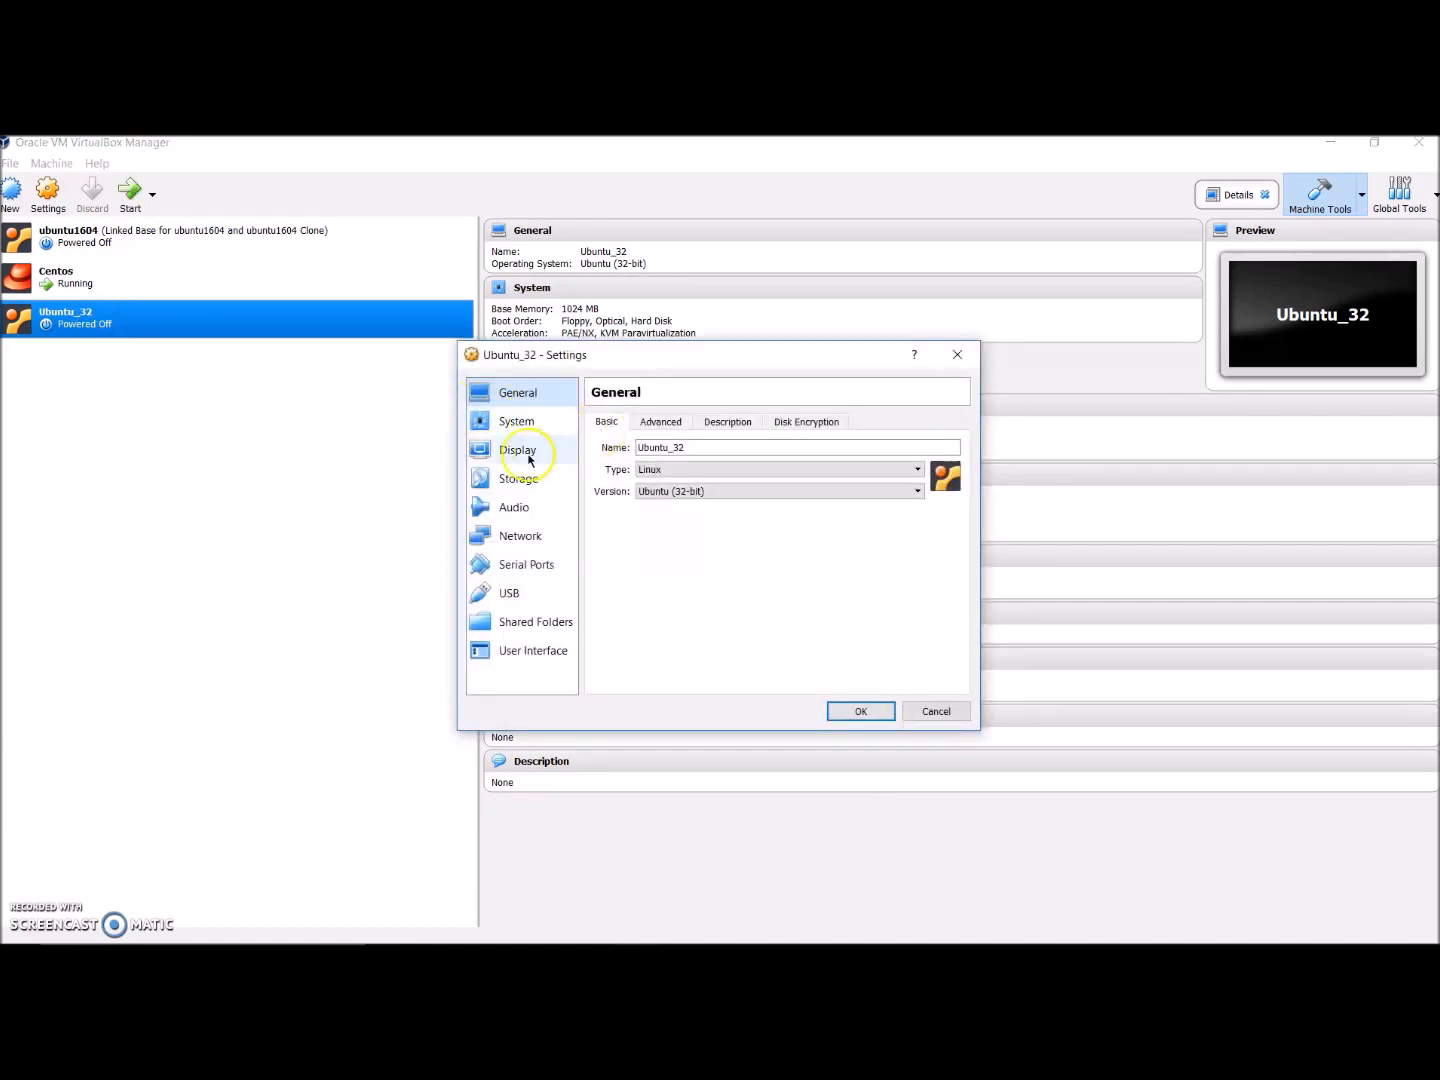
left_click(518, 478)
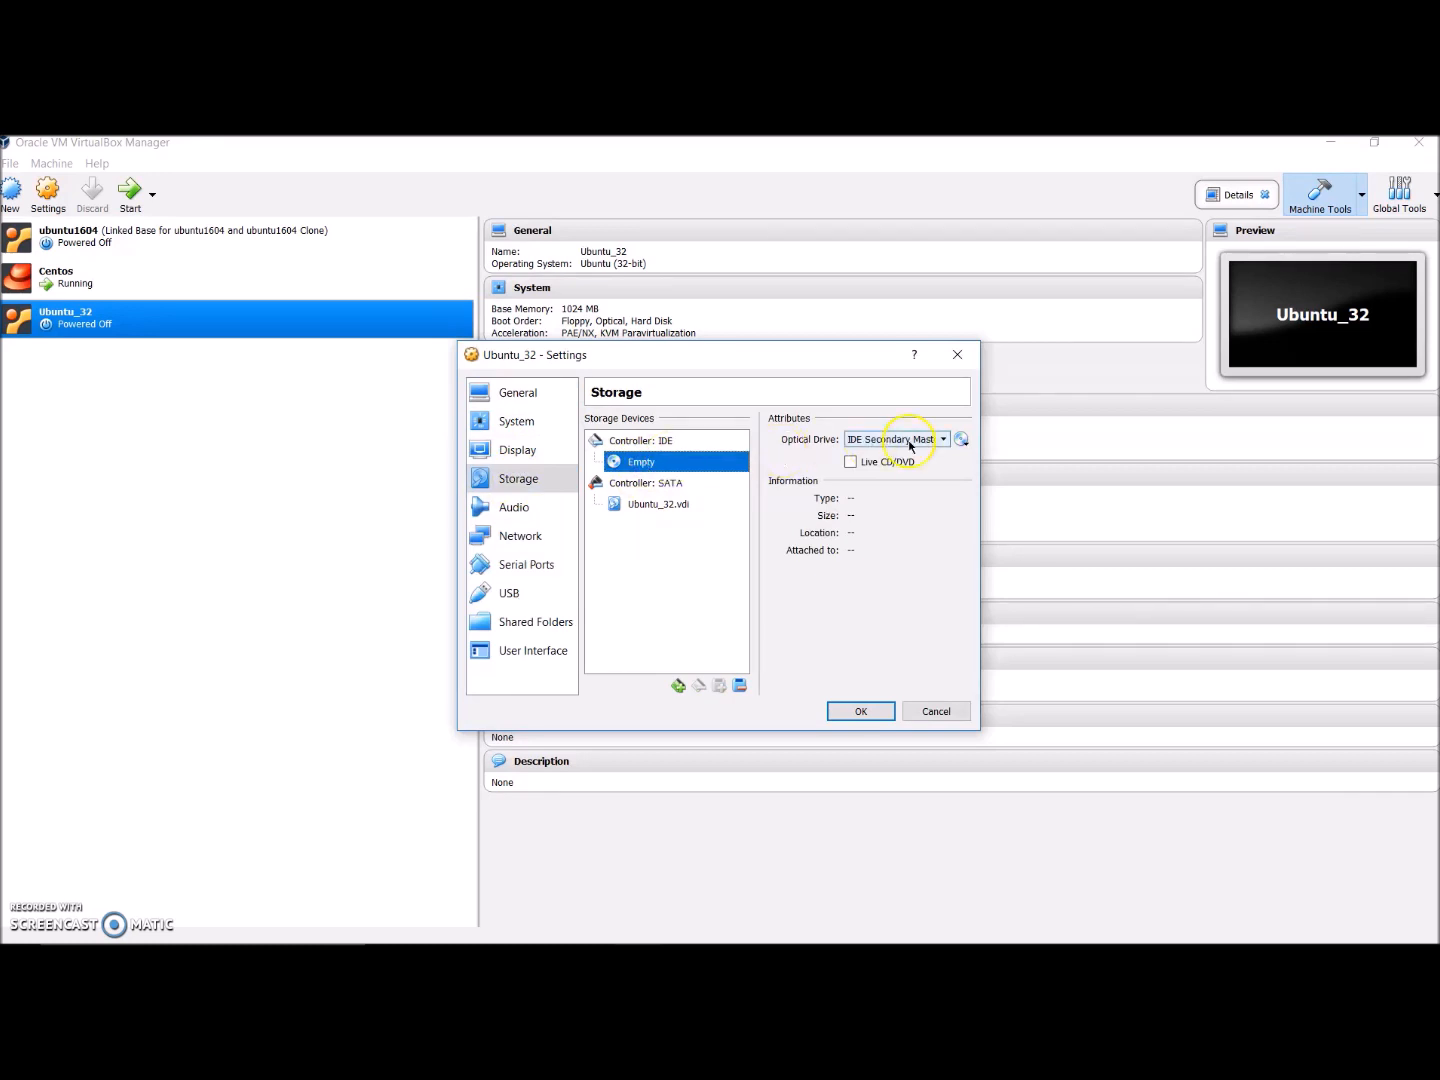
left_click(960, 440)
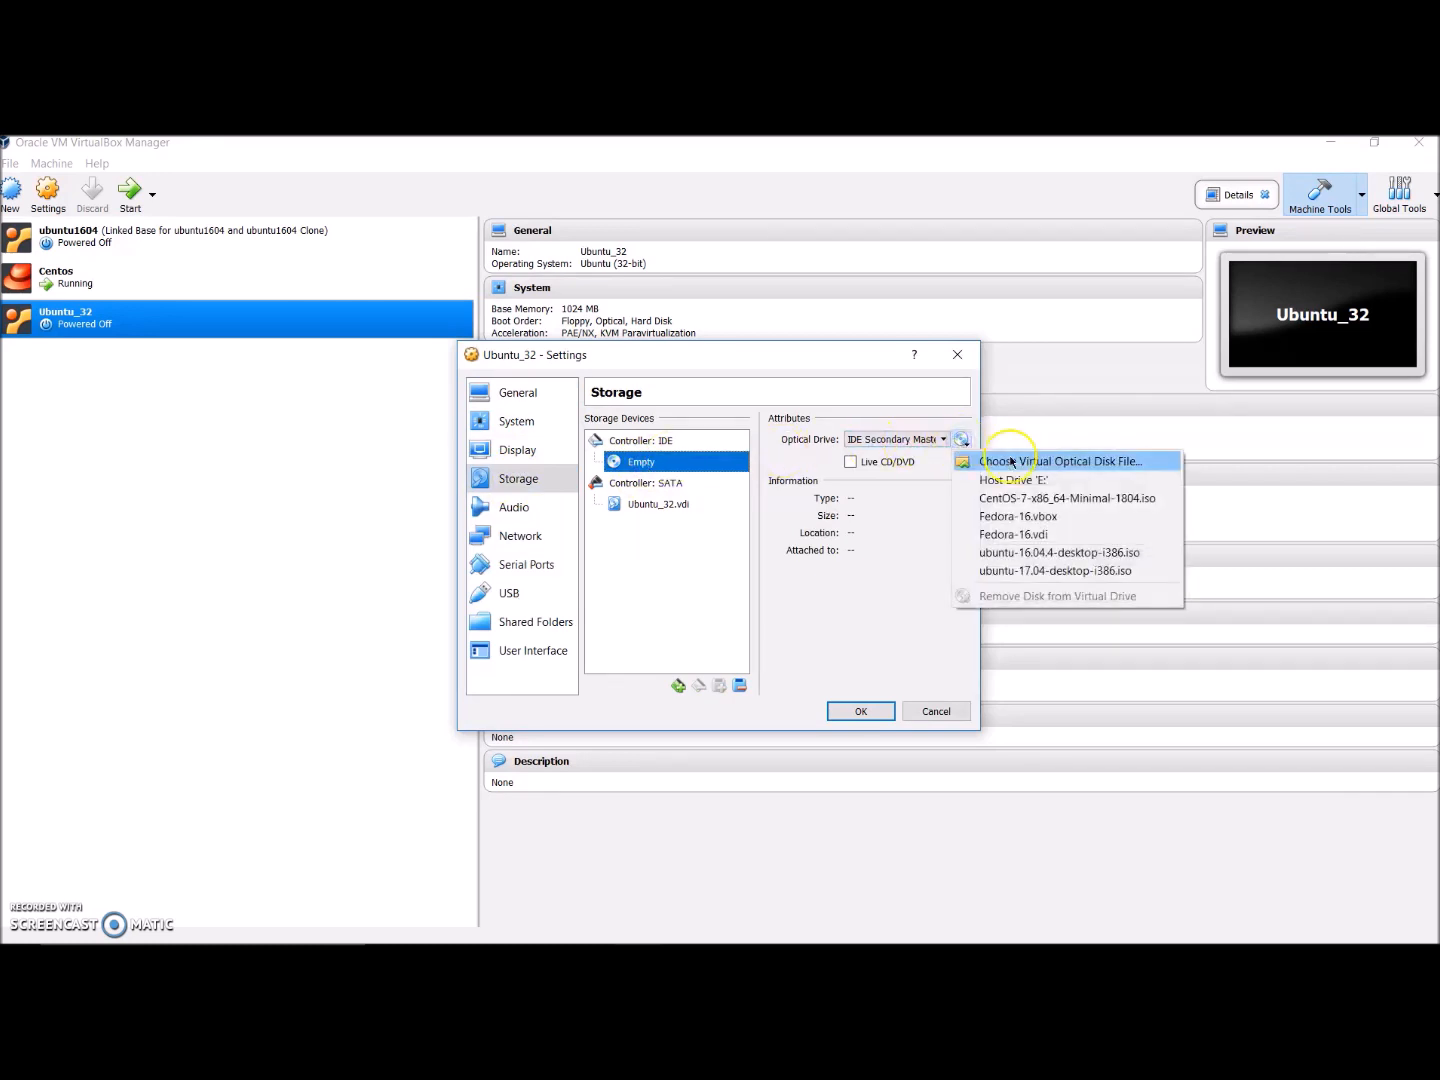
left_click(1062, 460)
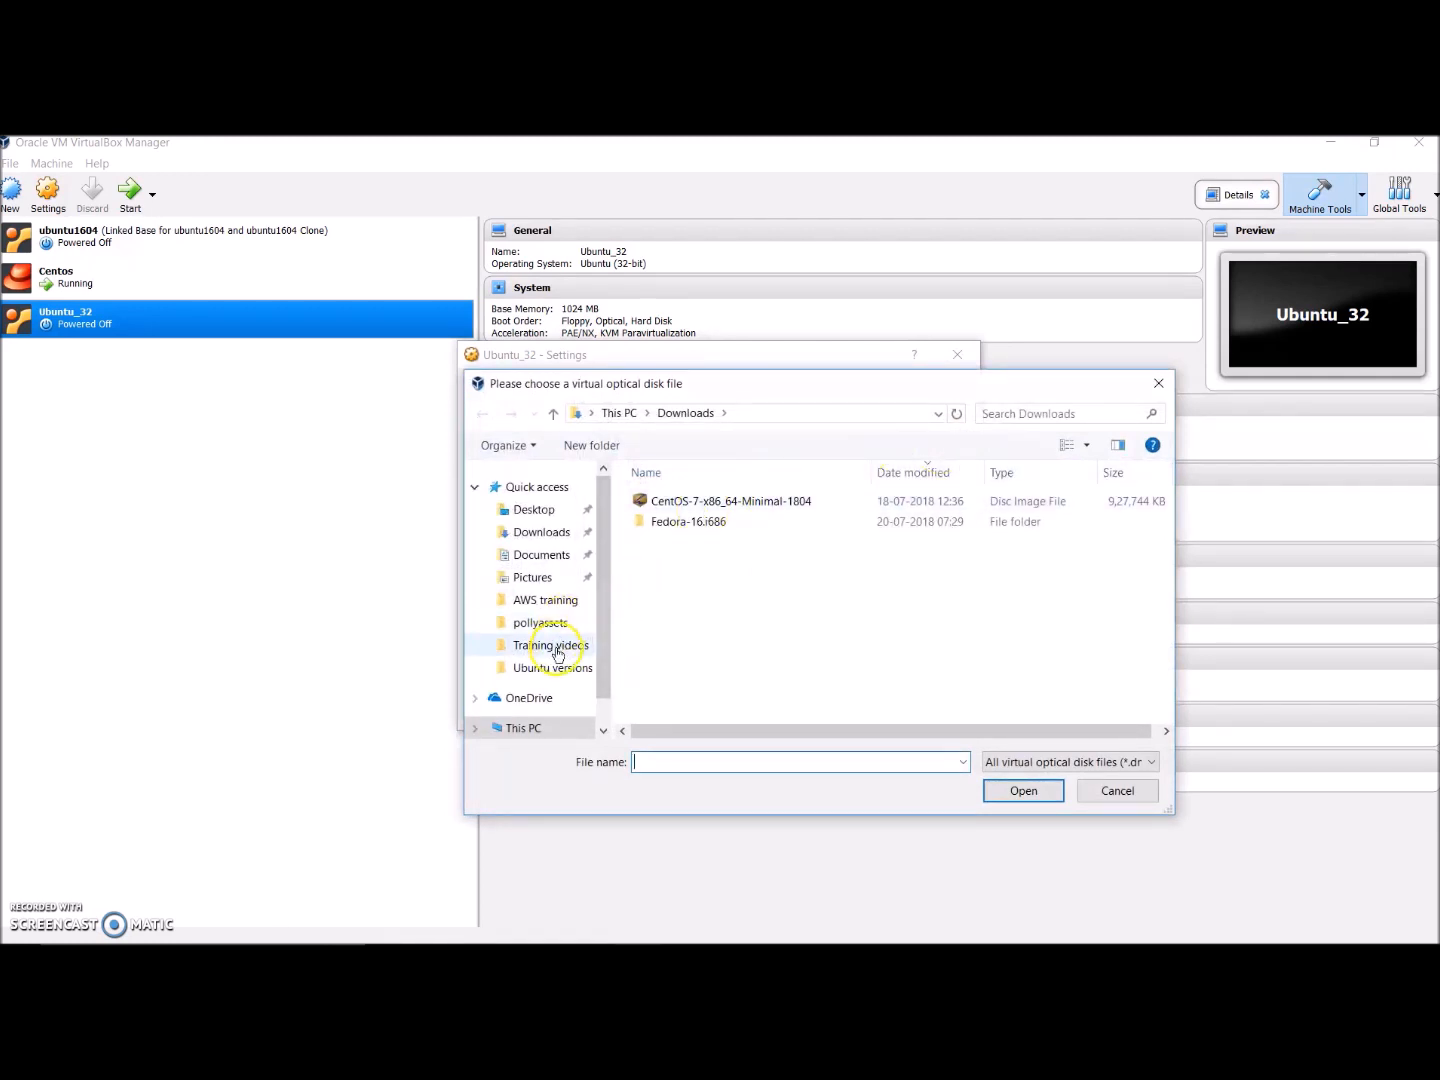
Load ubuntu-16.04.4-desktop-i386 from the Ubuntu versions folder and save the storage change.
double_click(552, 644)
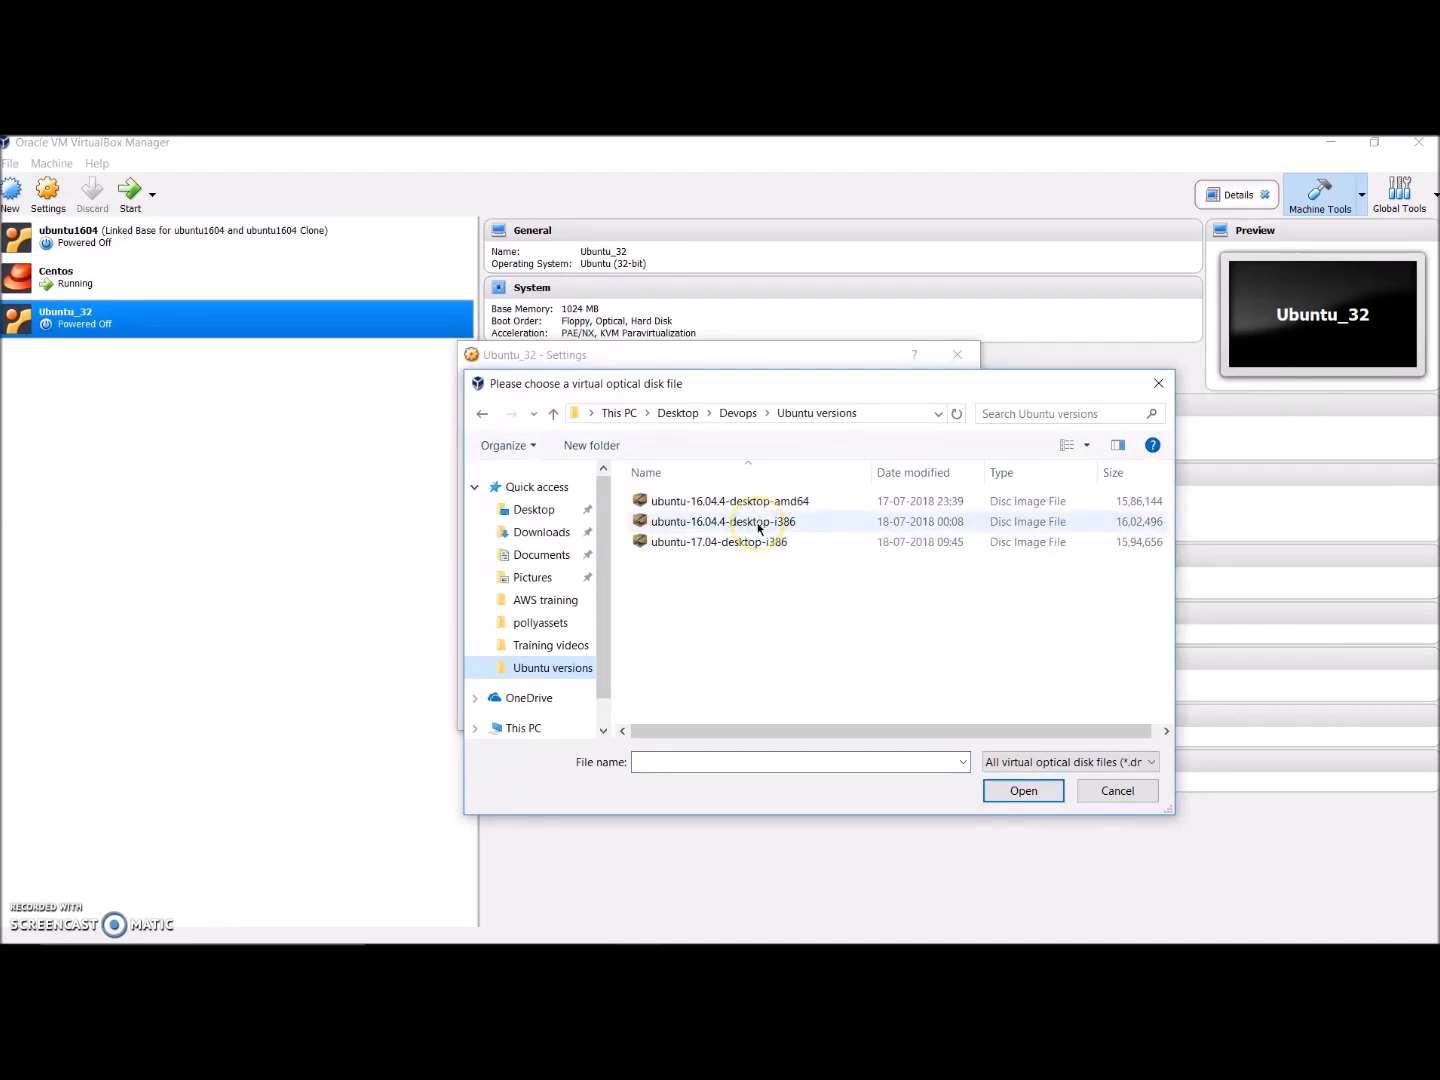
mouse_move(758, 528)
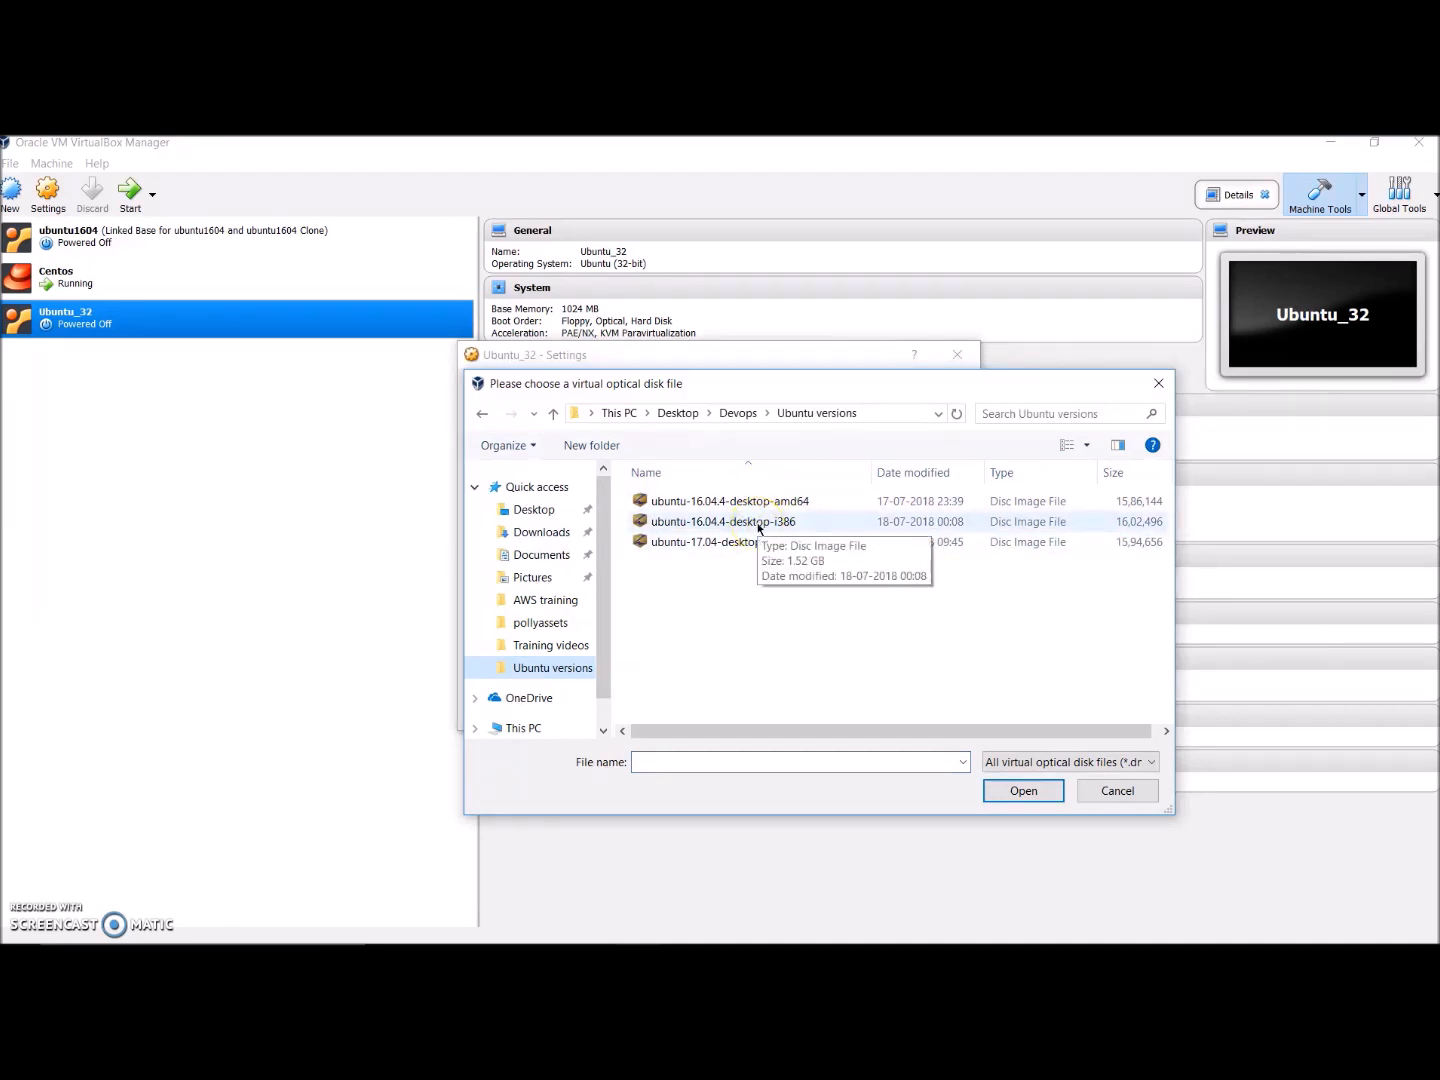
left_click(1024, 790)
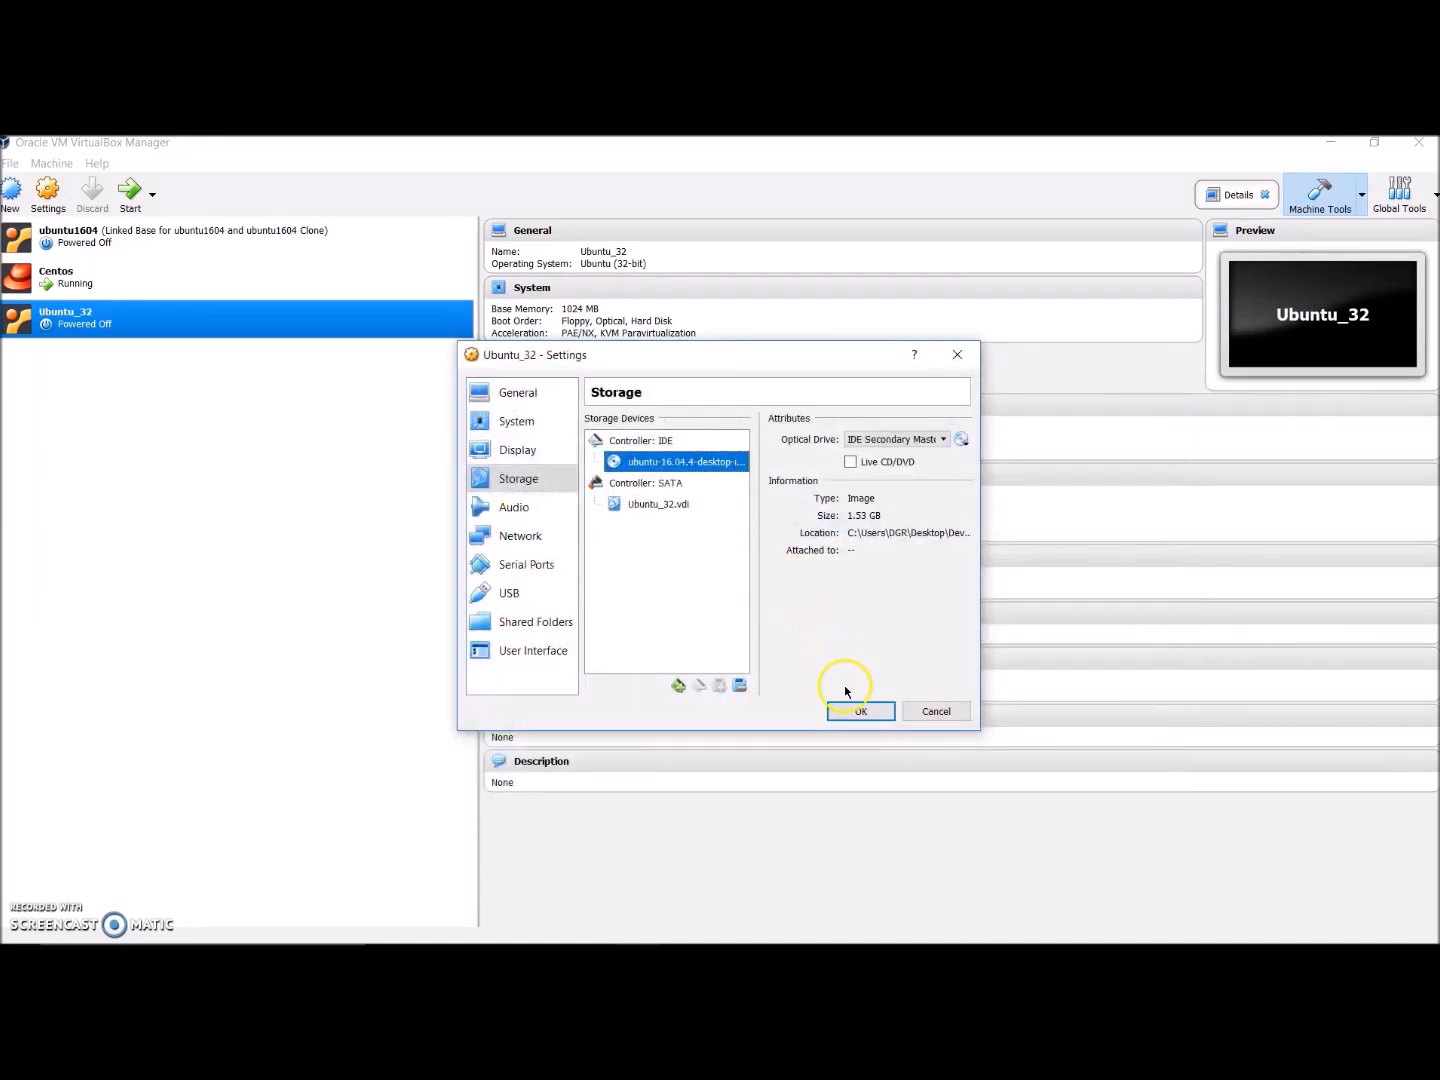
left_click(860, 712)
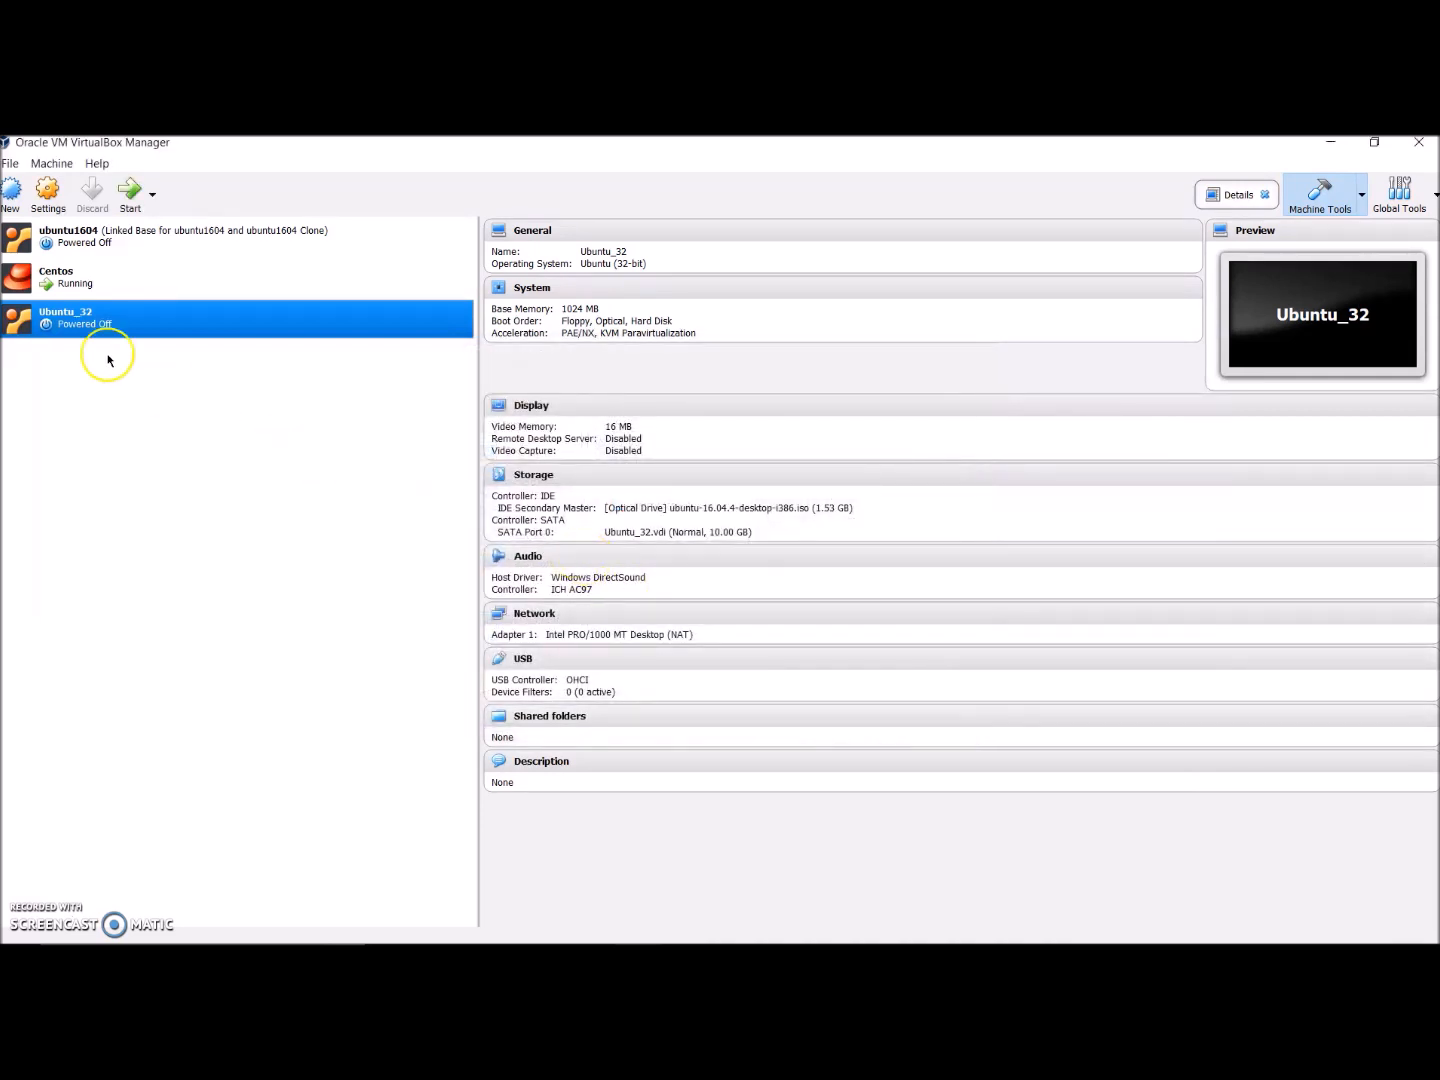
mouse_move(68, 322)
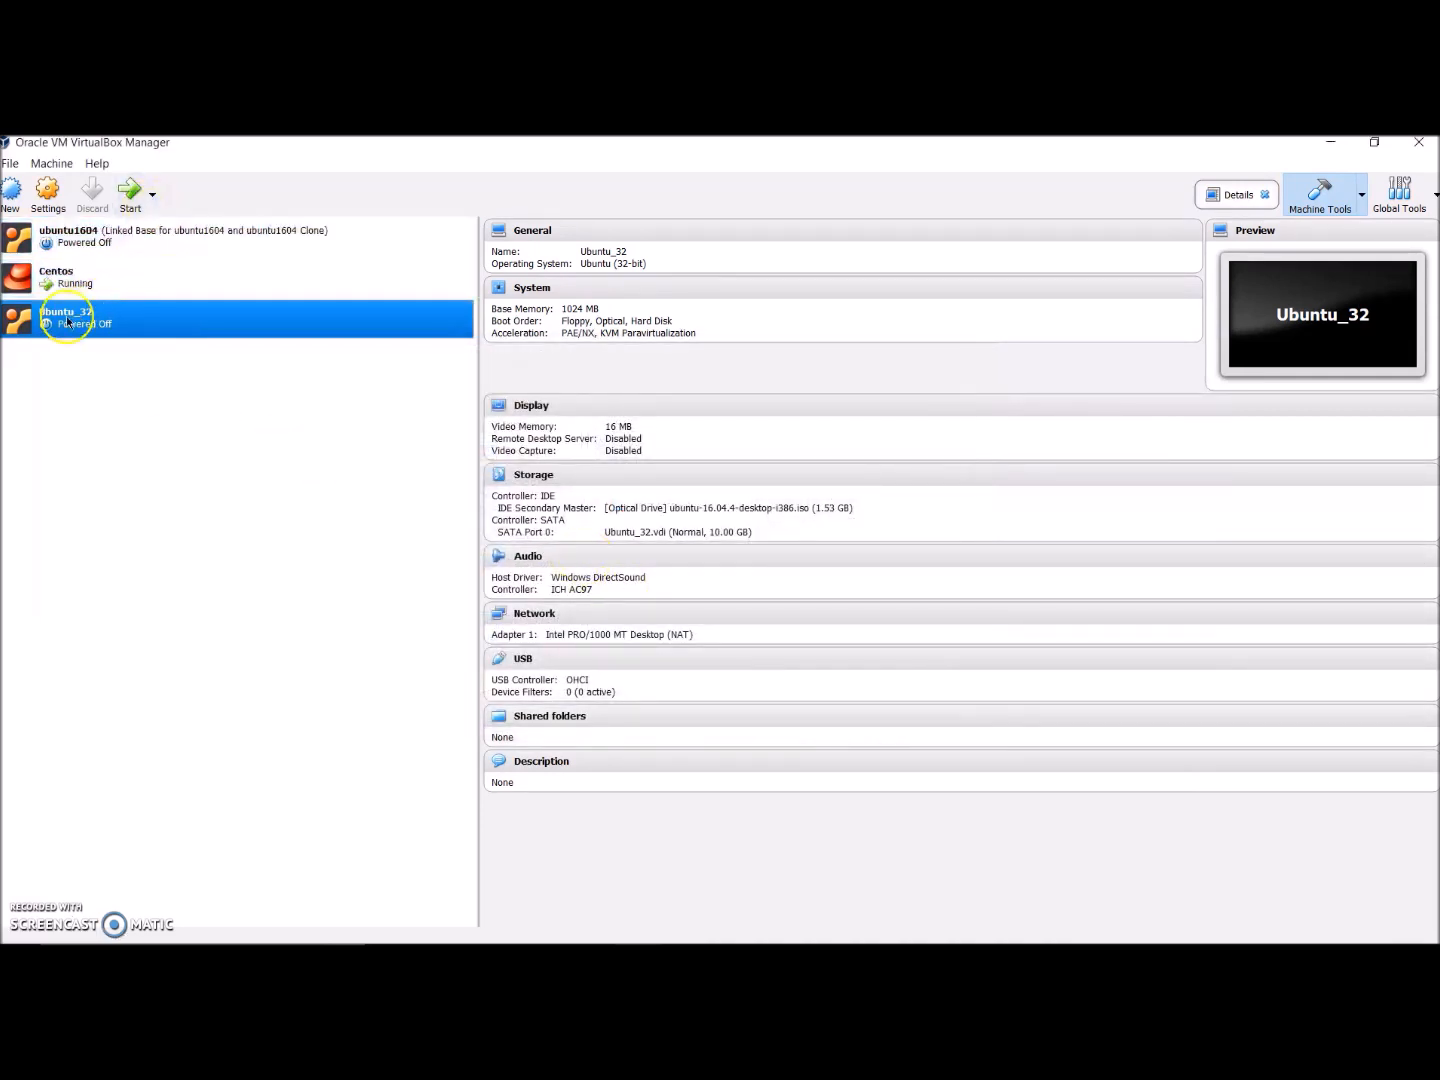
left_click(48, 192)
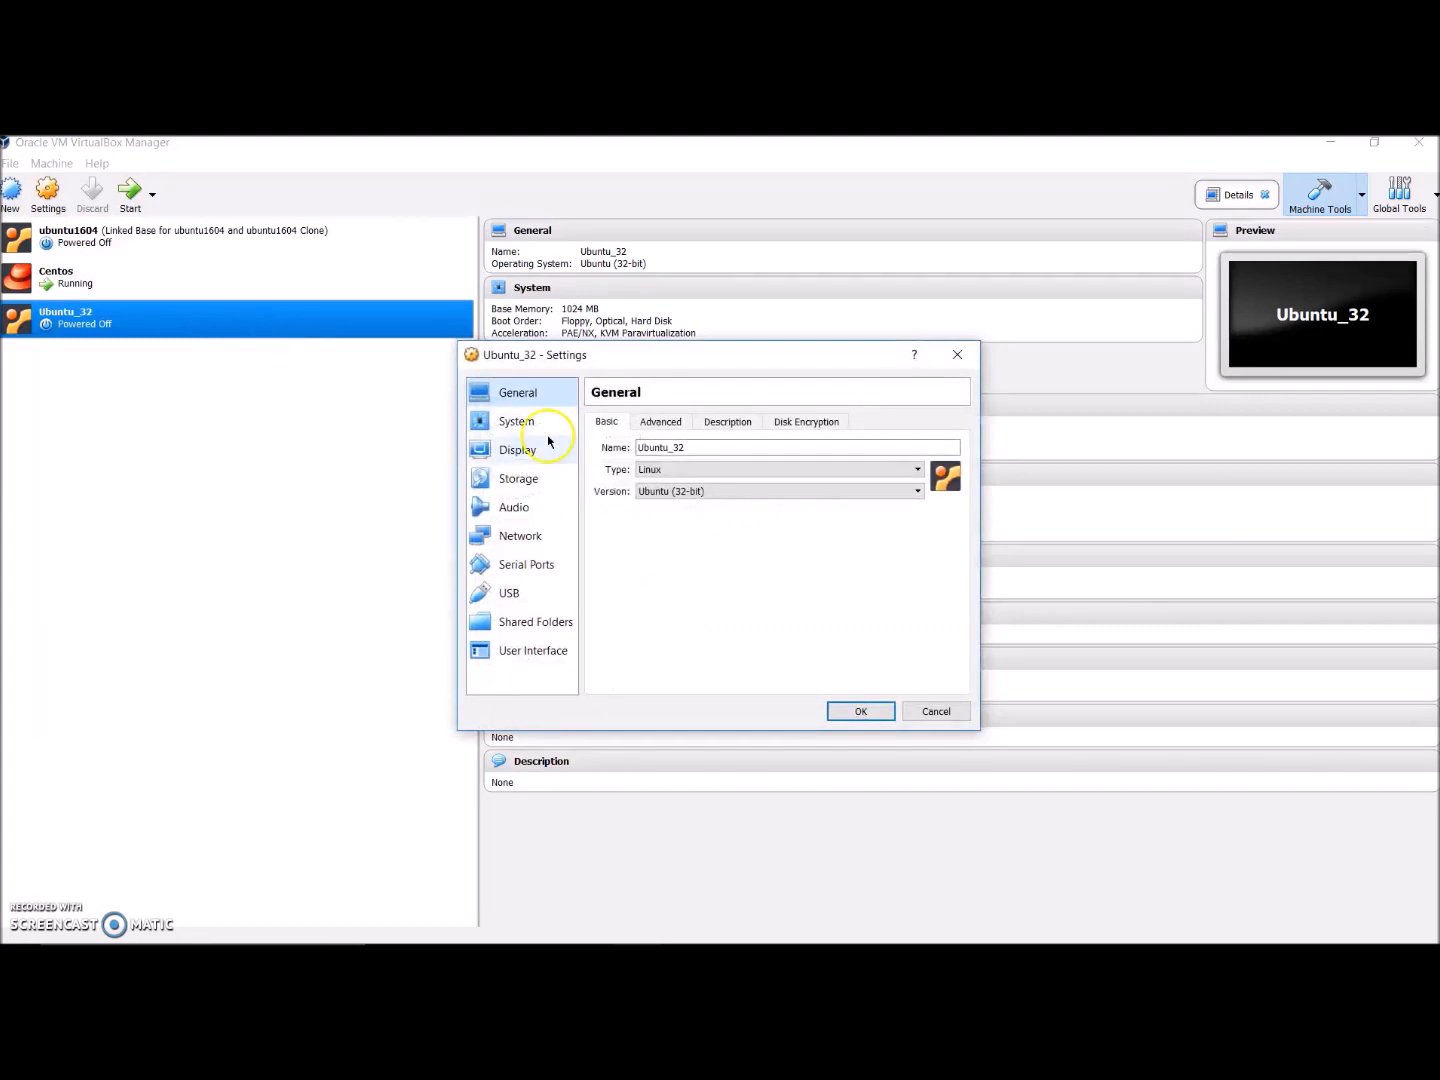
Uncheck Floppy in Ubuntu_32's boot order, leaving Optical then Hard Disk, and save.
left_click(520, 536)
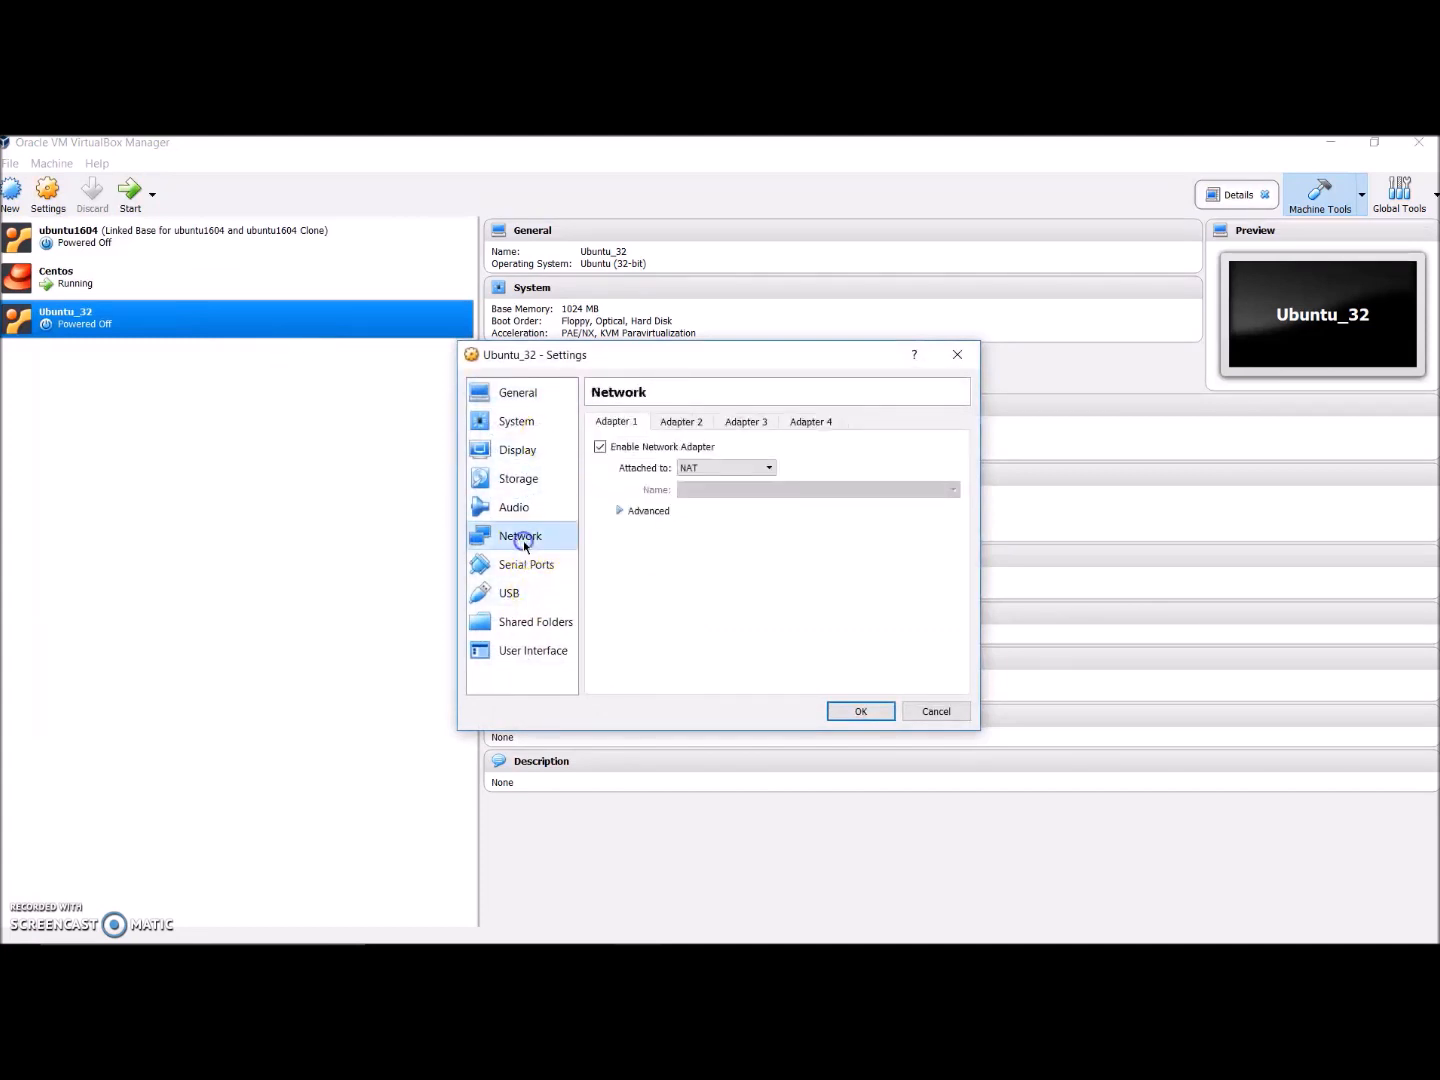
left_click(516, 422)
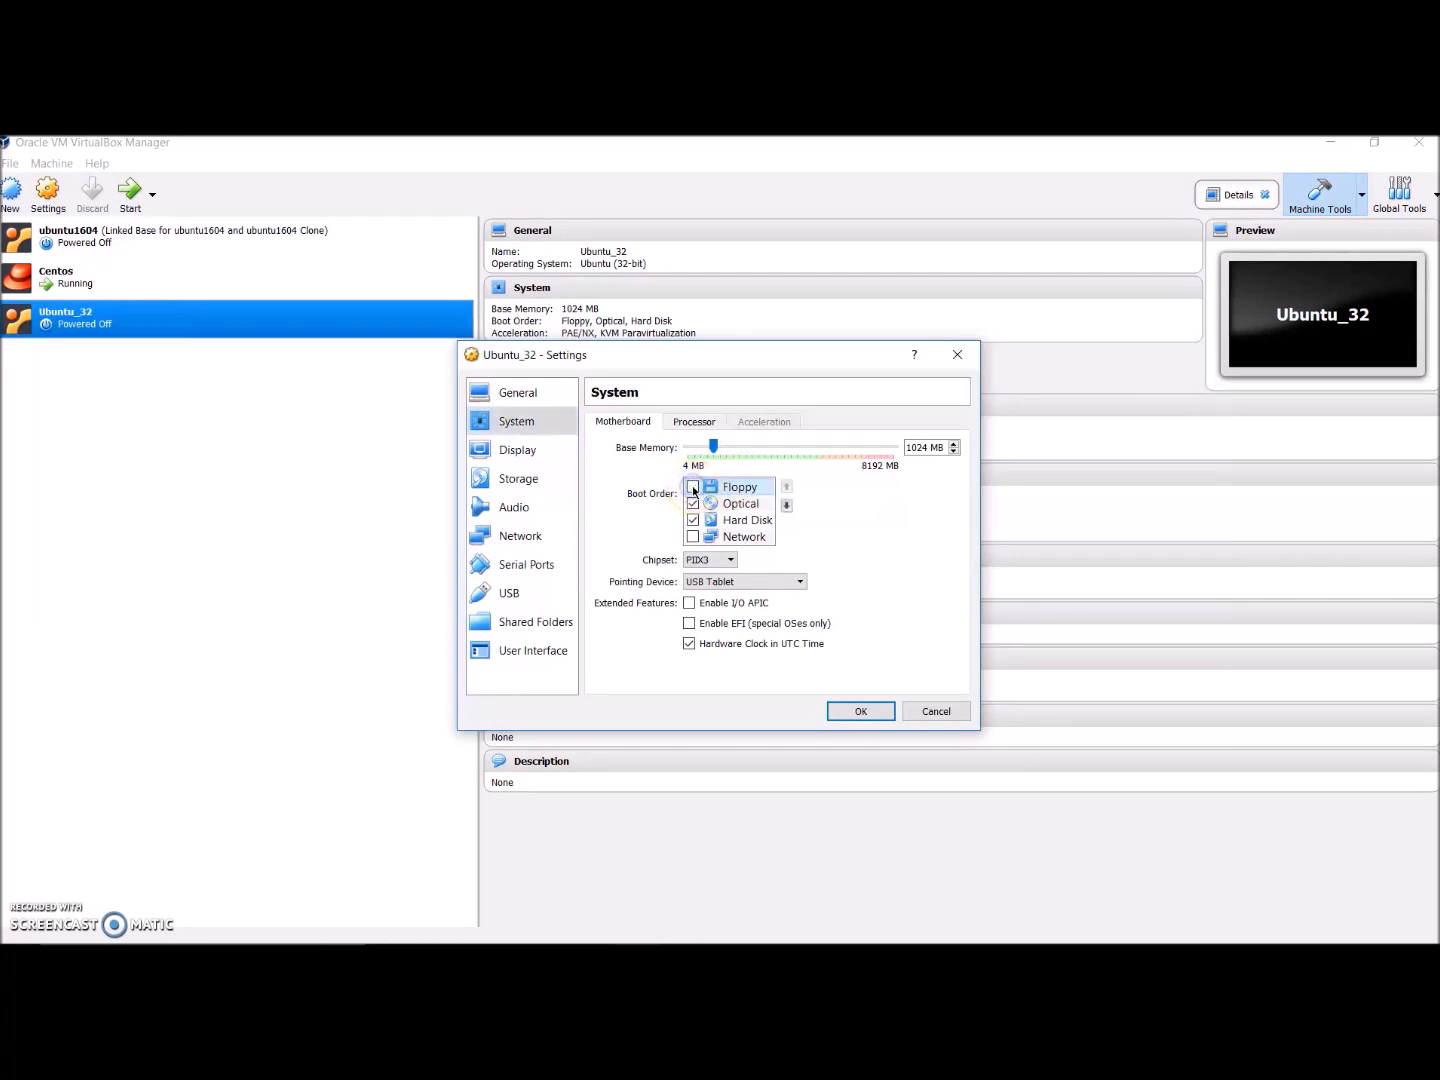
left_click(692, 486)
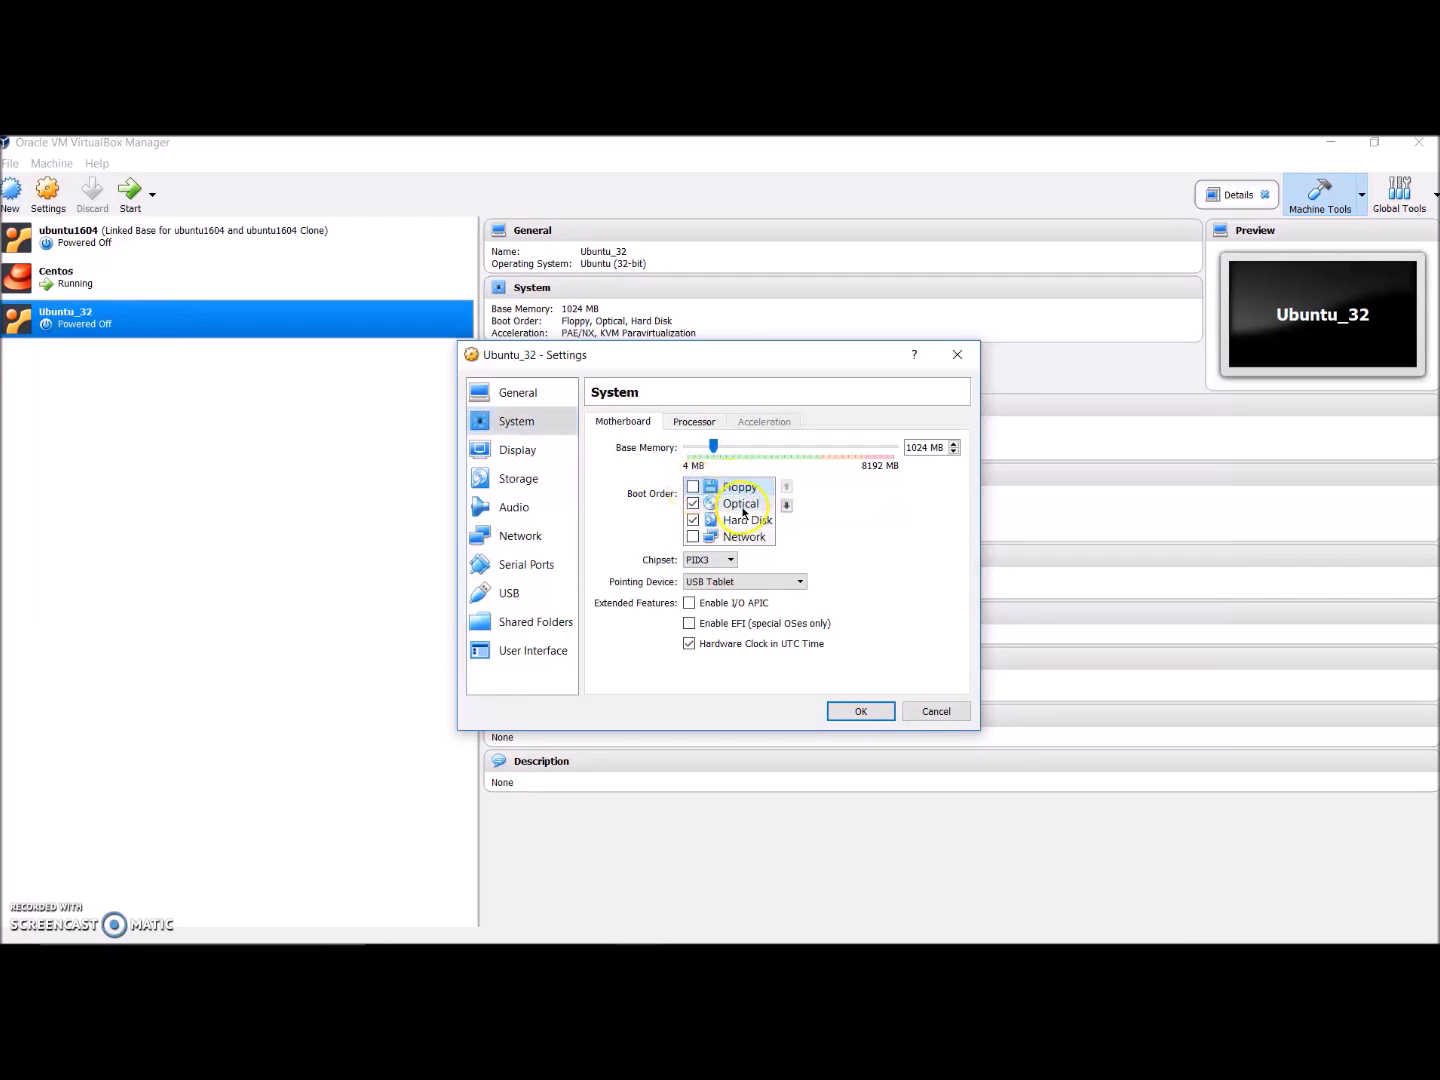
left_click(516, 450)
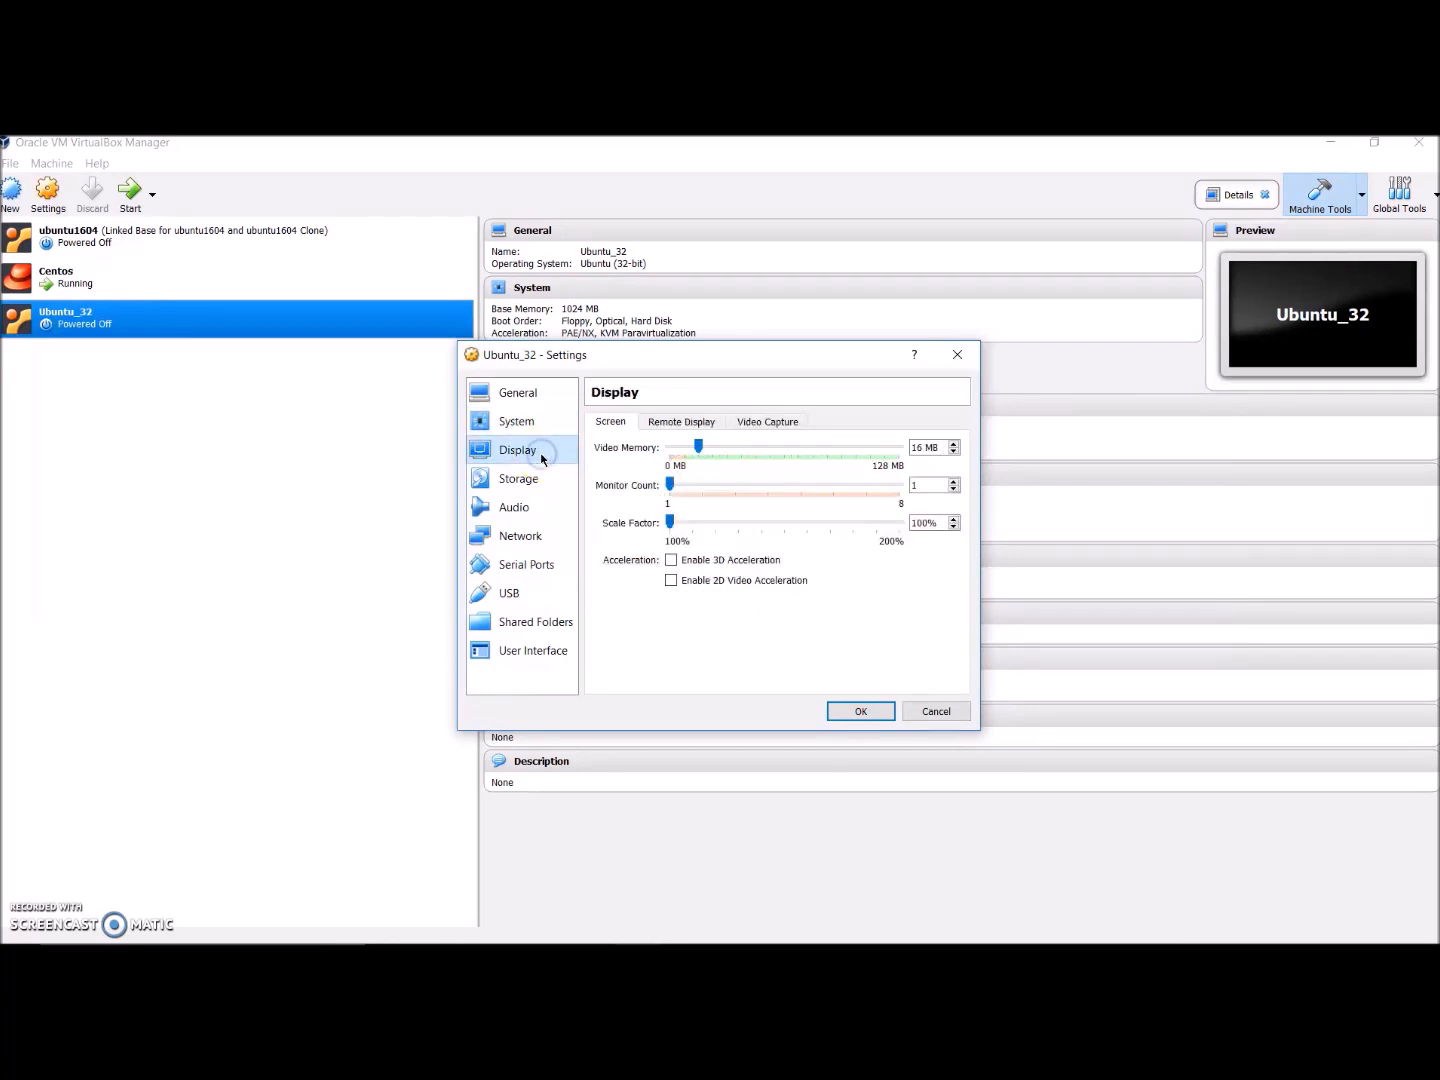
left_click(516, 478)
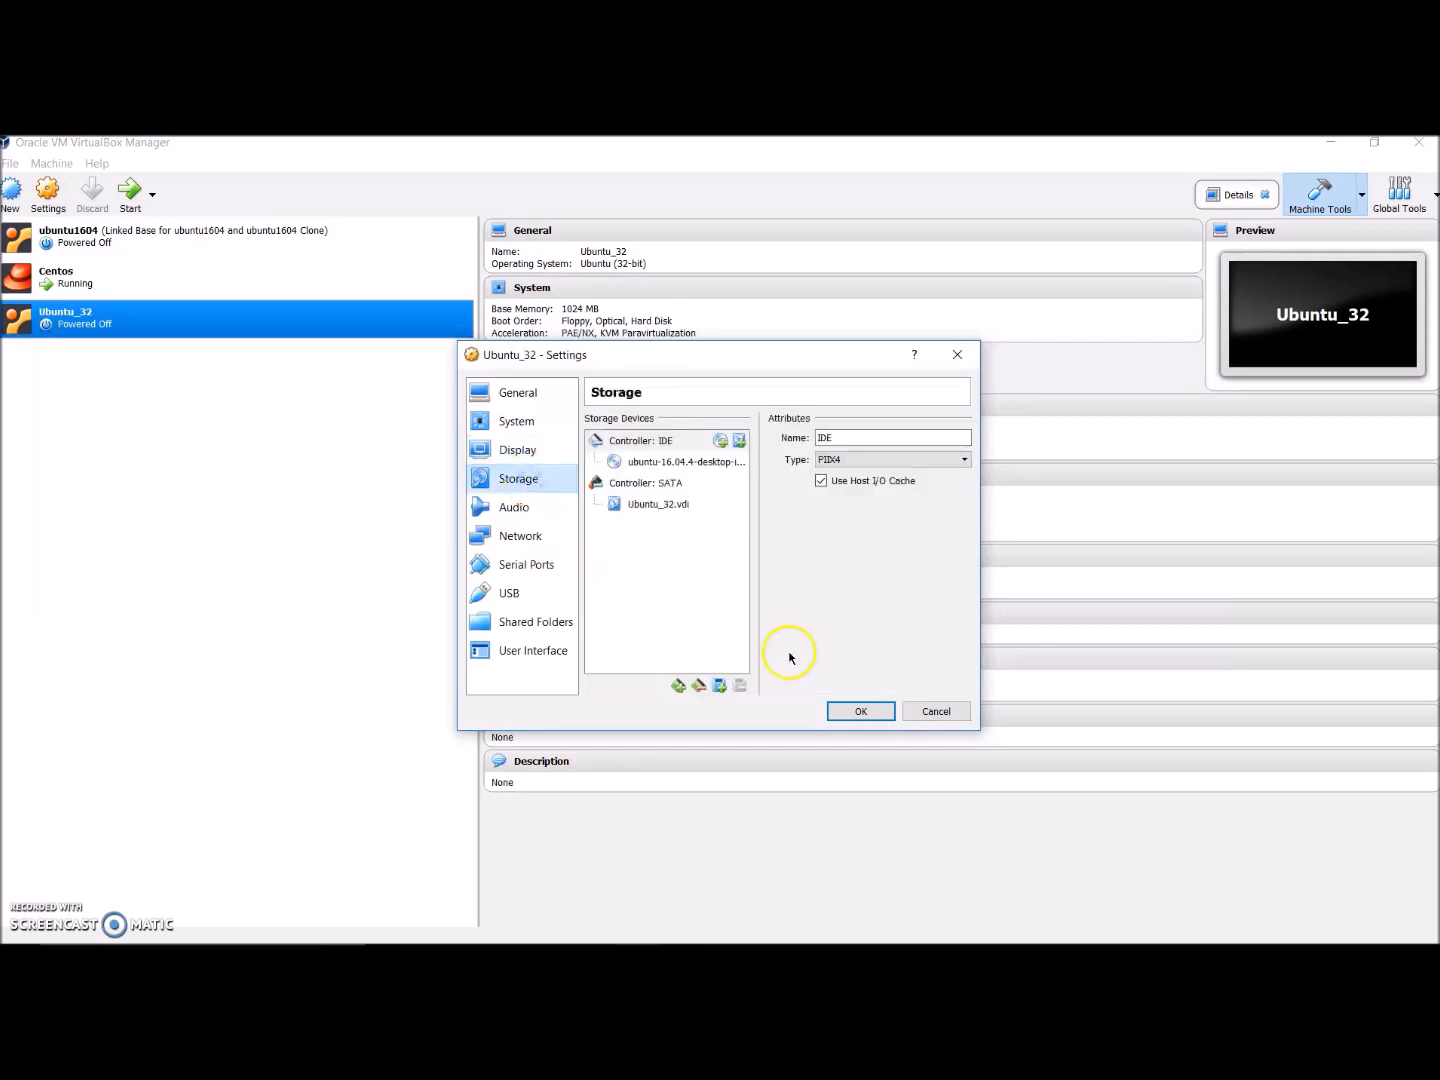
left_click(860, 712)
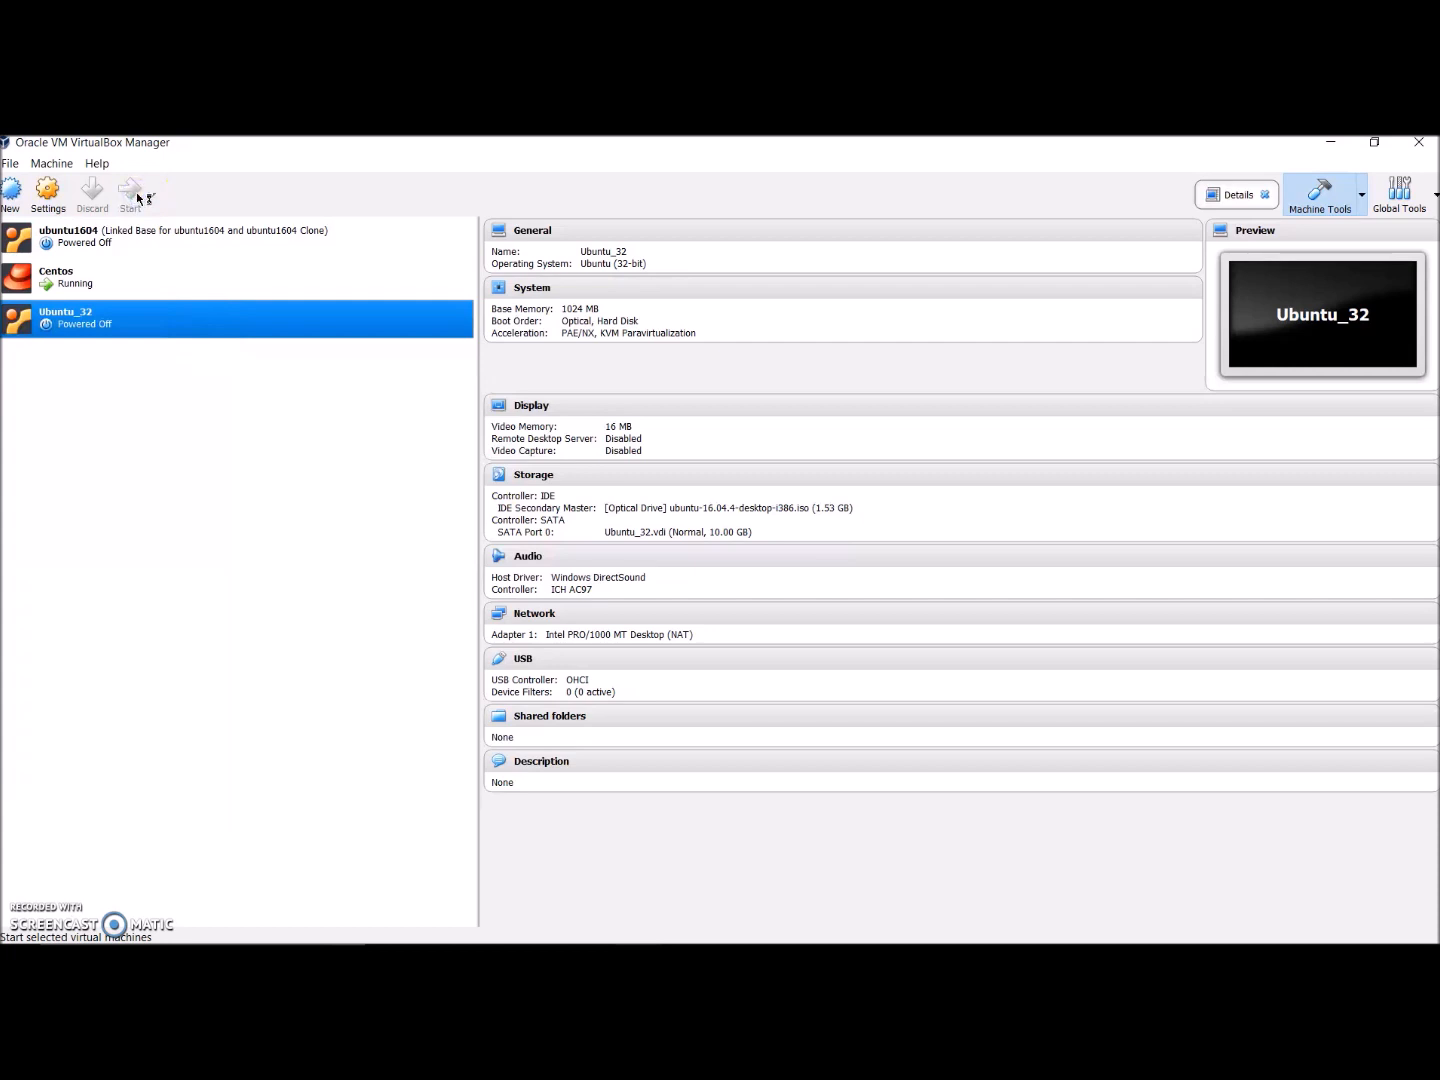
Boot Ubuntu_32 and maximize its window, which stays on a black screen.
left_click(132, 190)
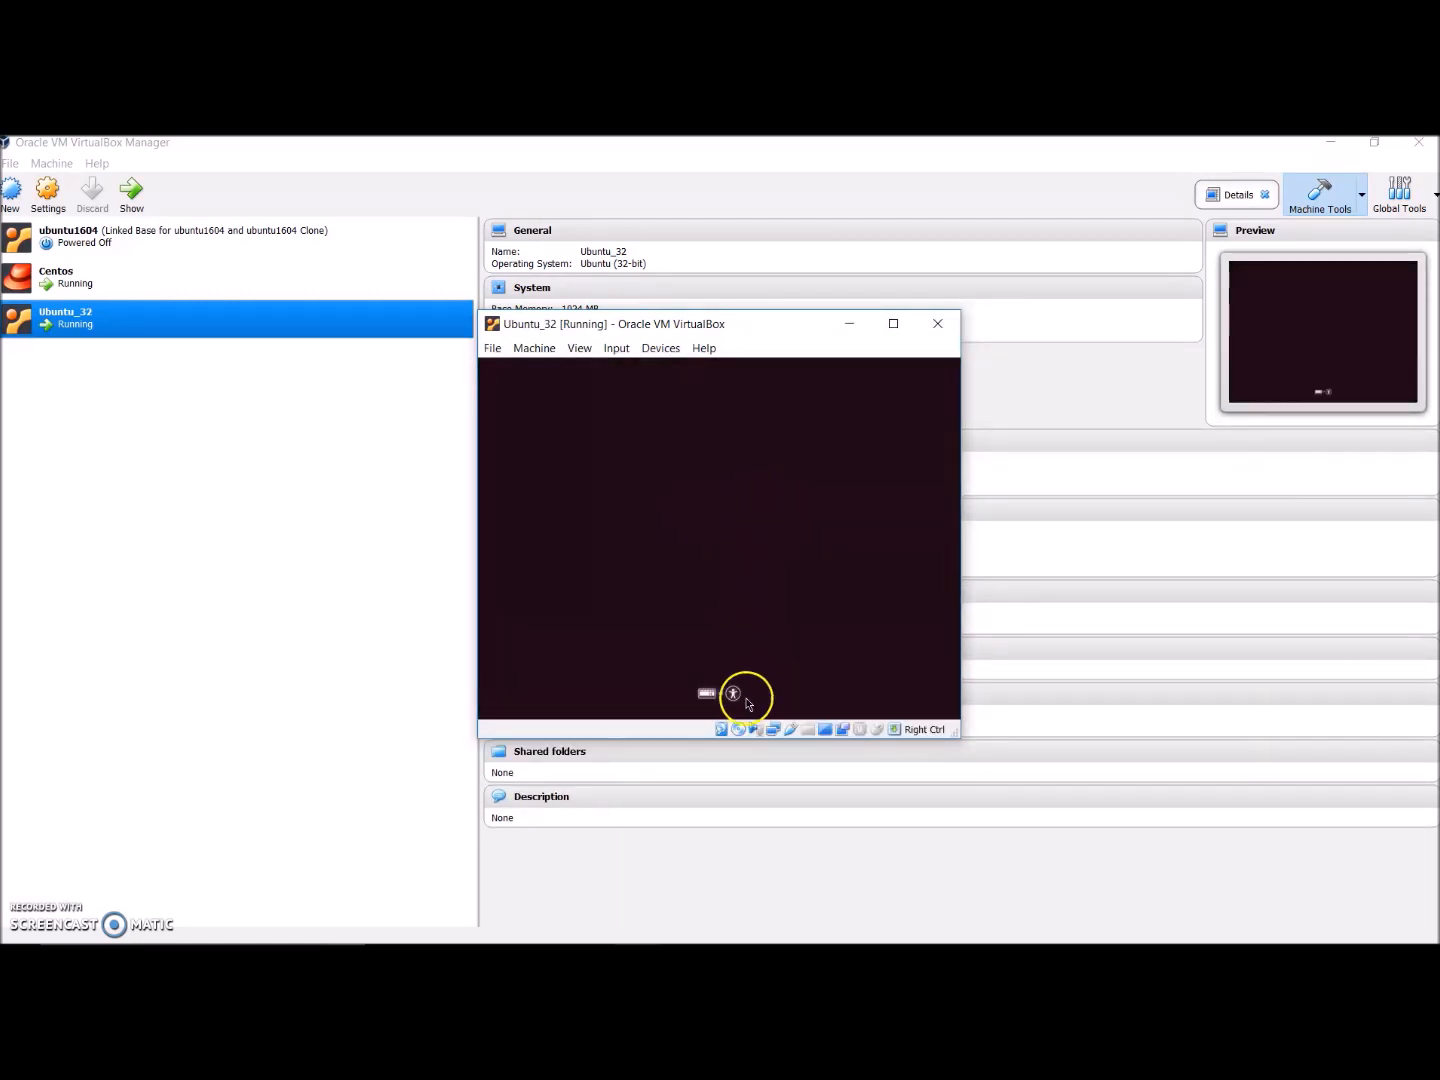
mouse_move(738, 676)
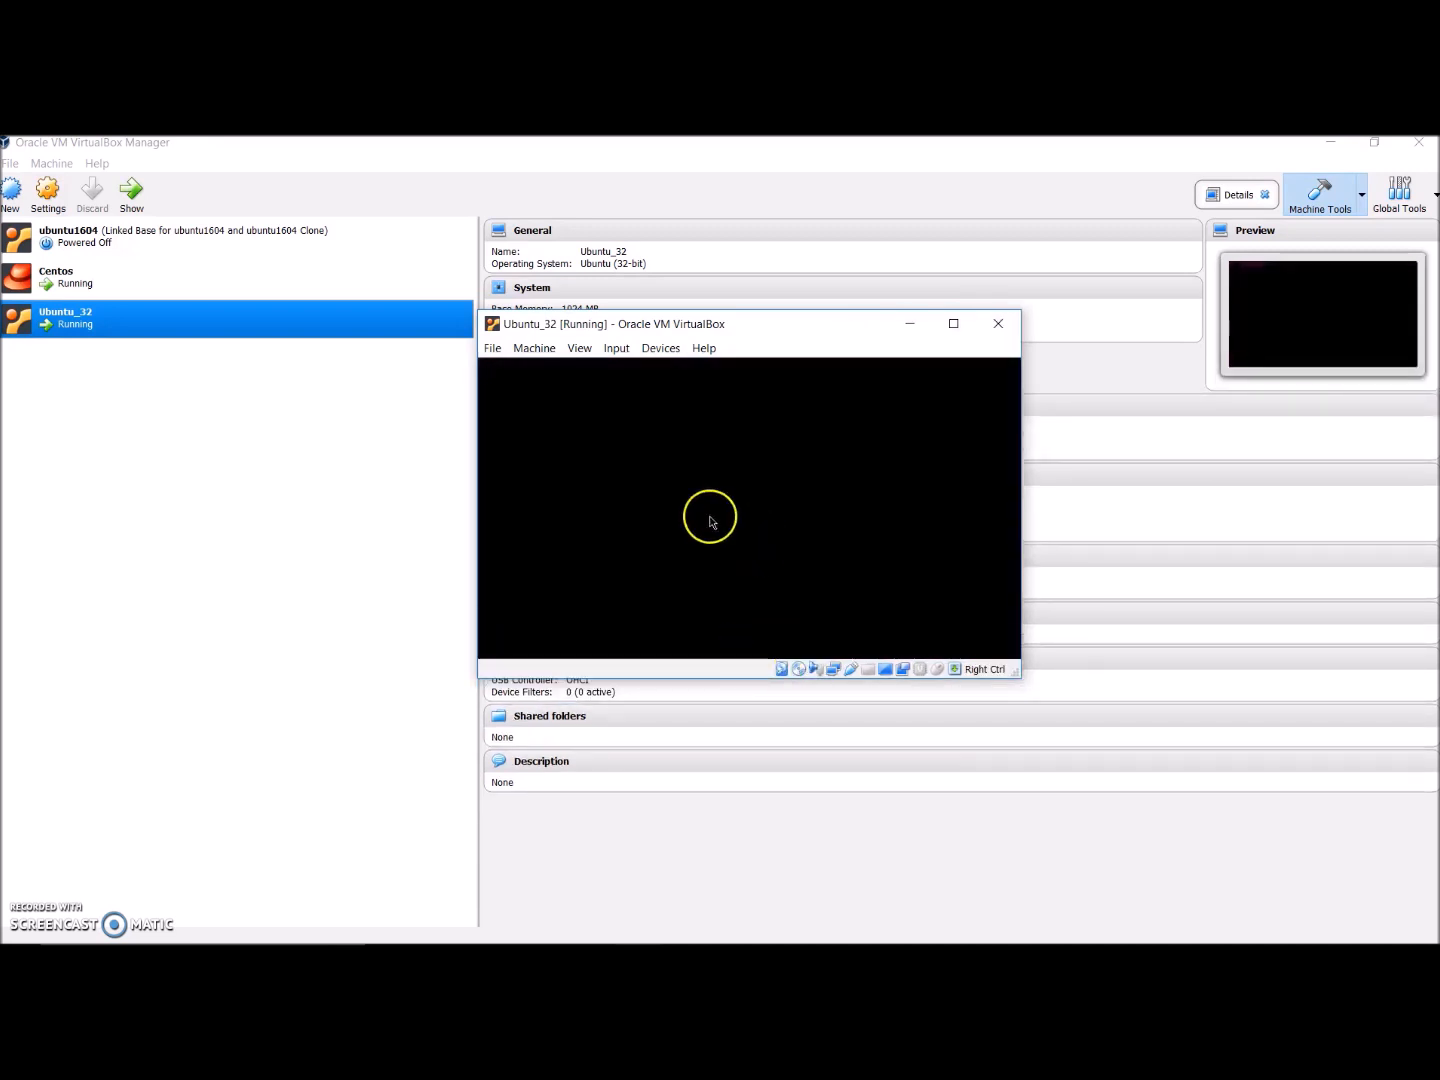
mouse_move(550, 392)
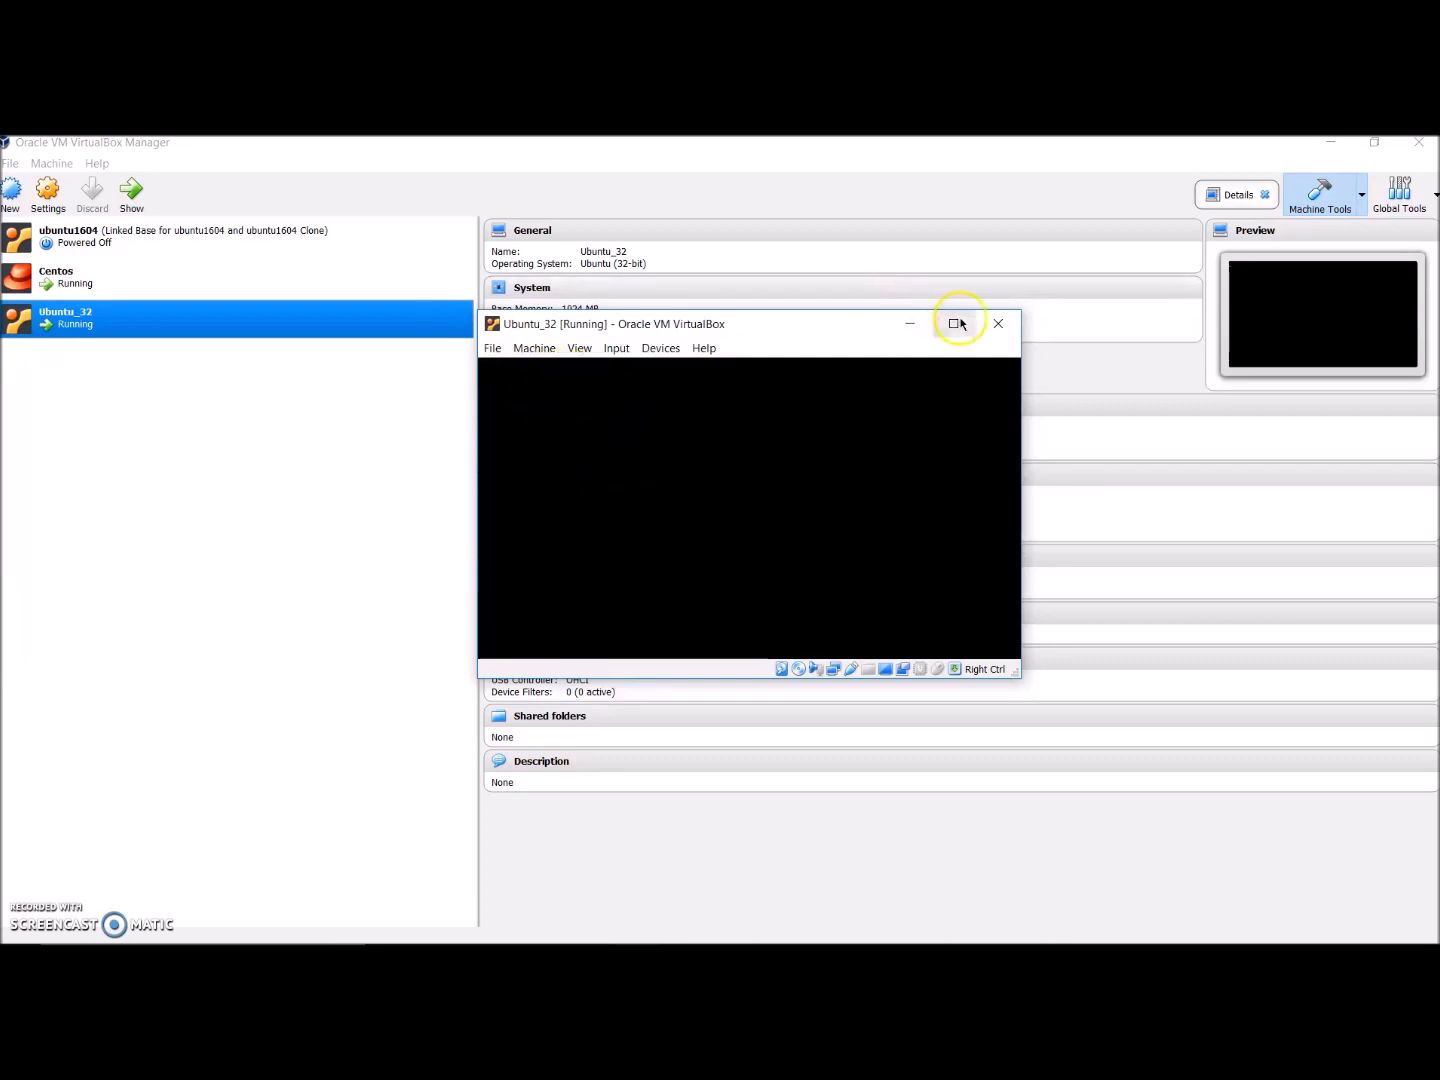
left_click(952, 324)
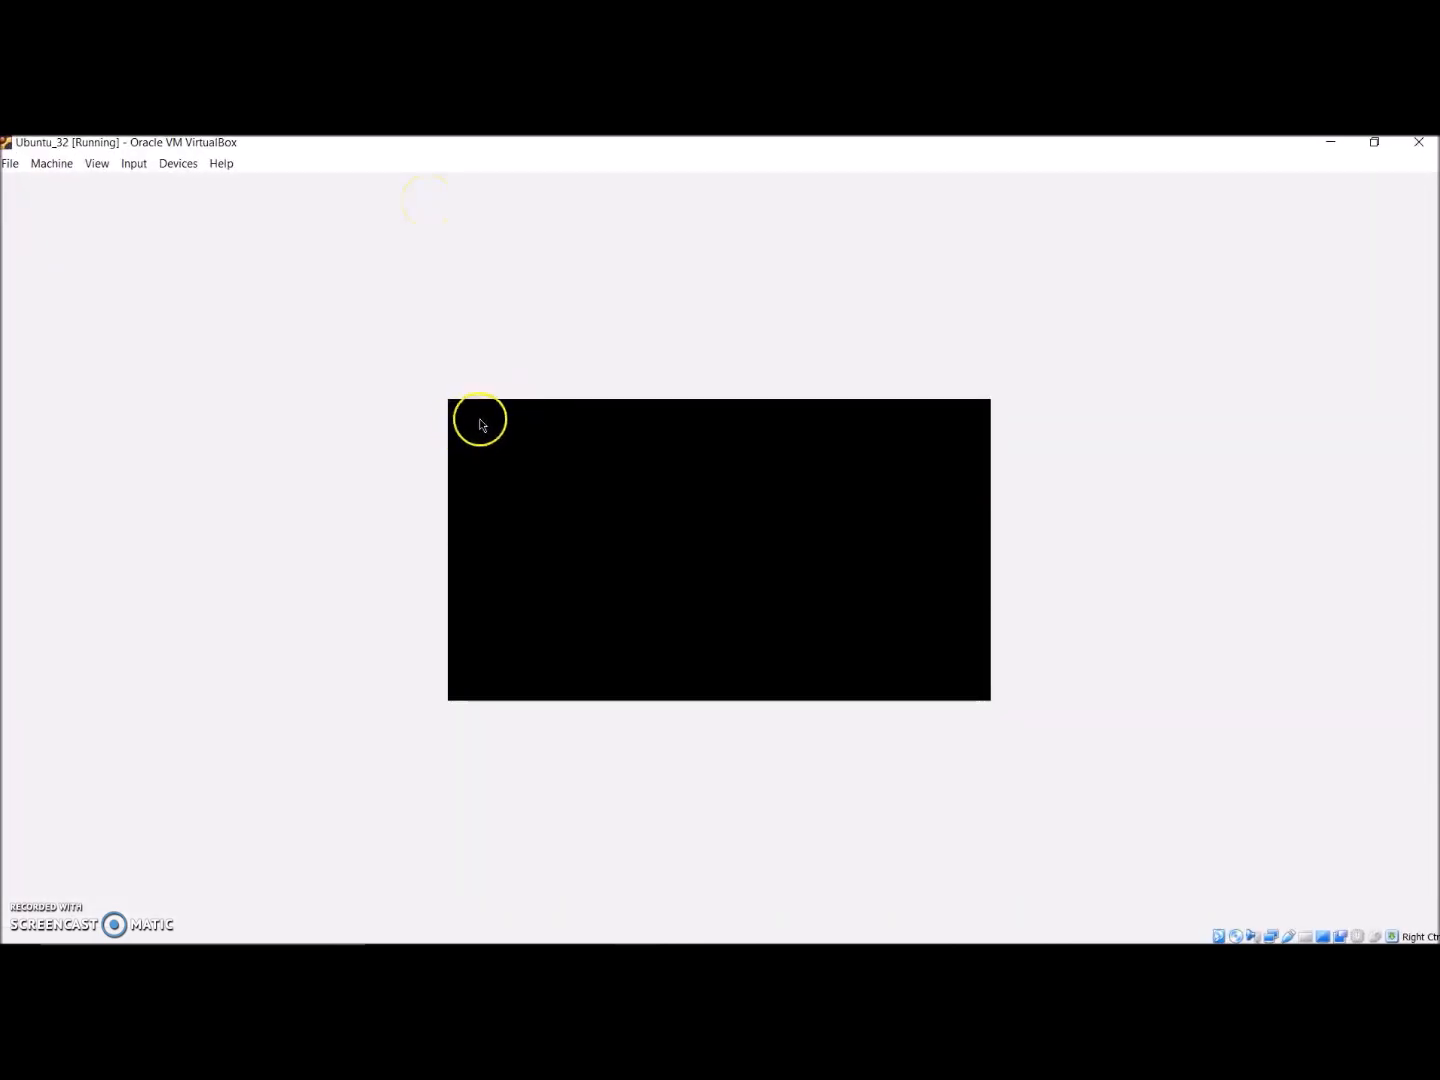
mouse_move(512, 458)
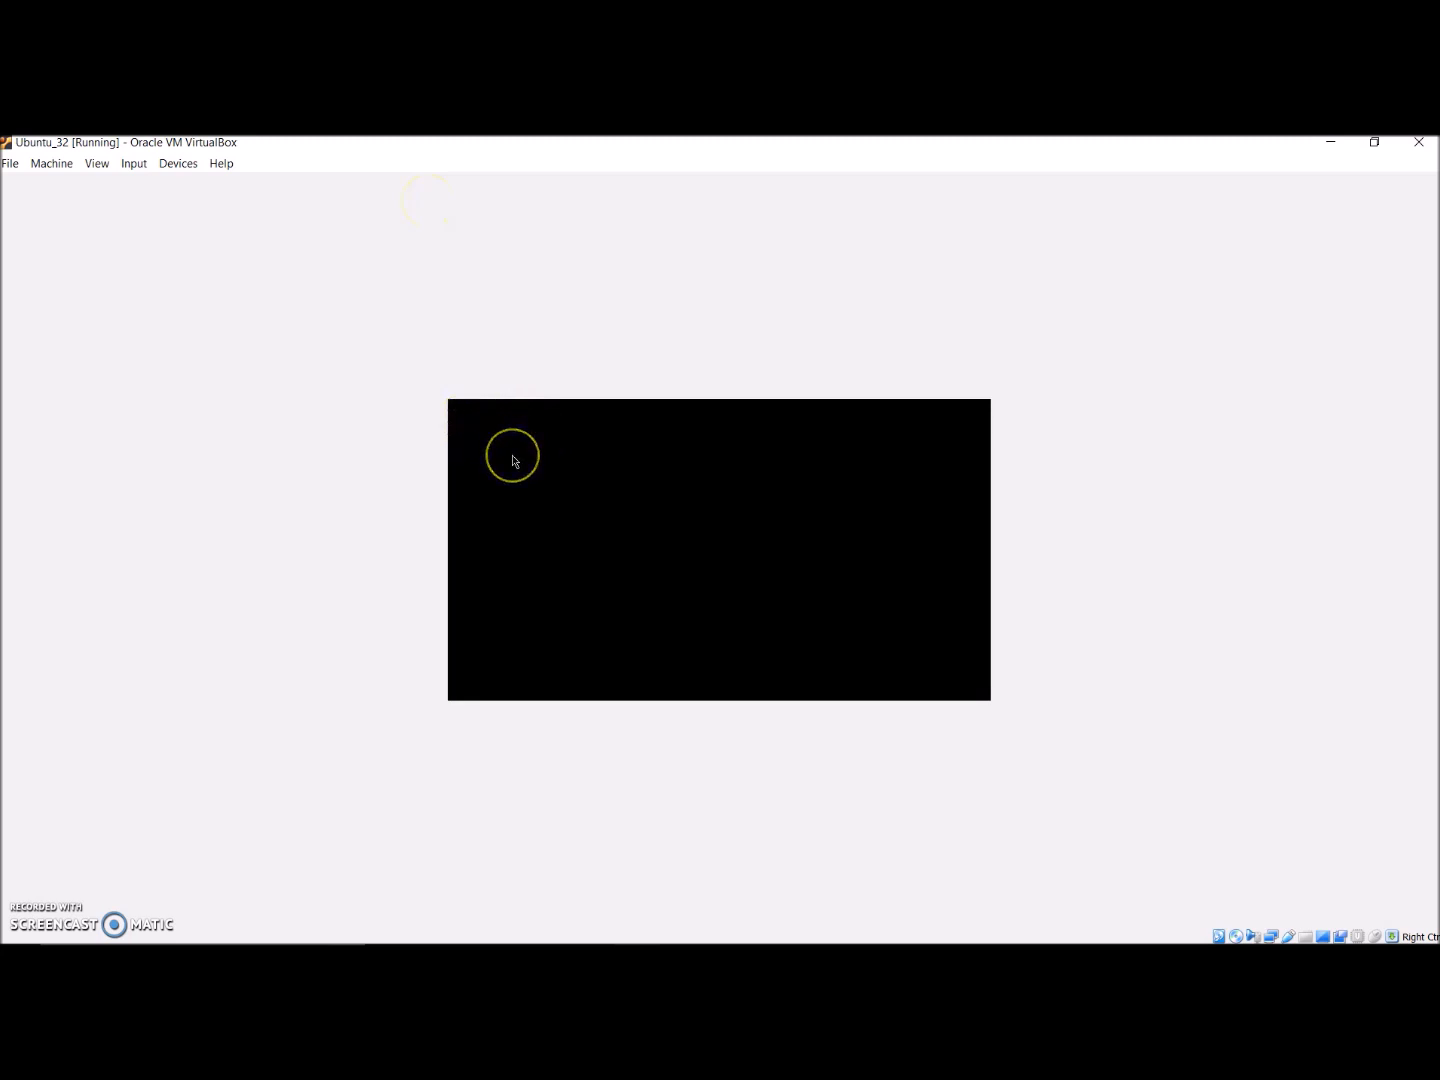
mouse_move(580, 464)
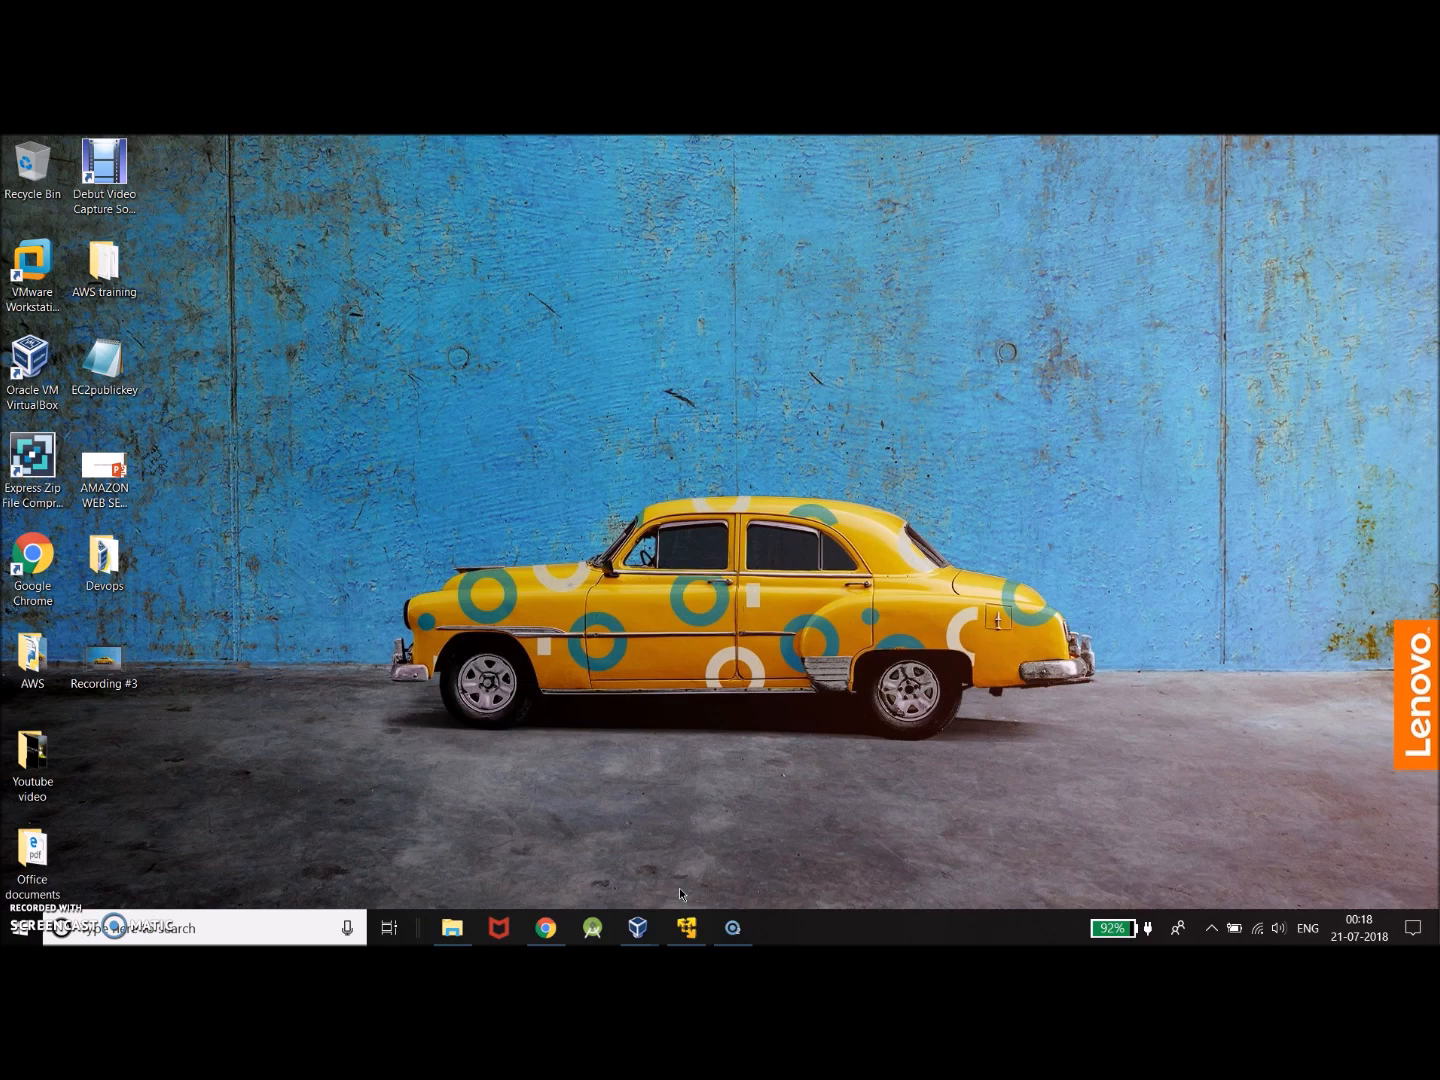
mouse_move(660, 892)
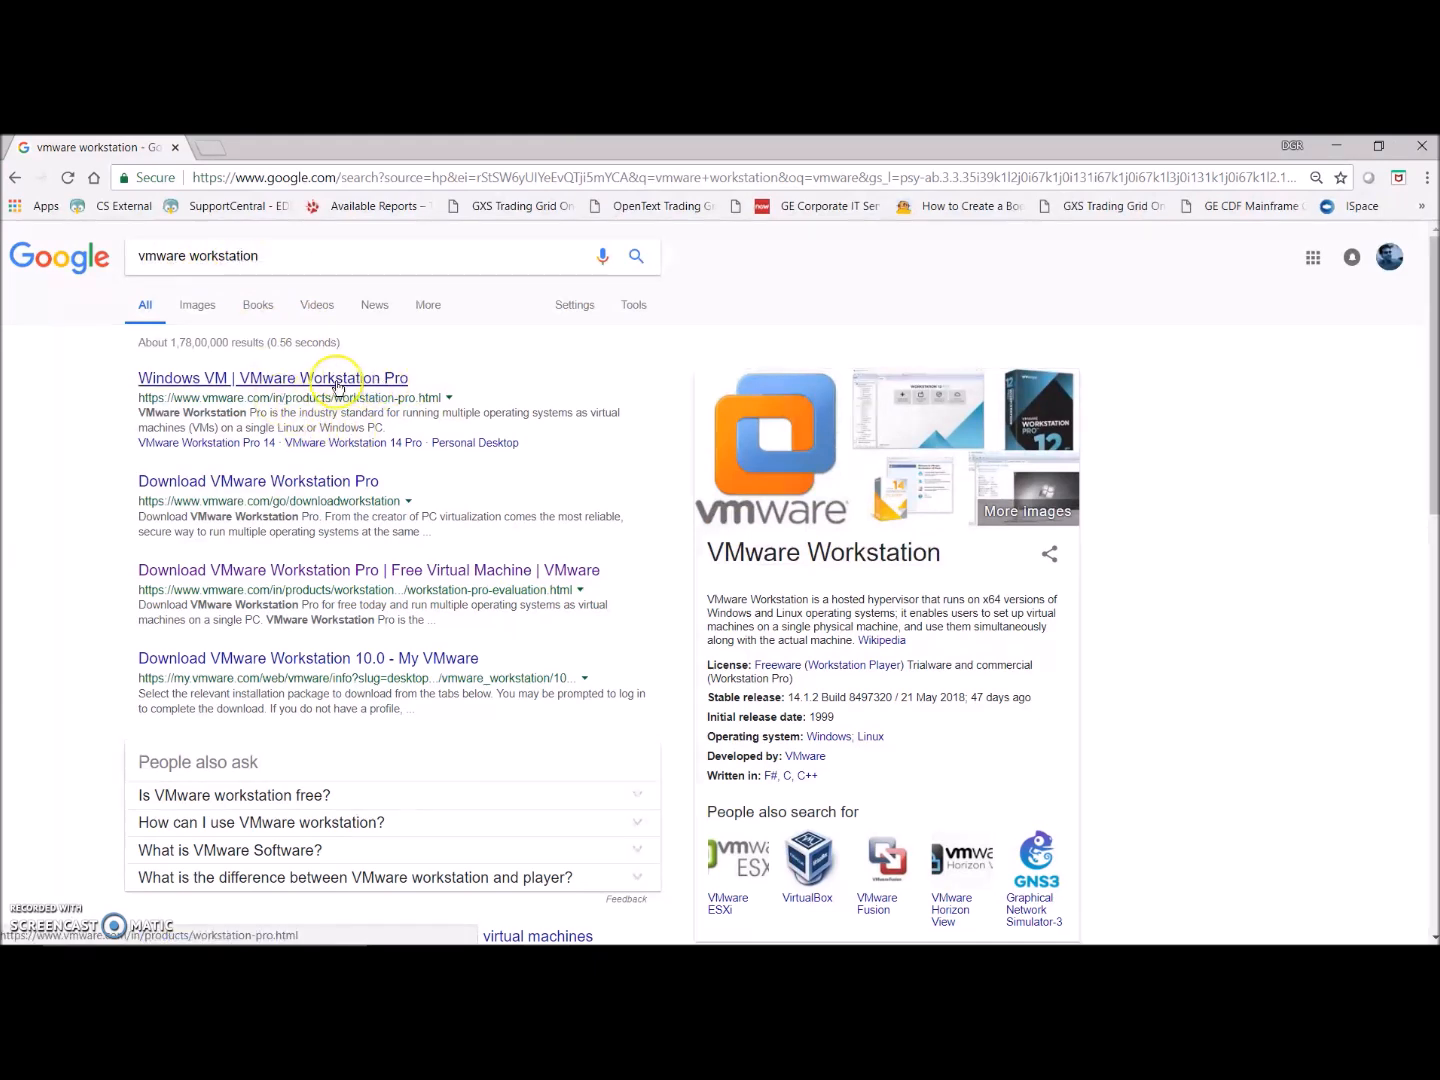
Open VMware's Download VMware Workstation 10.0 page from the Google results.
left_click(336, 378)
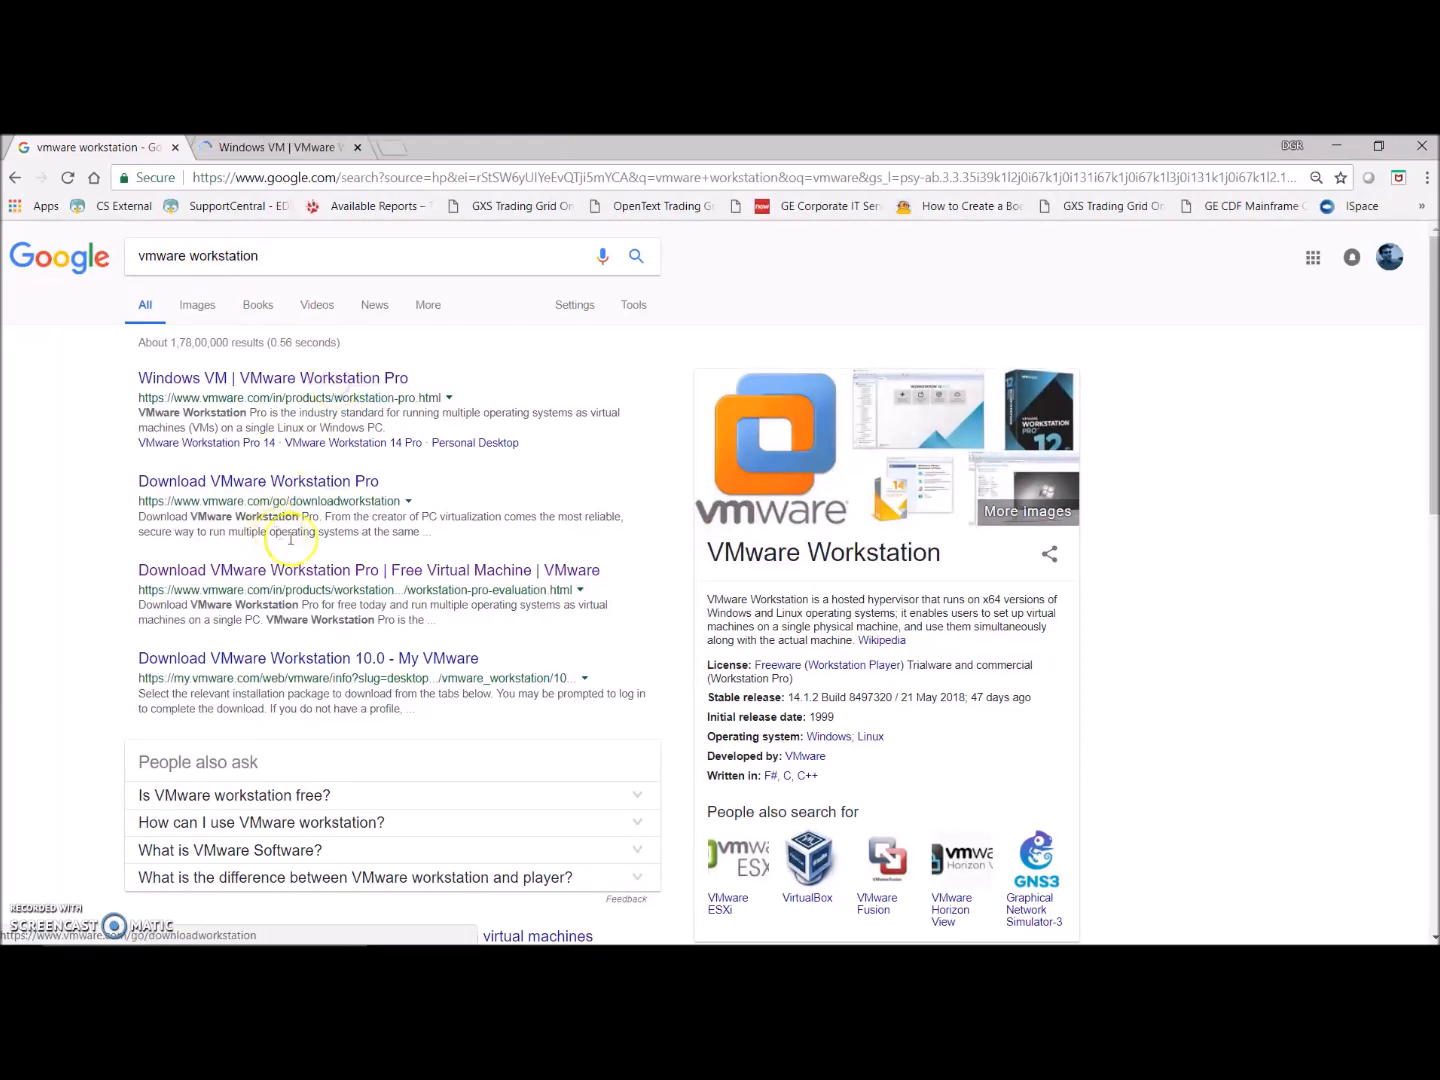
mouse_move(304, 660)
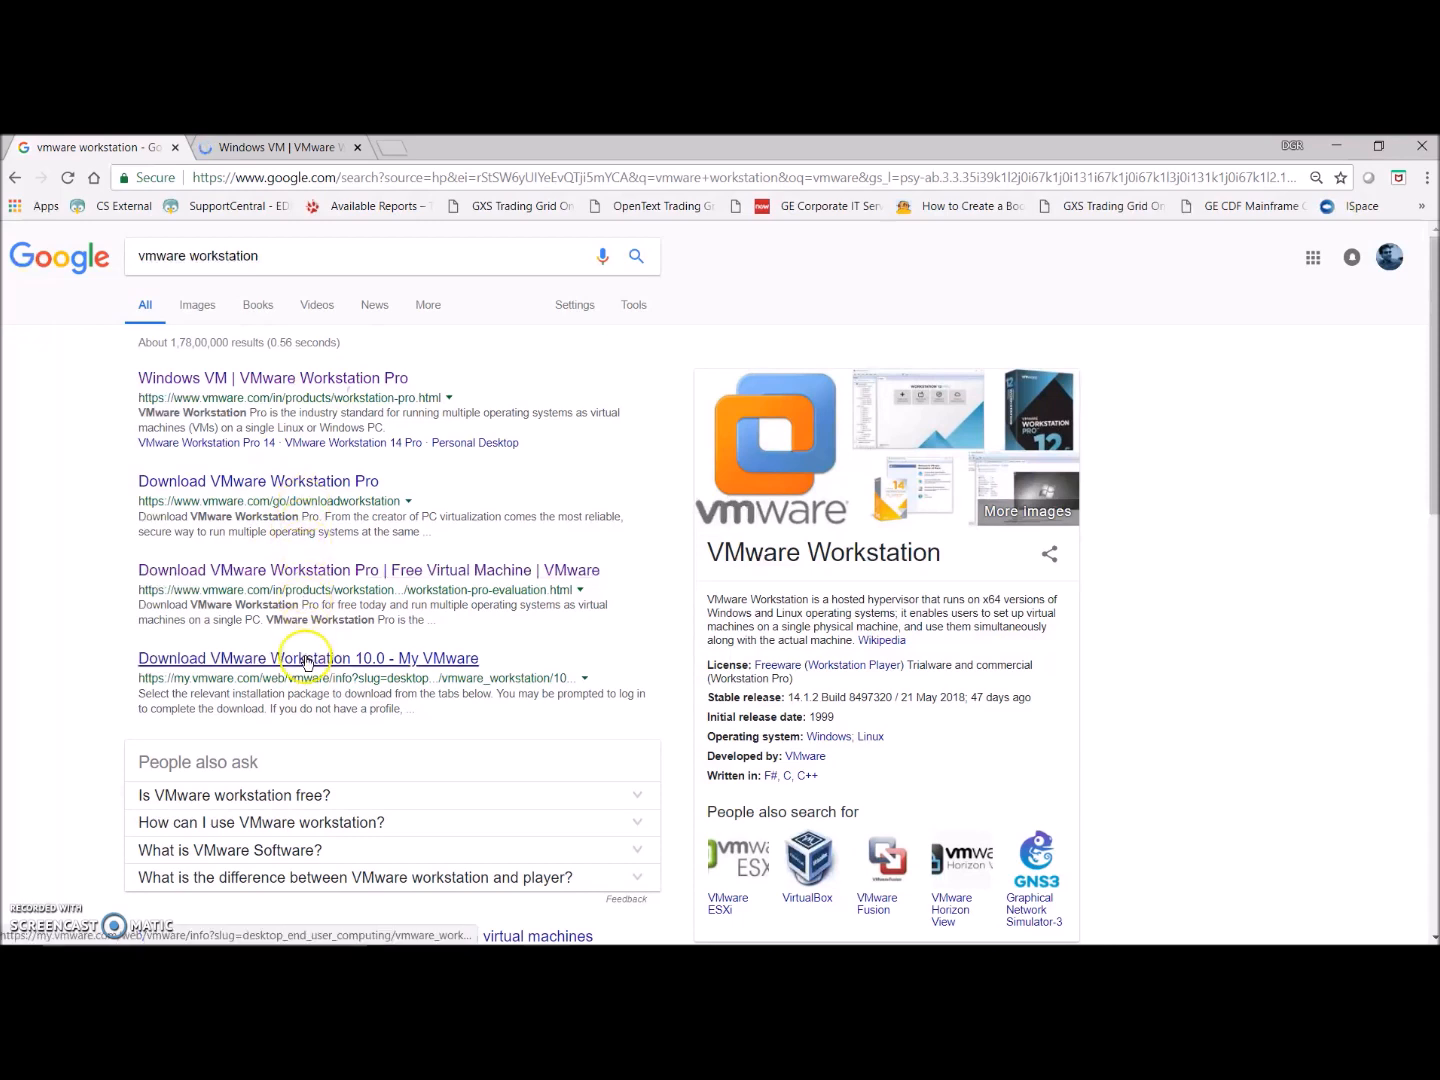
left_click(308, 658)
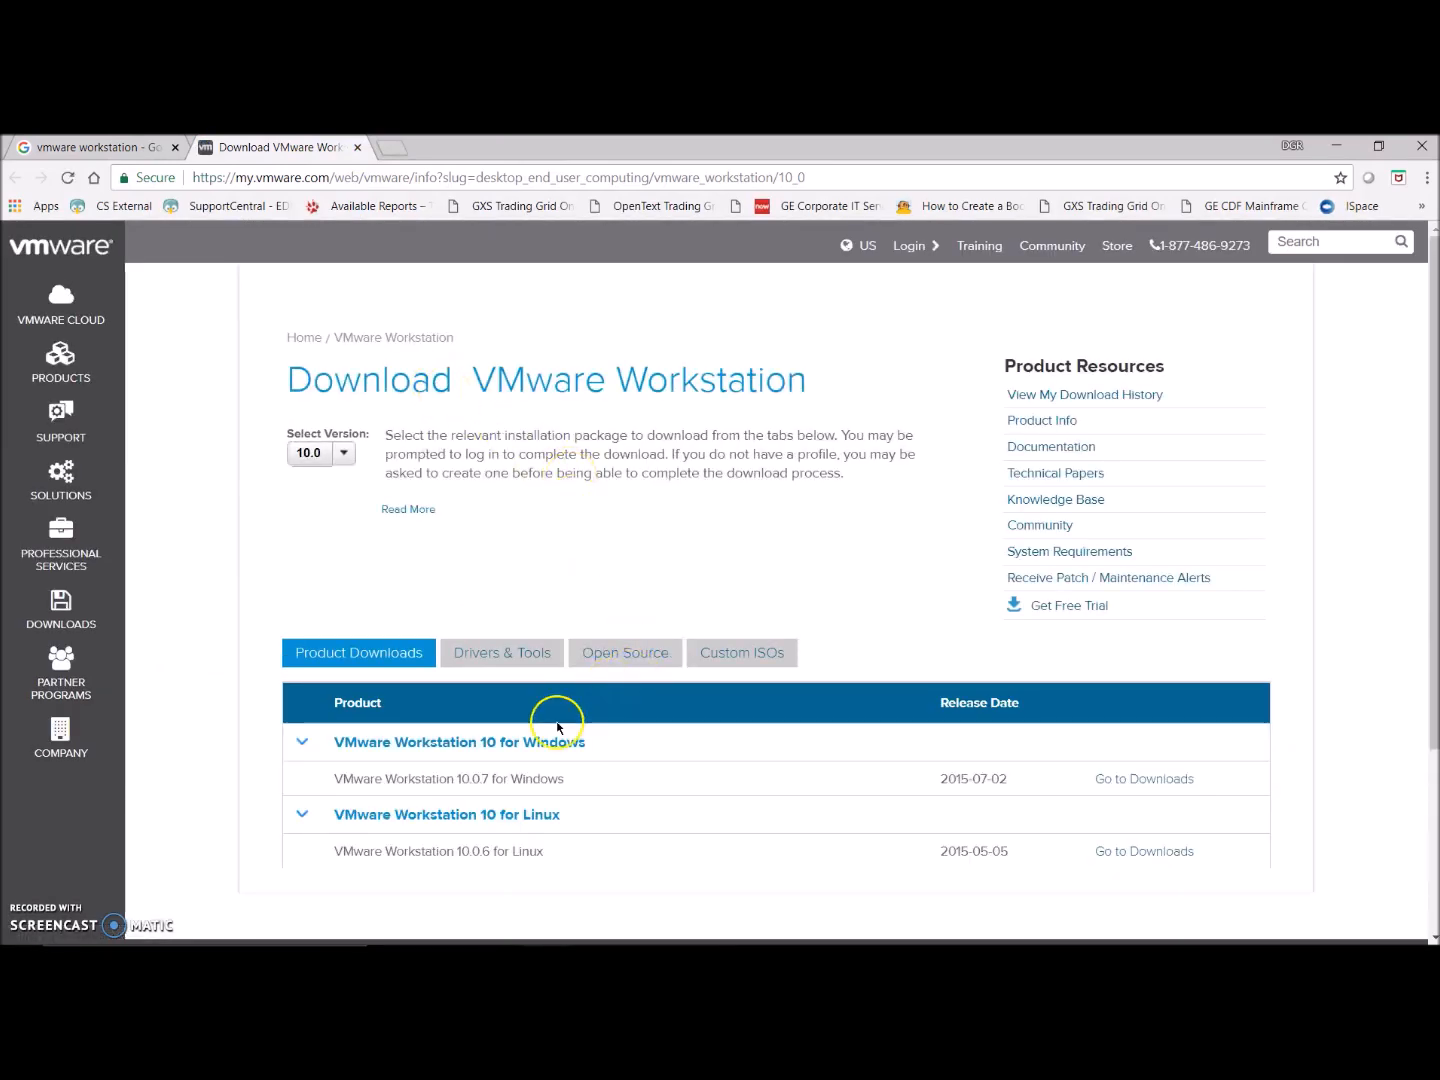
mouse_move(528, 692)
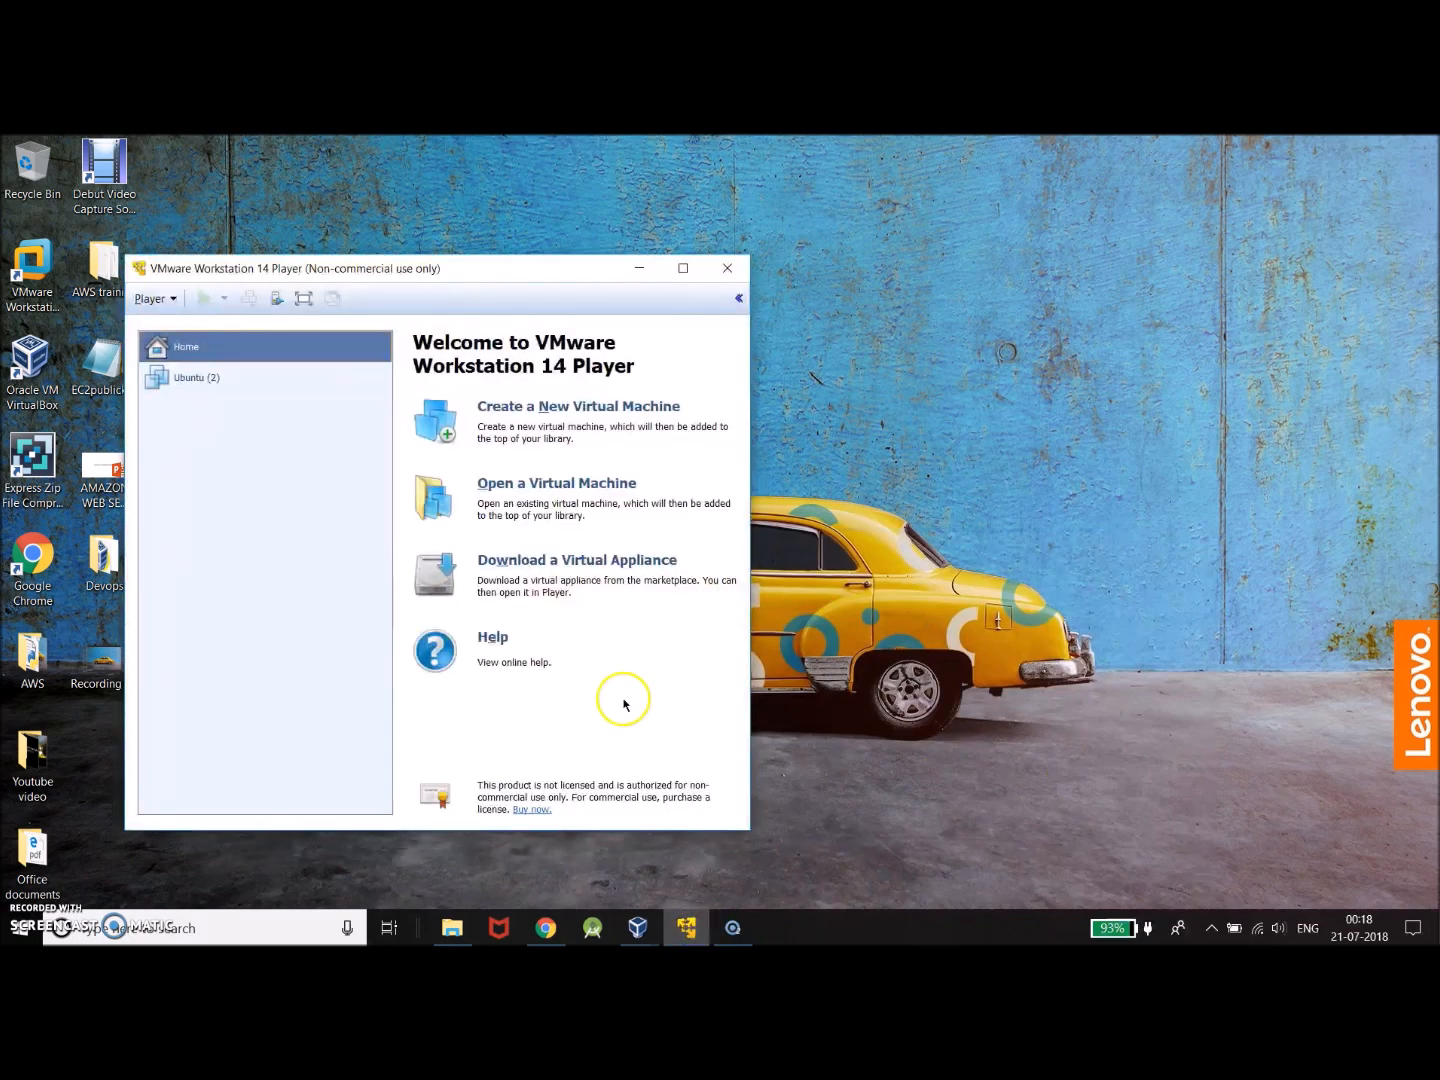
mouse_move(196, 390)
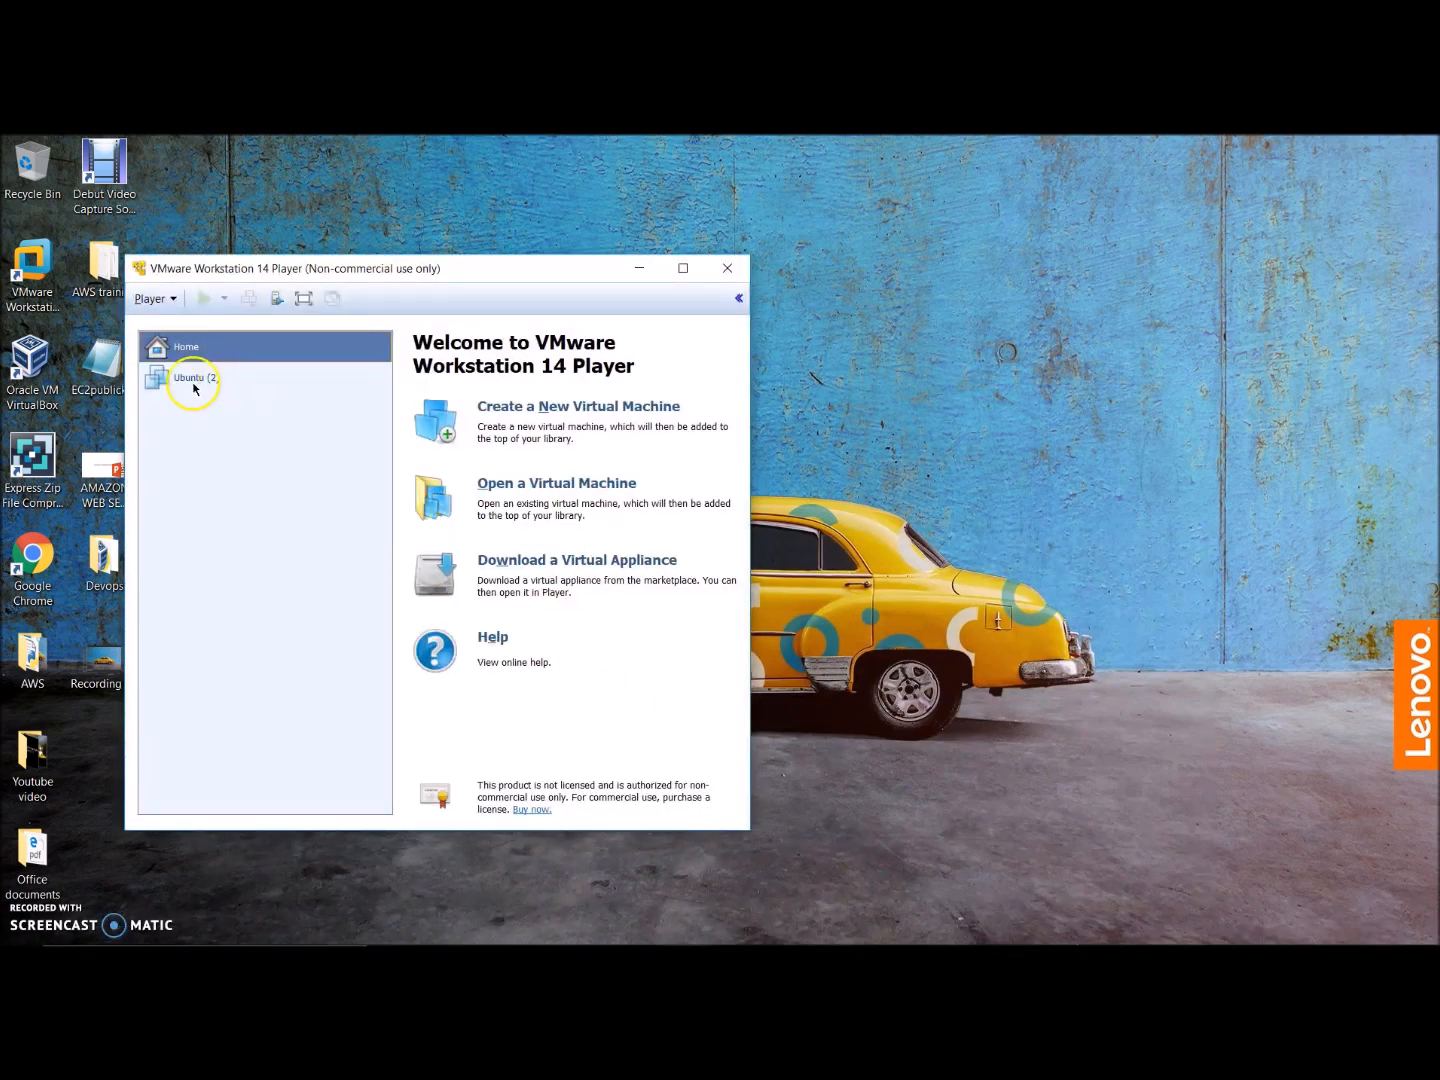
Remove Ubuntu (2) from the library and start a new VM from the Ubuntu 16.04.4 ISO.
right_click(196, 378)
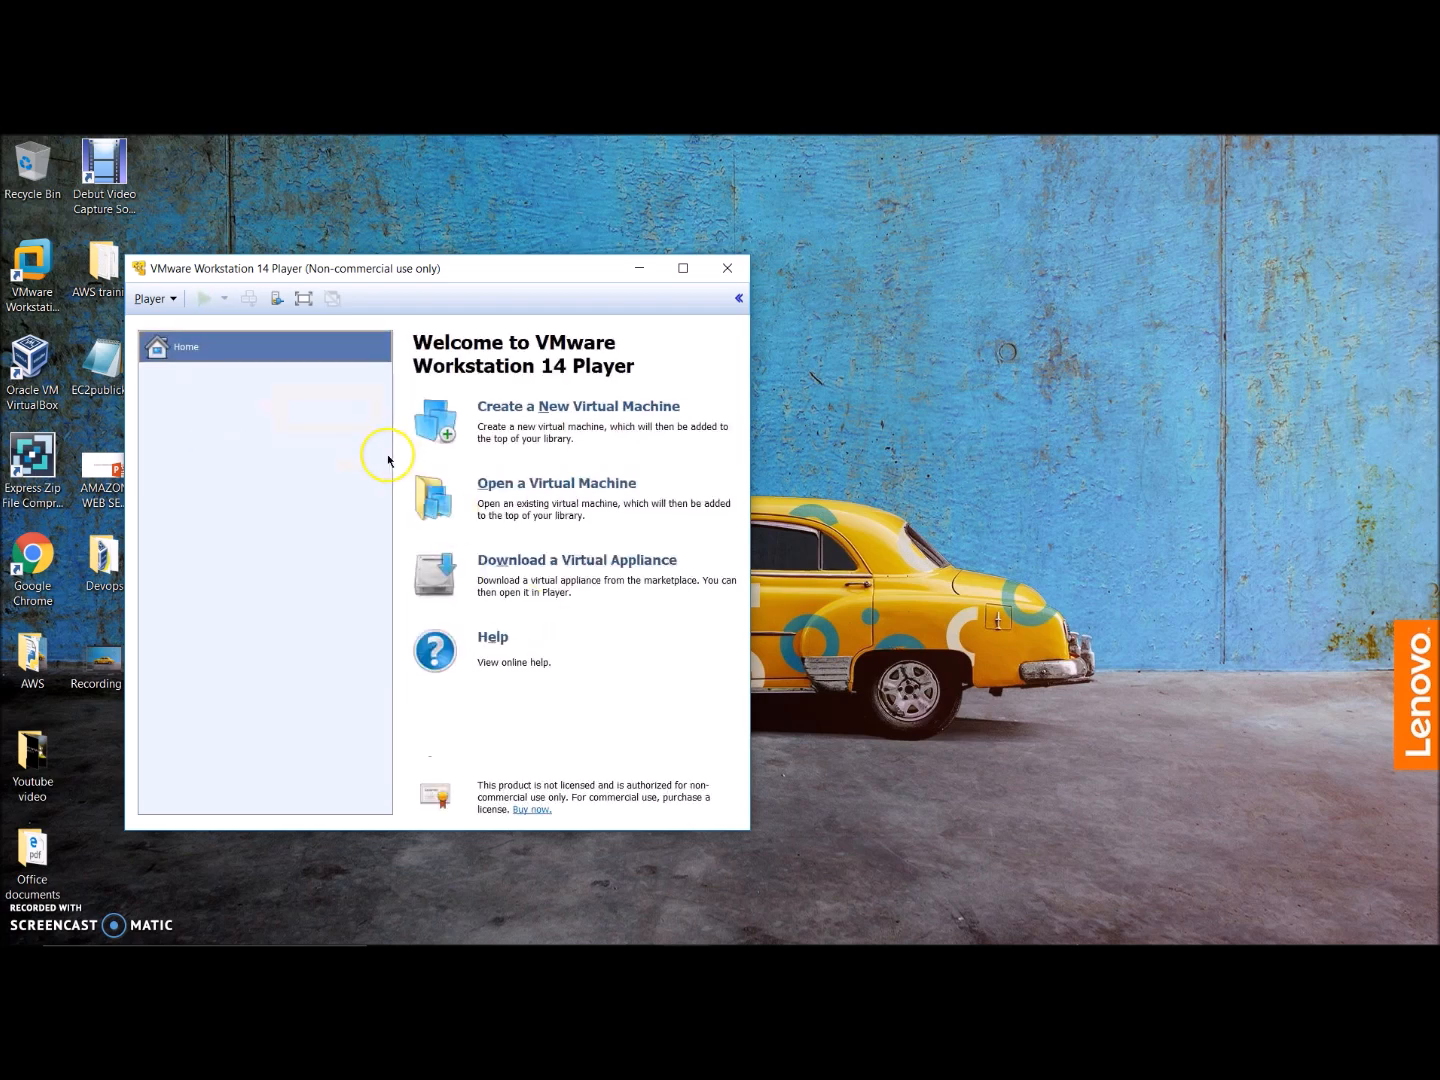
mouse_move(584, 406)
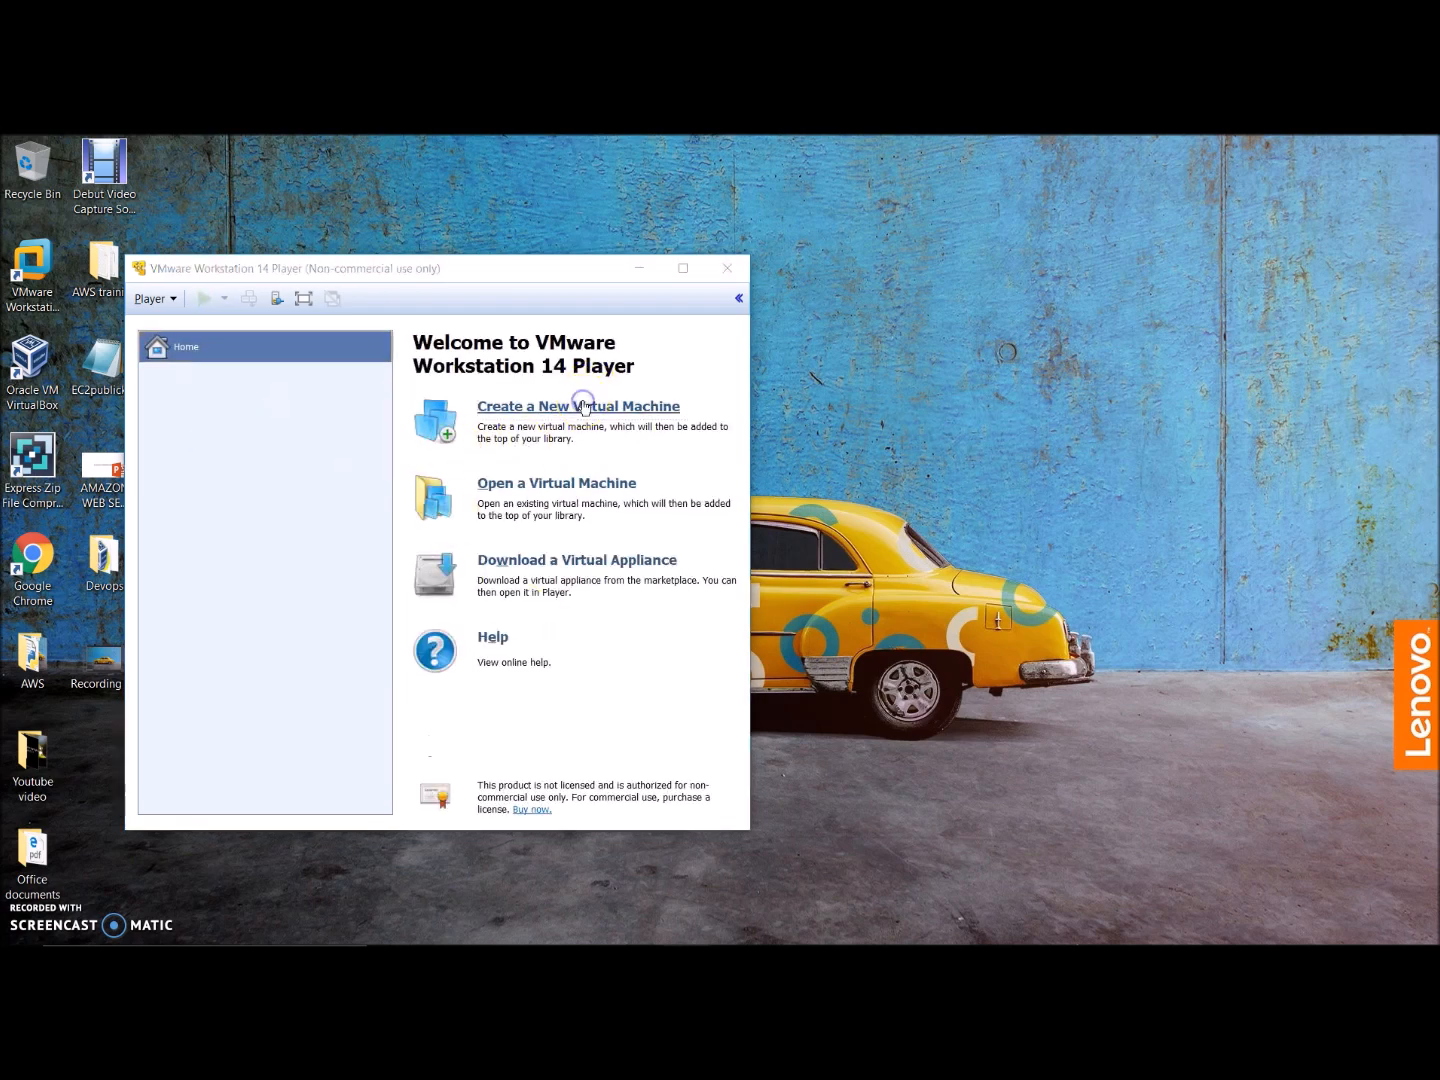
left_click(580, 406)
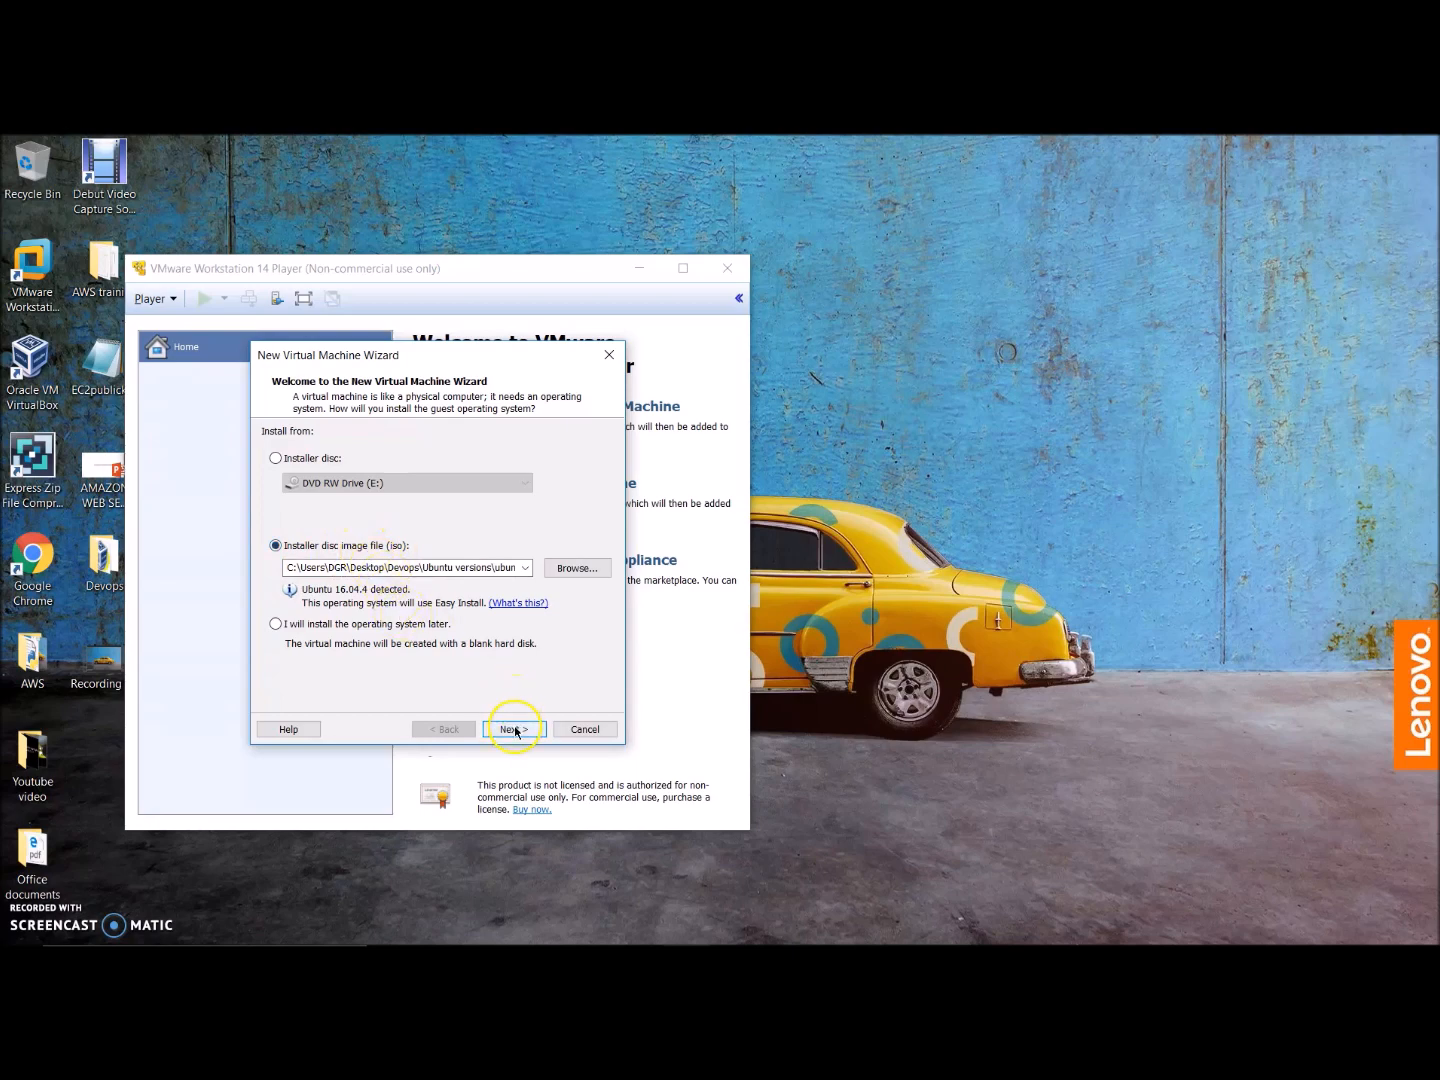
Accept the detected Ubuntu ISO and fill the Easy Install account as dgruploads / dgrupload with a password.
left_click(512, 728)
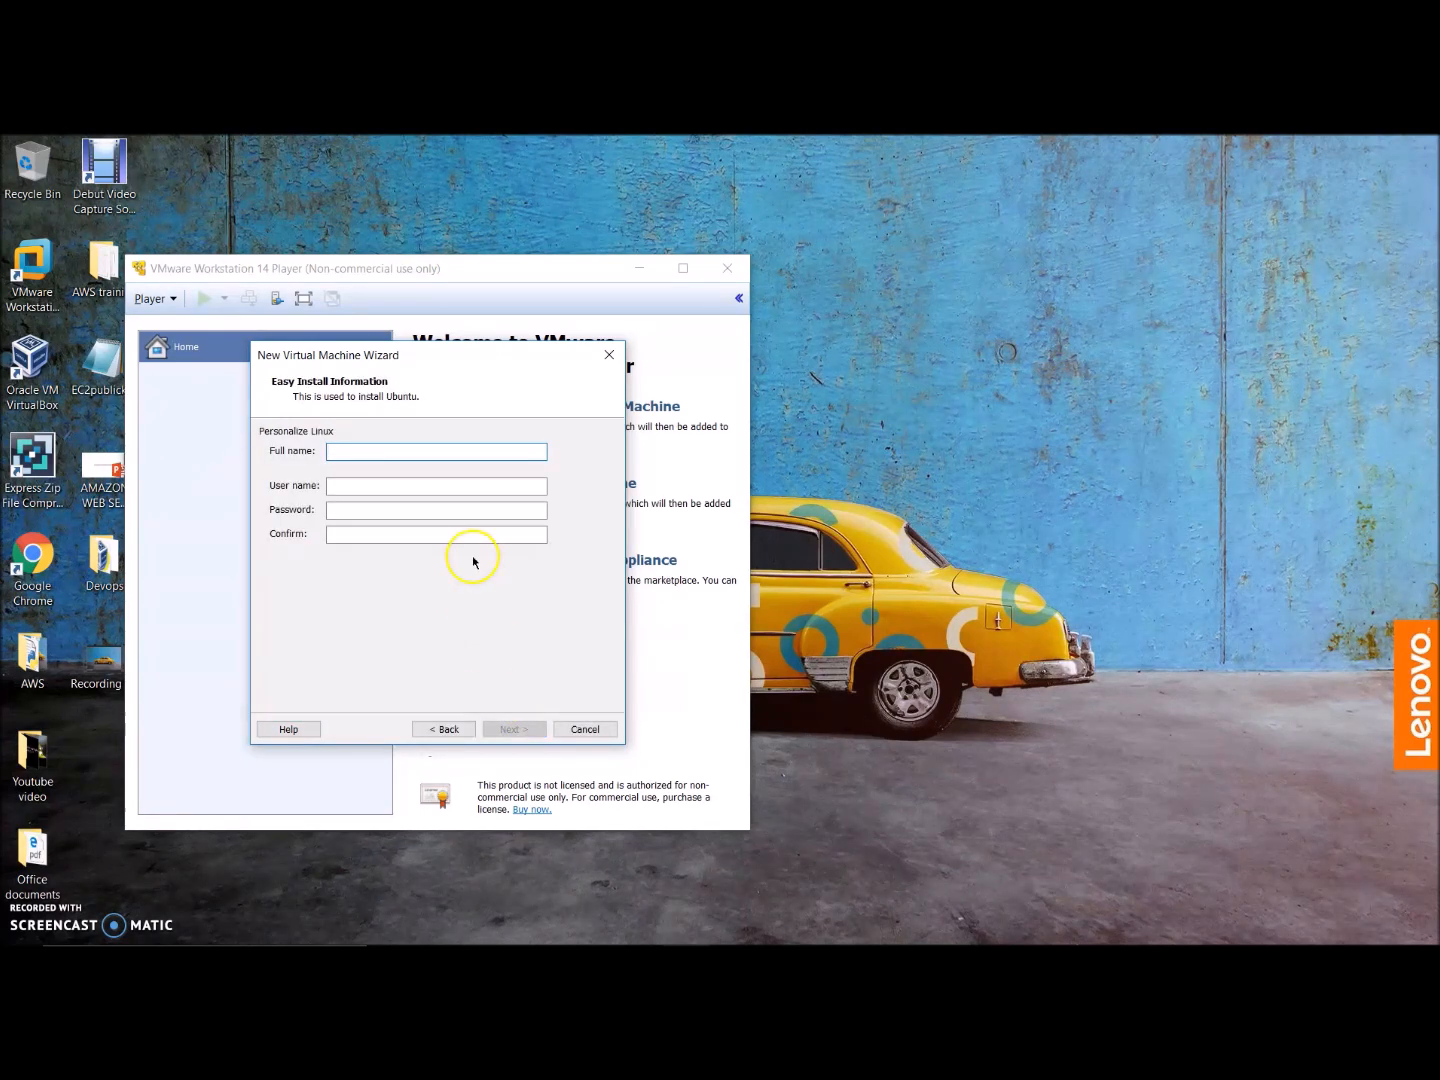
type("dgruploads")
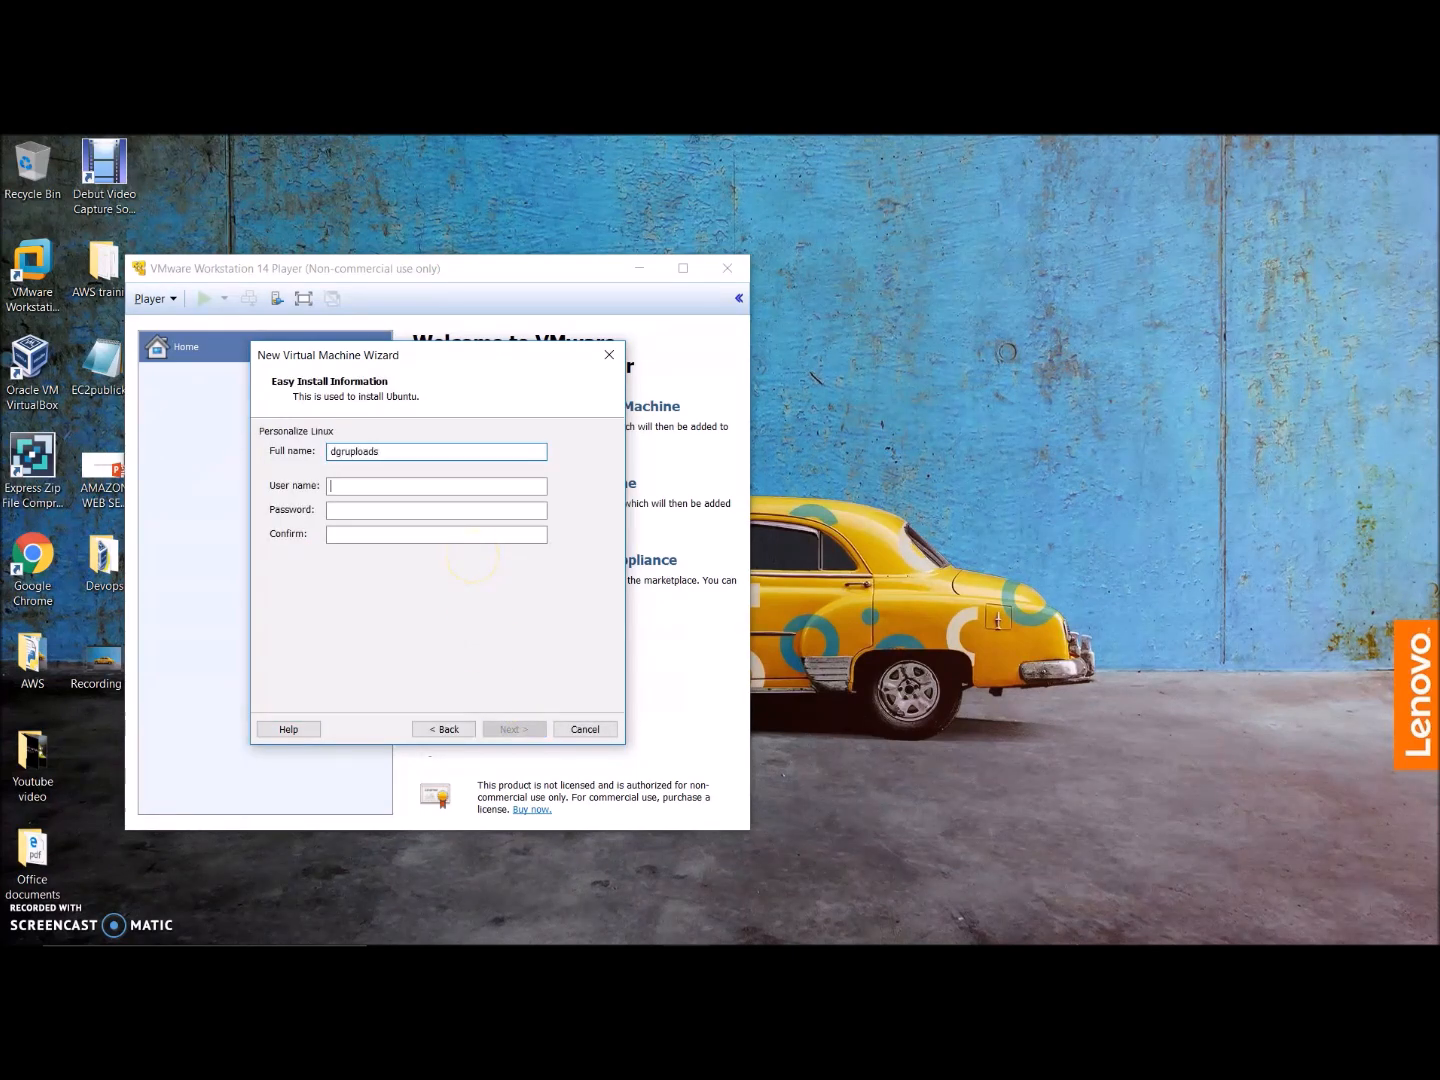
type("dgrupload")
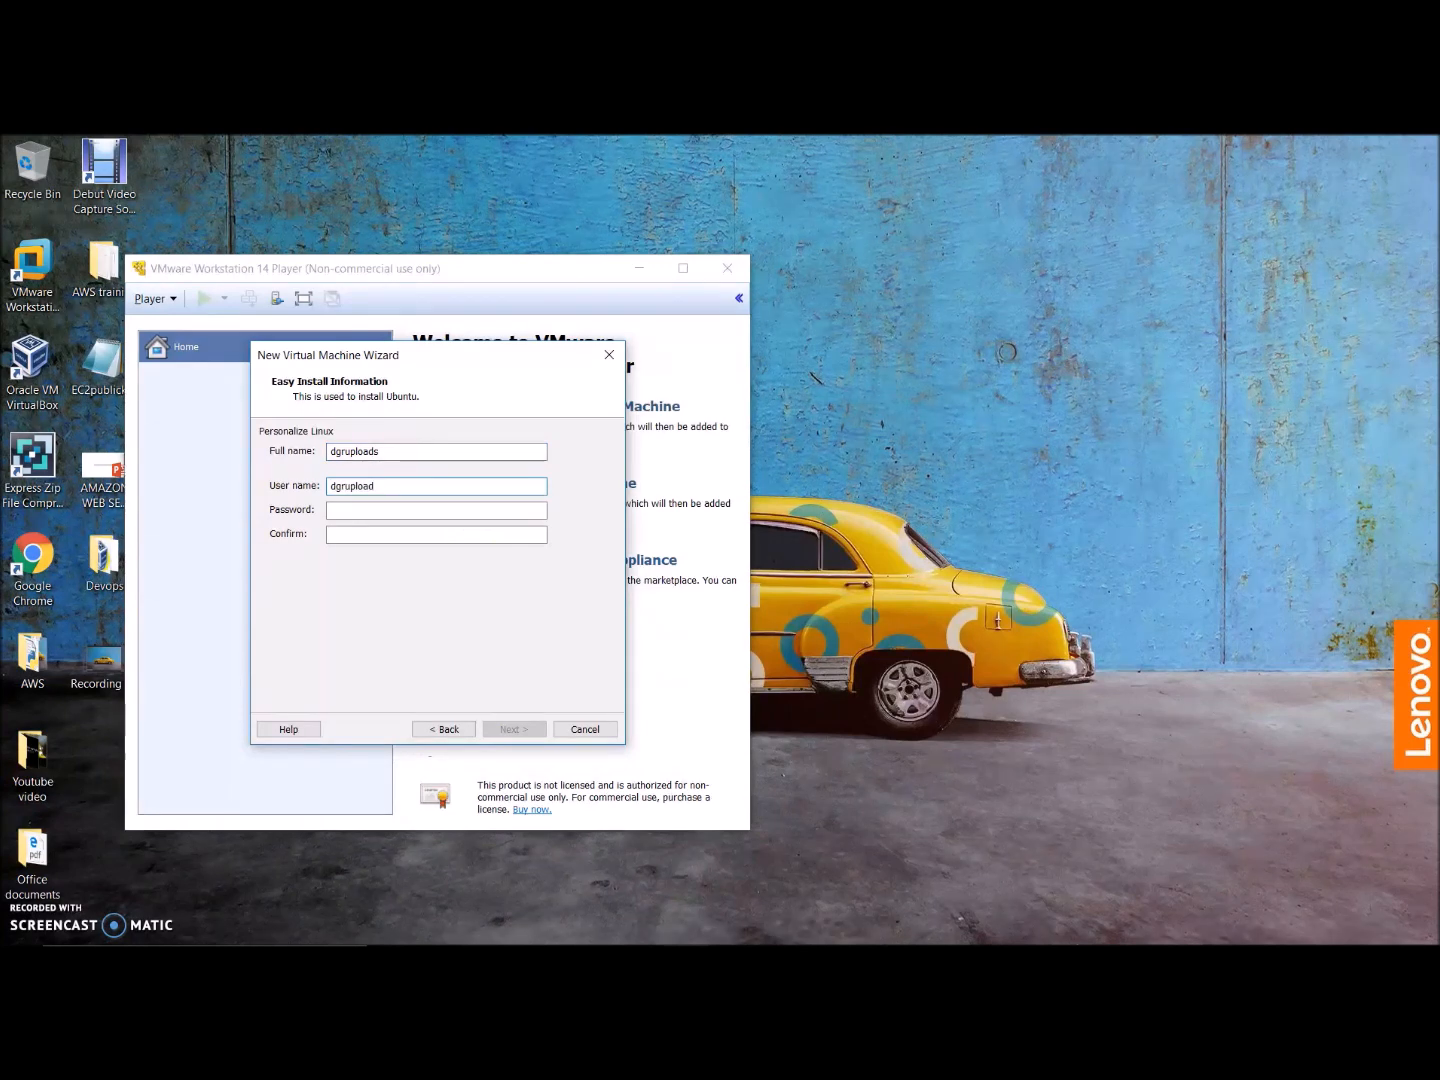
left_click(436, 486)
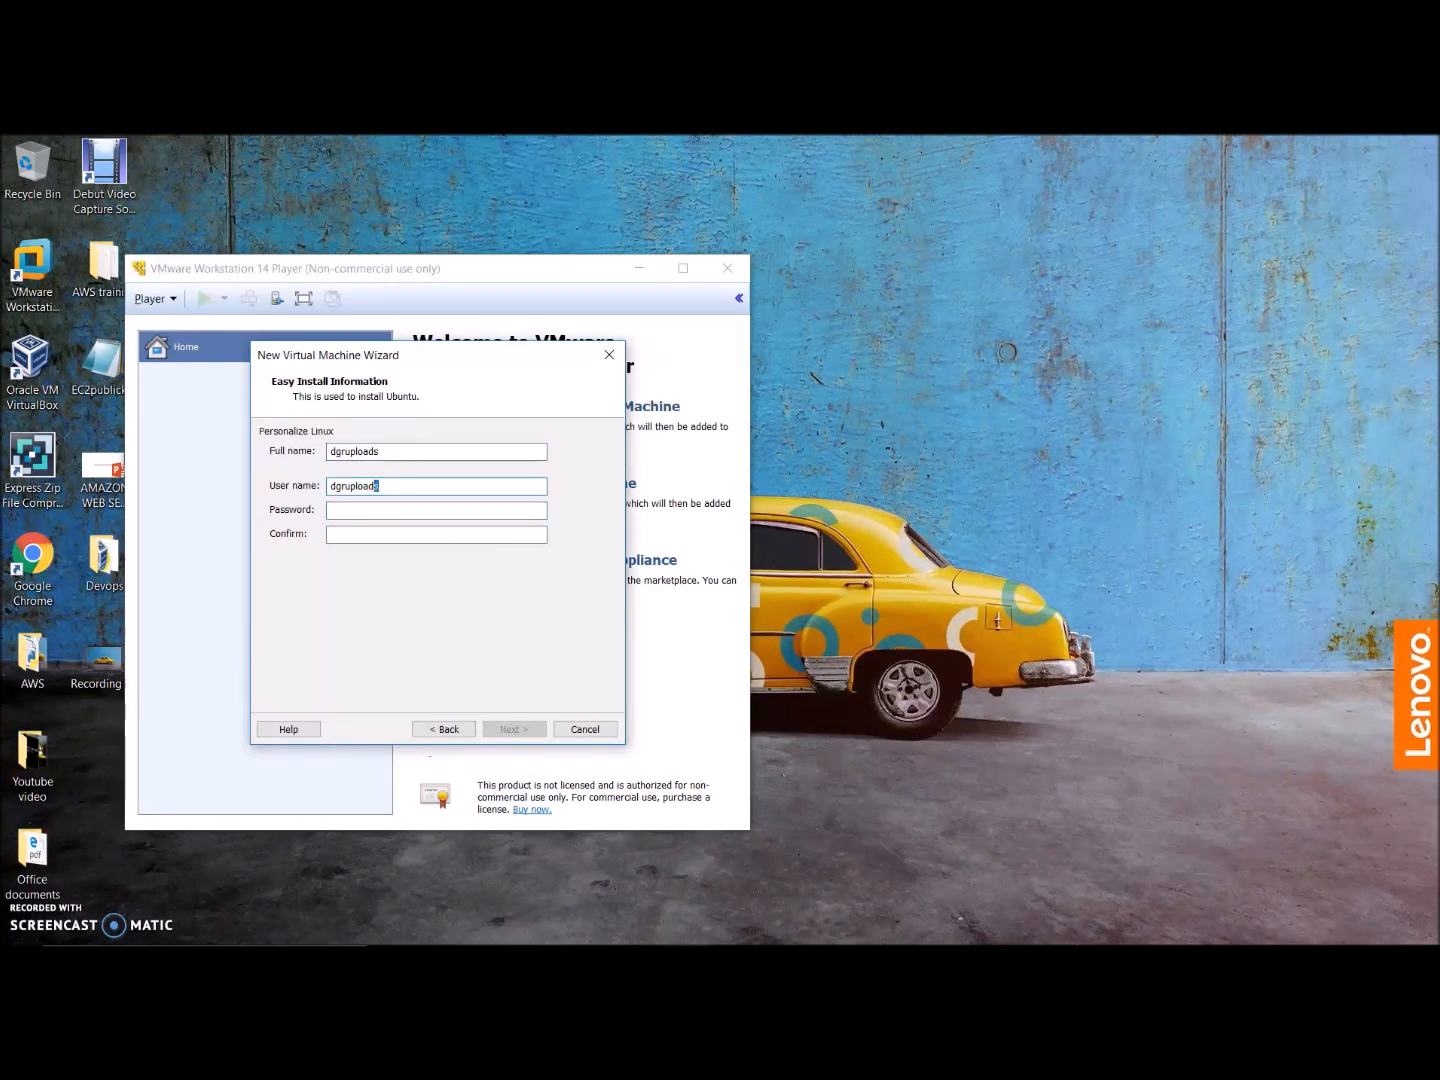
double_click(364, 486)
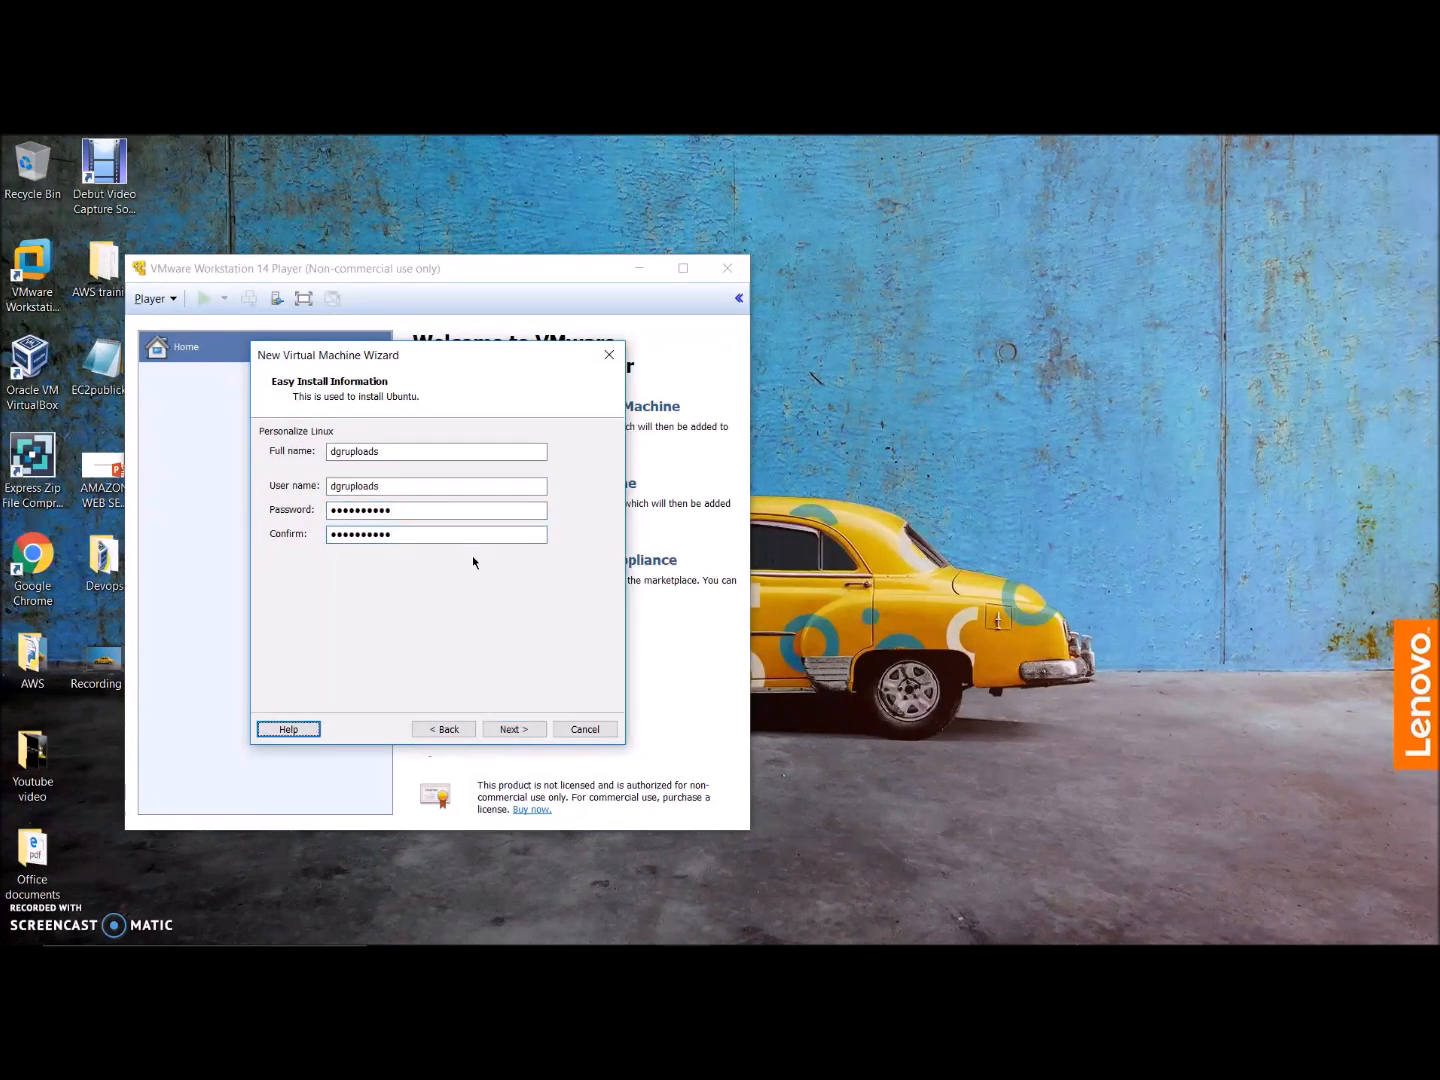
left_click(512, 728)
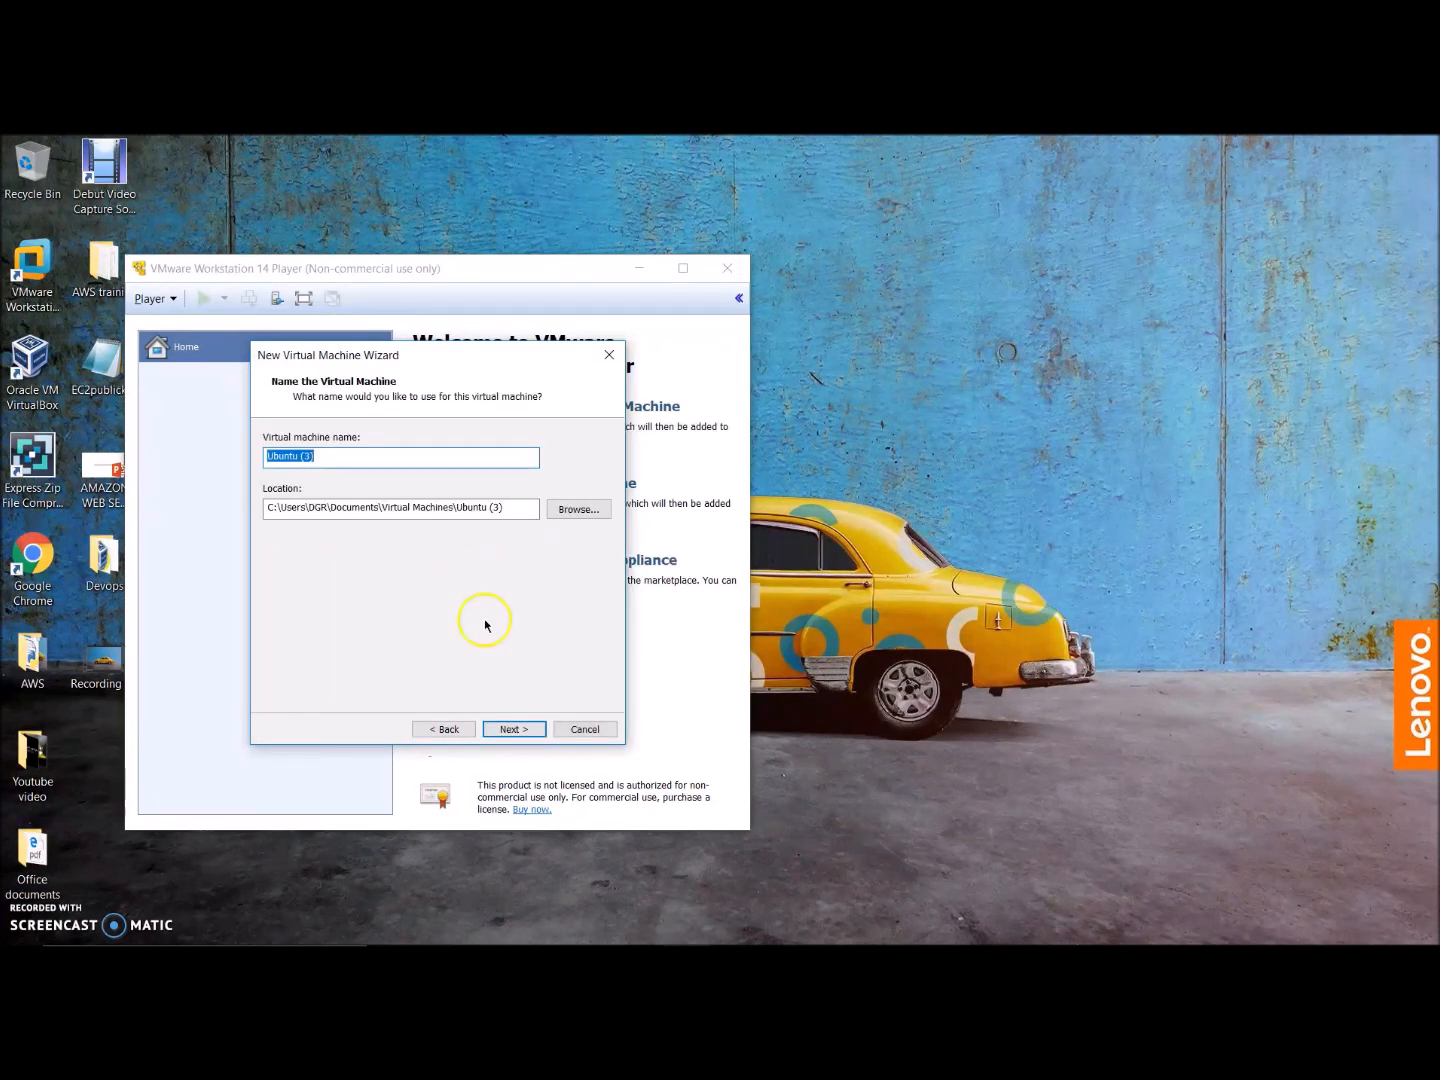
Keep the default name Ubuntu (3) and 20 GB disk, then finish to create and power on the VM.
left_click(514, 728)
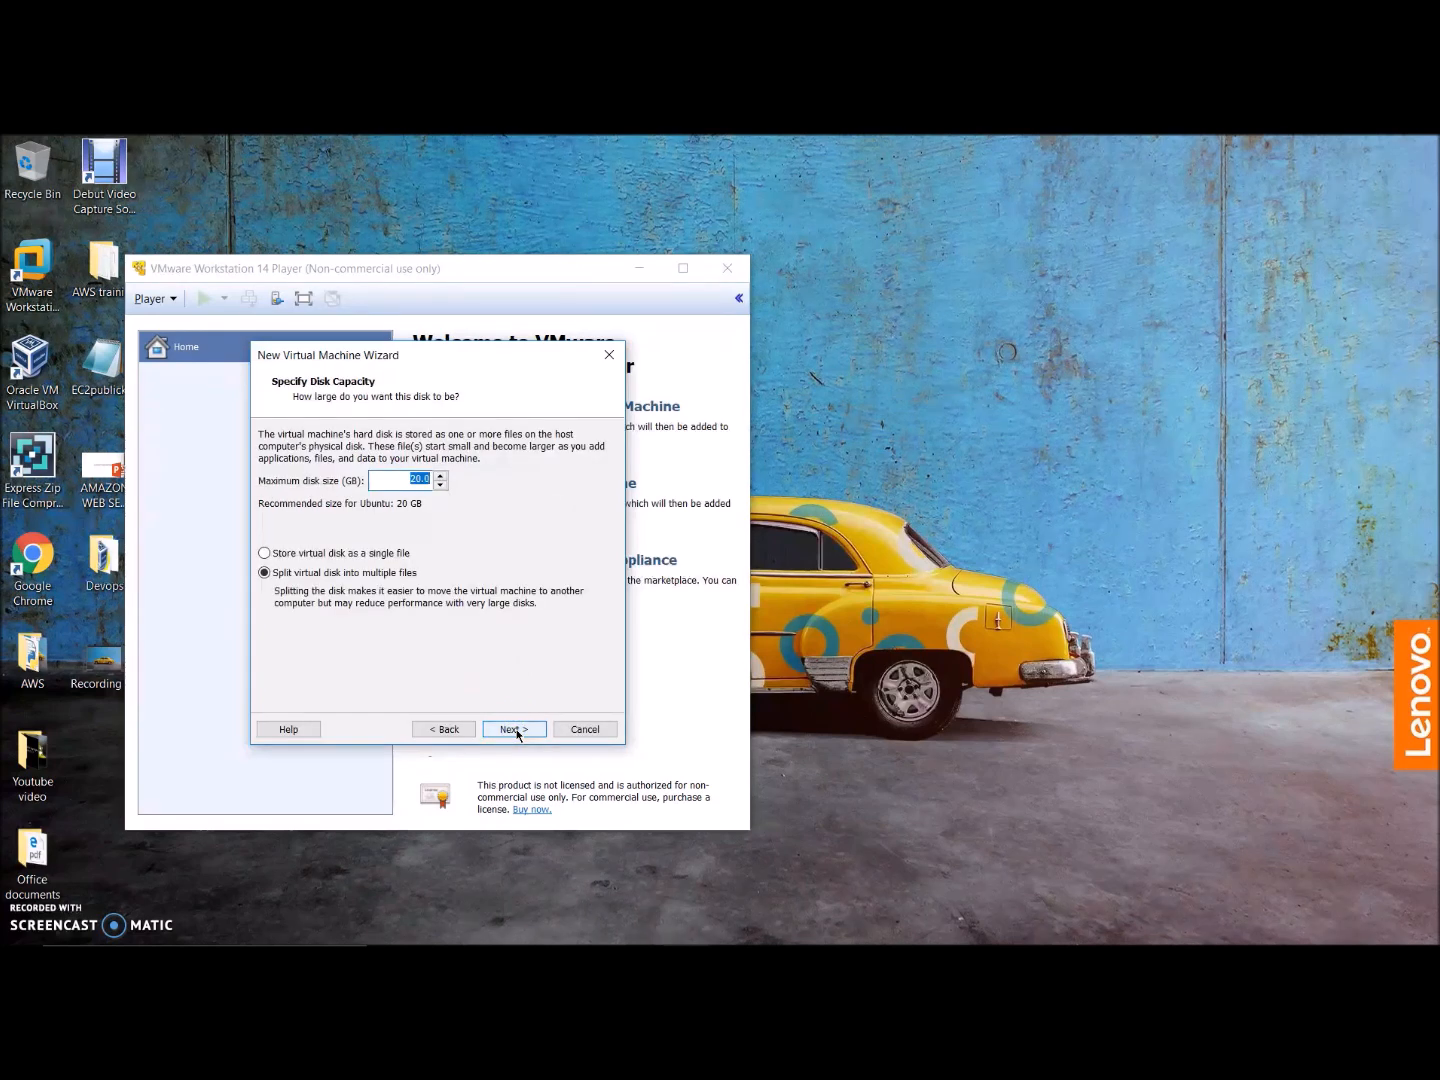
left_click(512, 728)
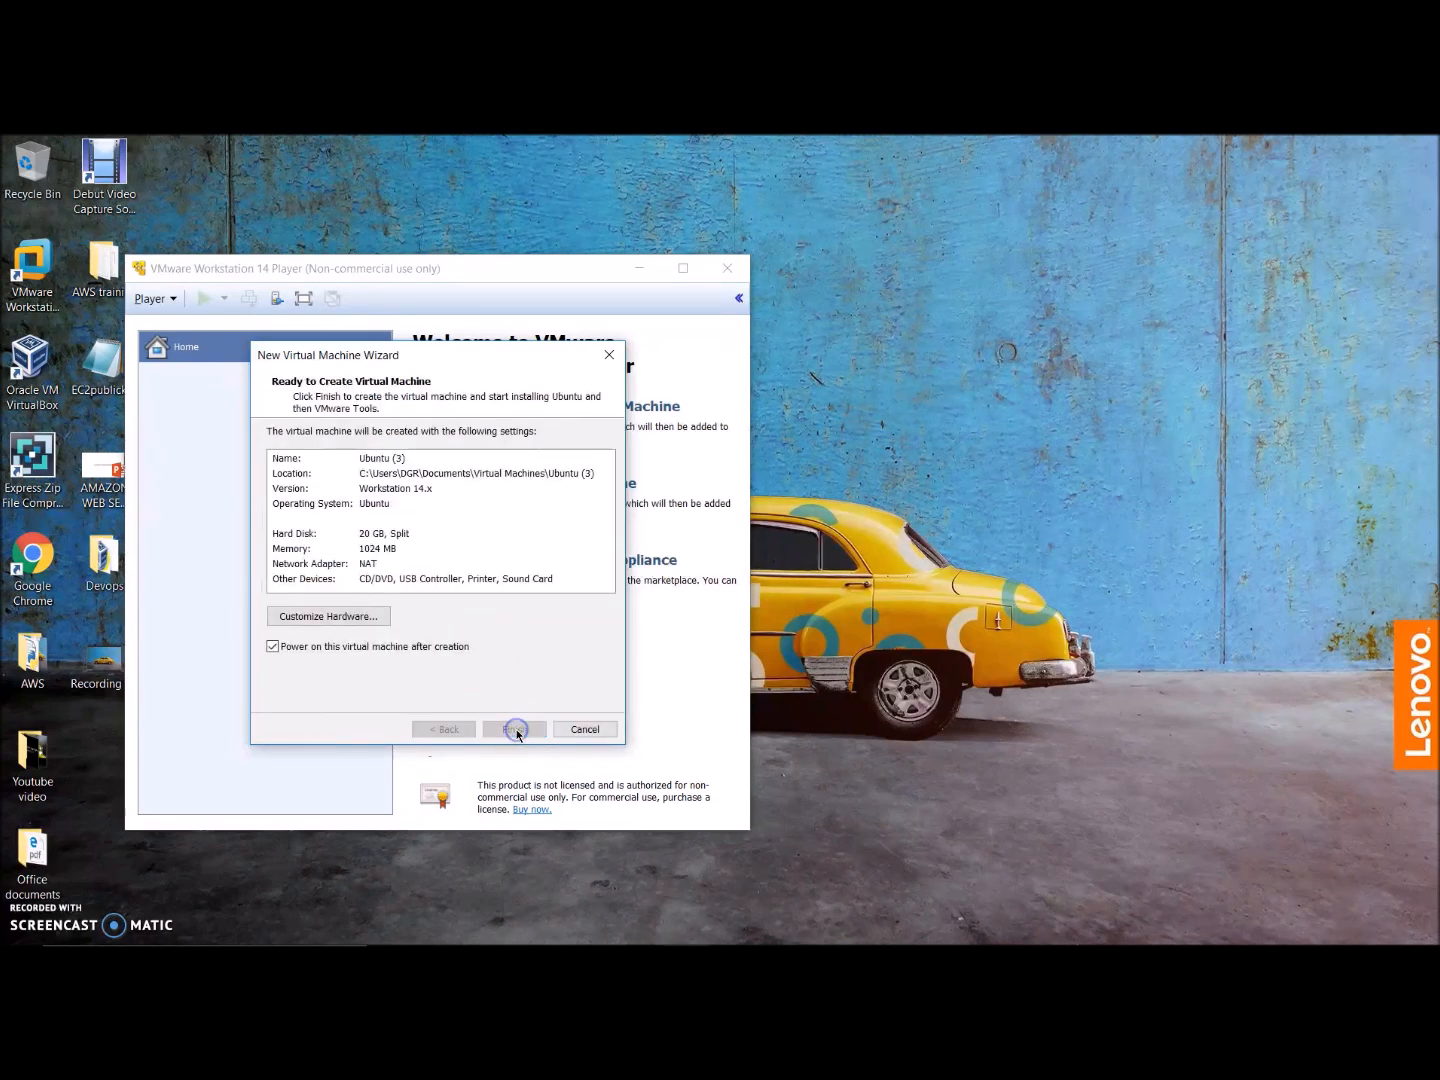
left_click(512, 728)
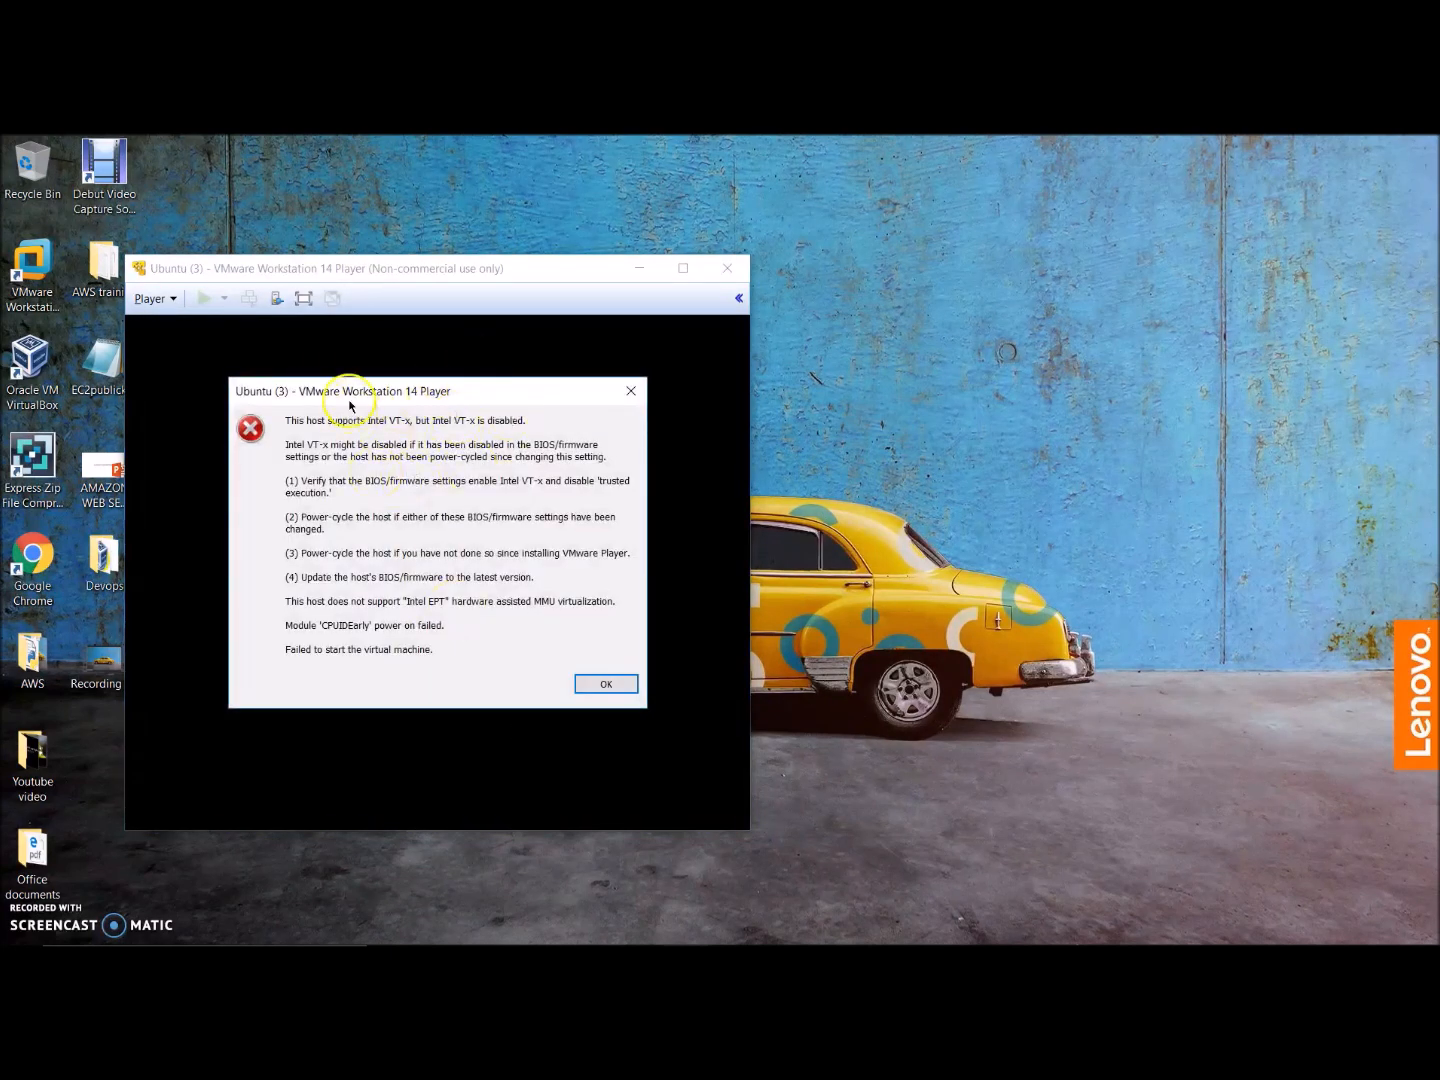
mouse_move(386, 406)
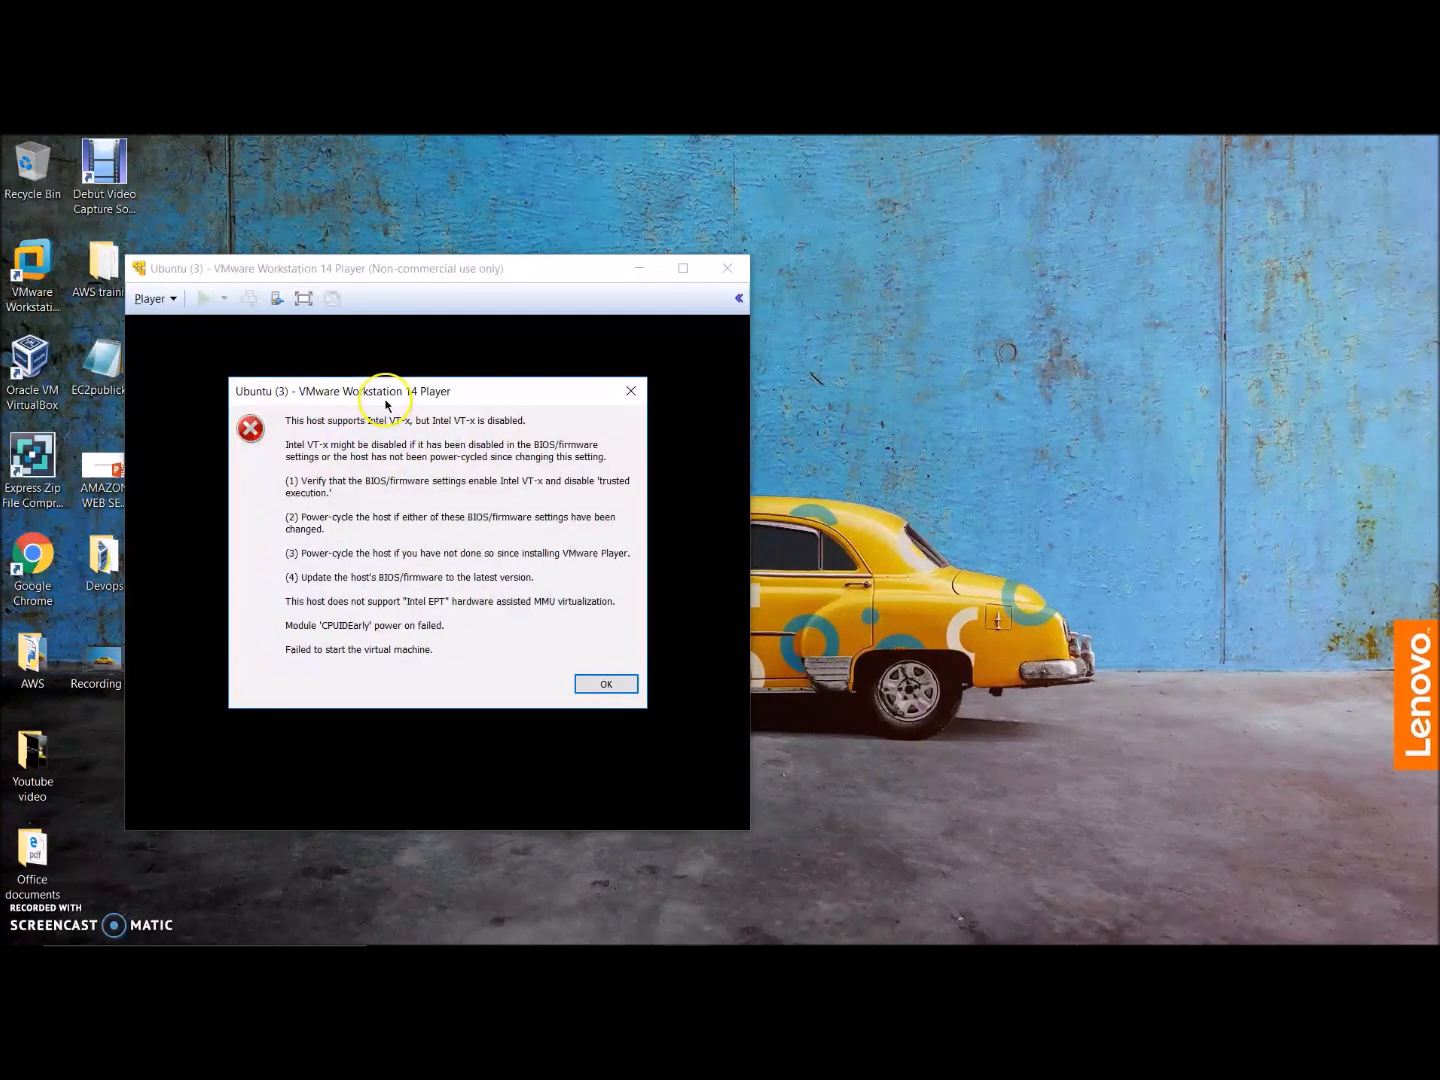
mouse_move(386, 534)
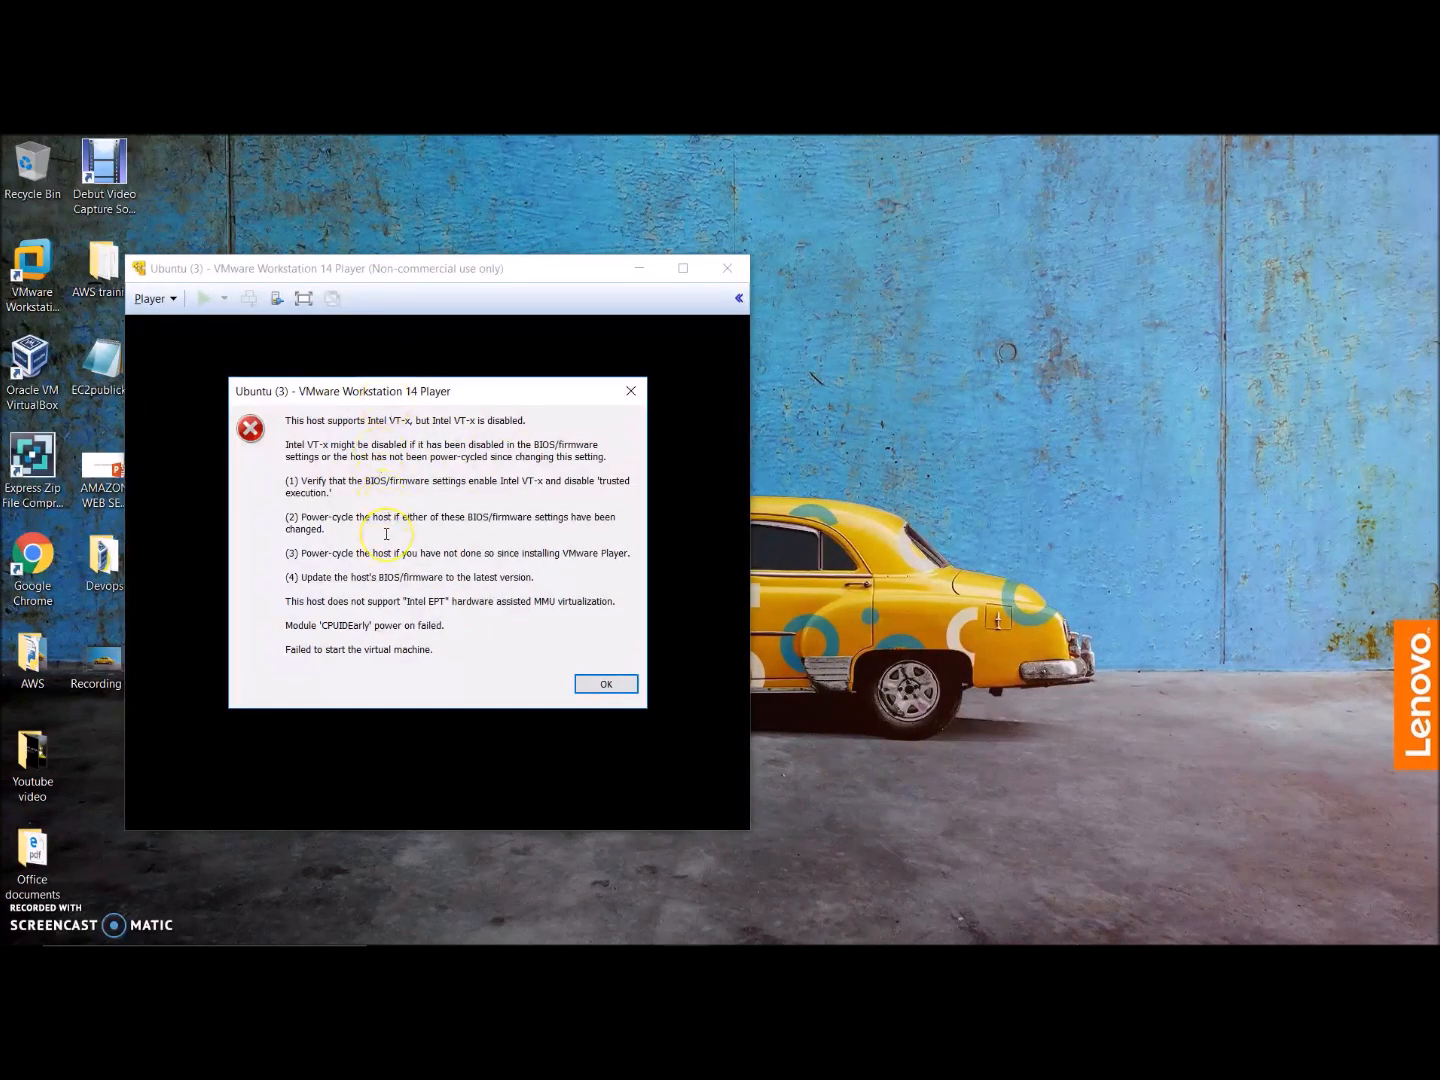
mouse_move(400, 492)
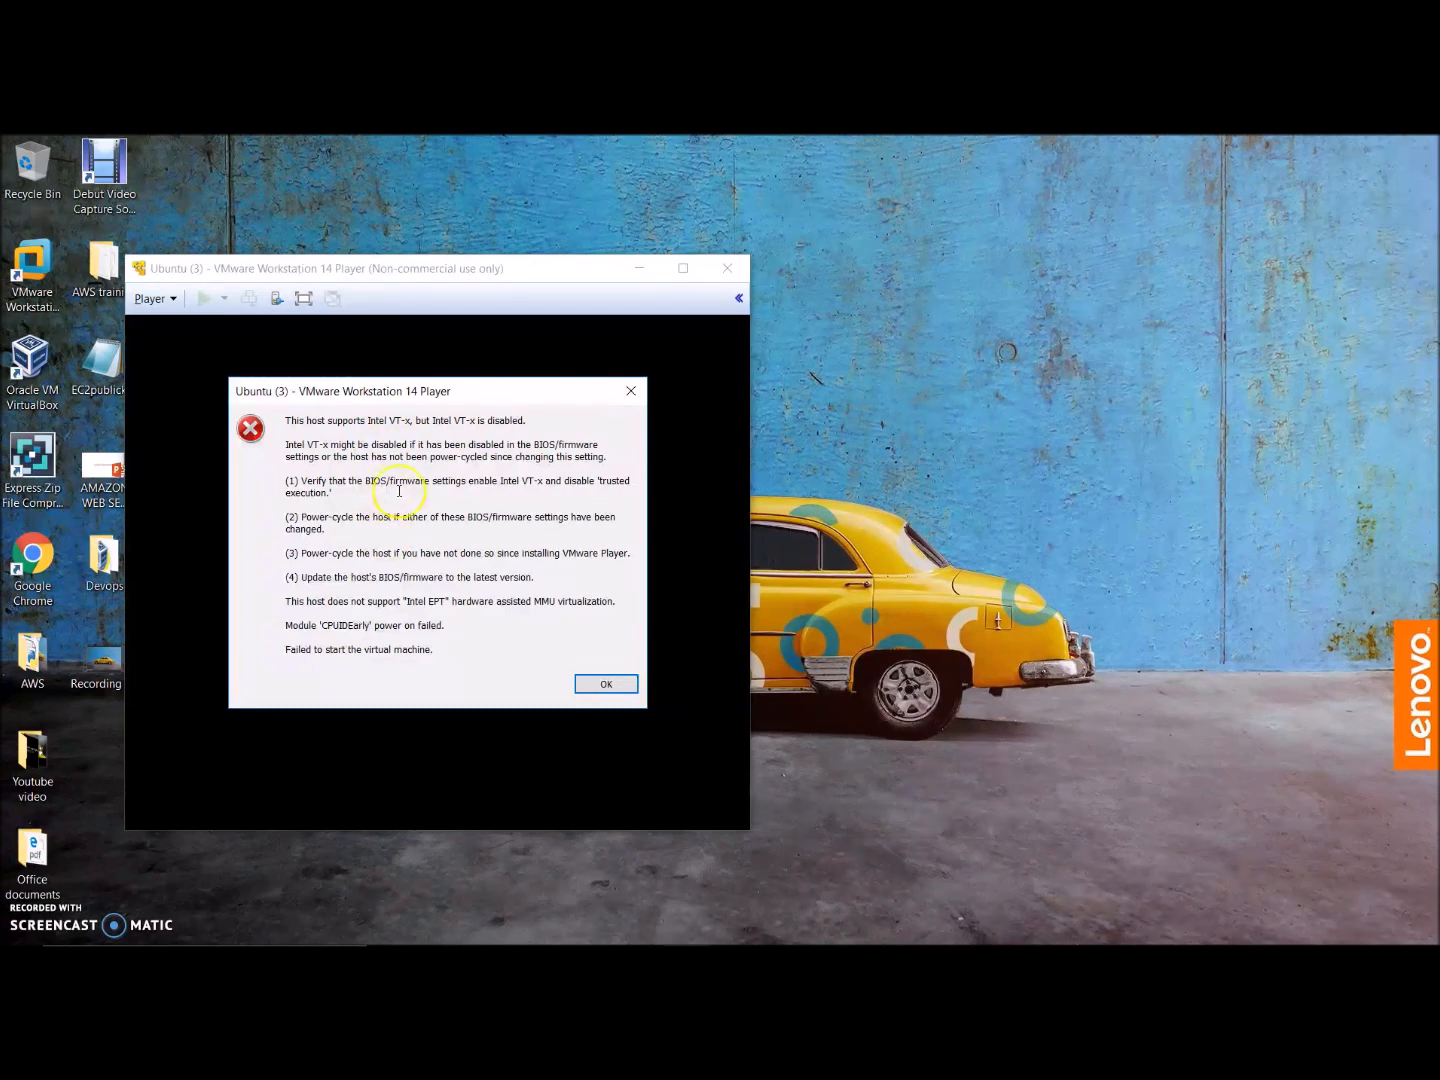
mouse_move(300, 450)
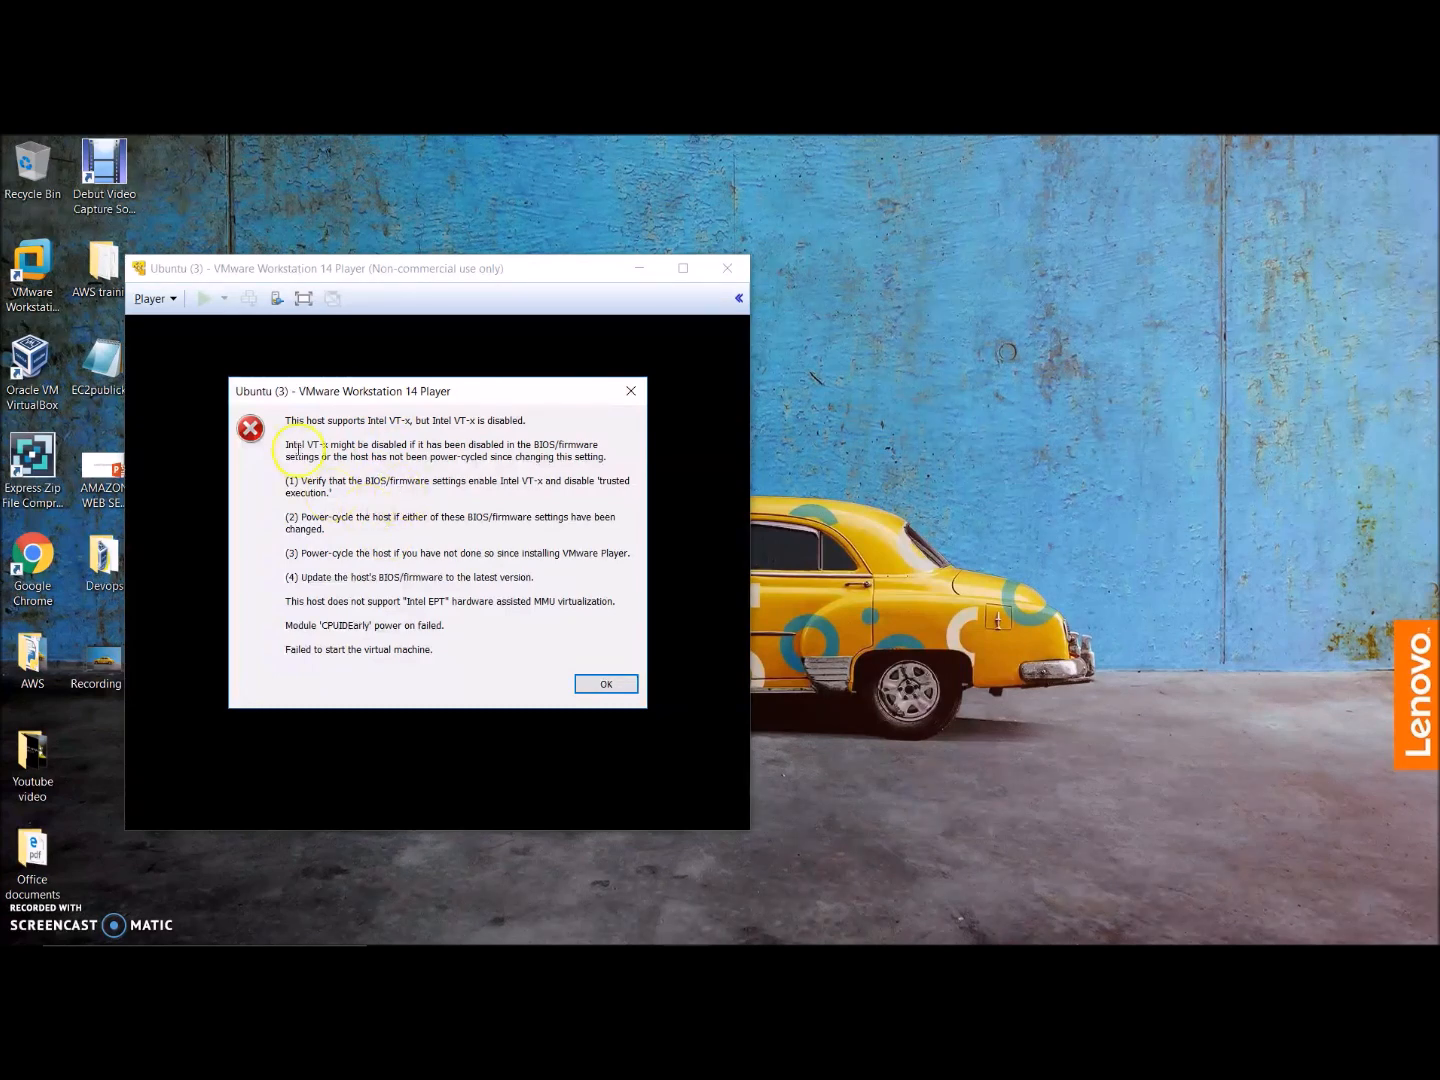
mouse_move(328, 428)
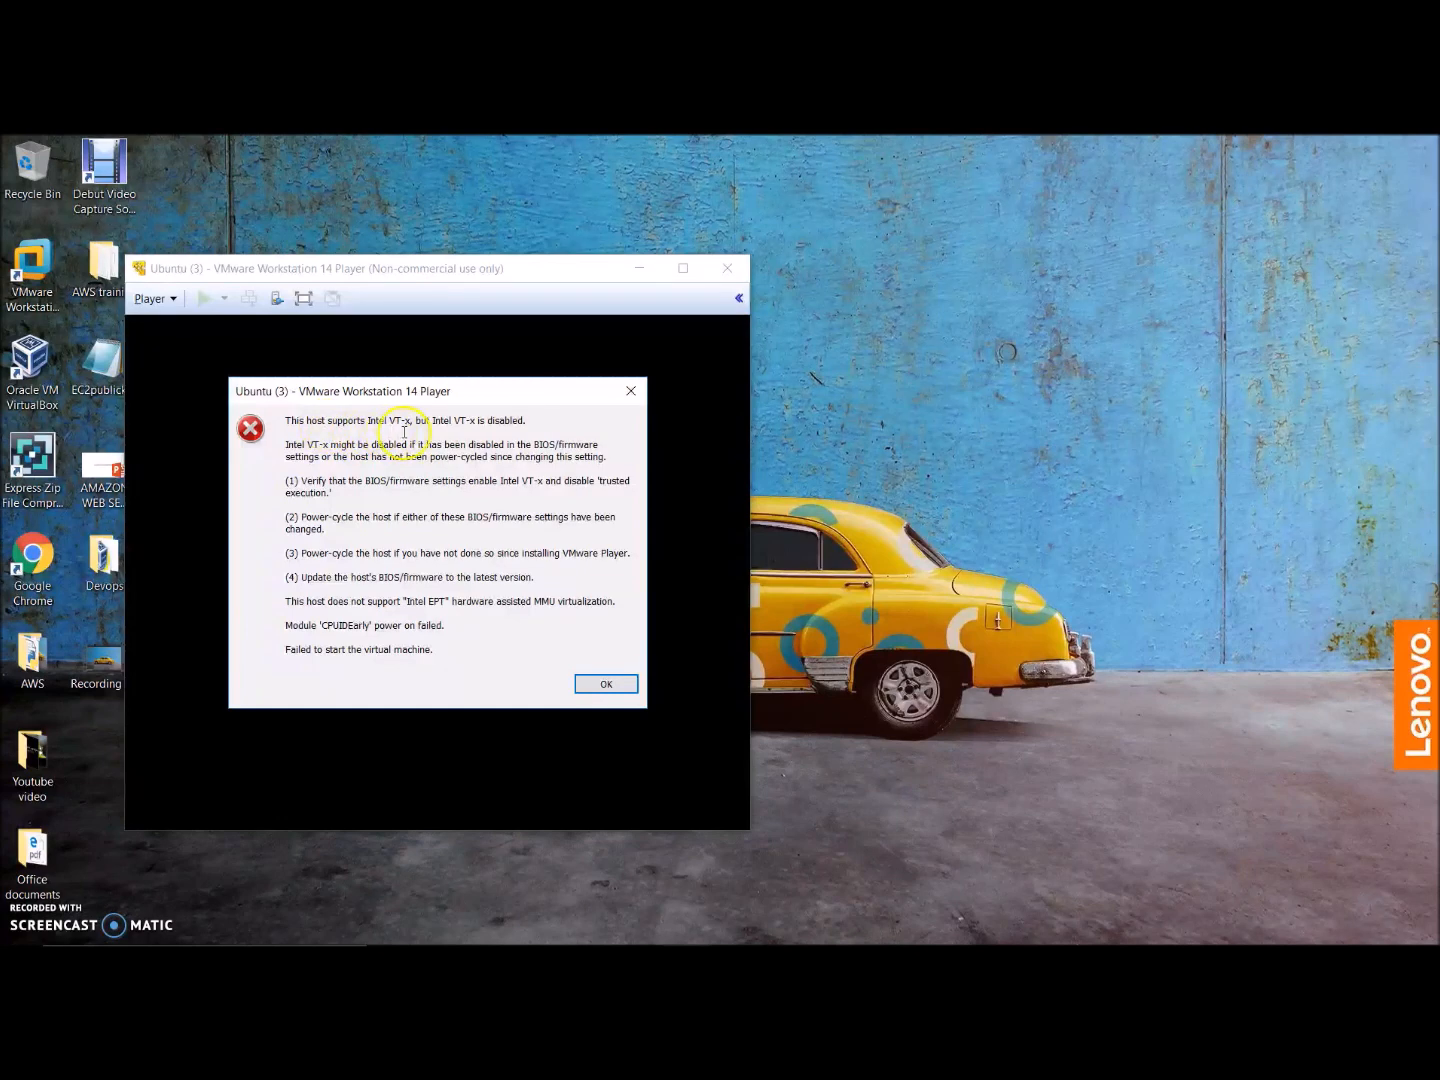
mouse_move(486, 434)
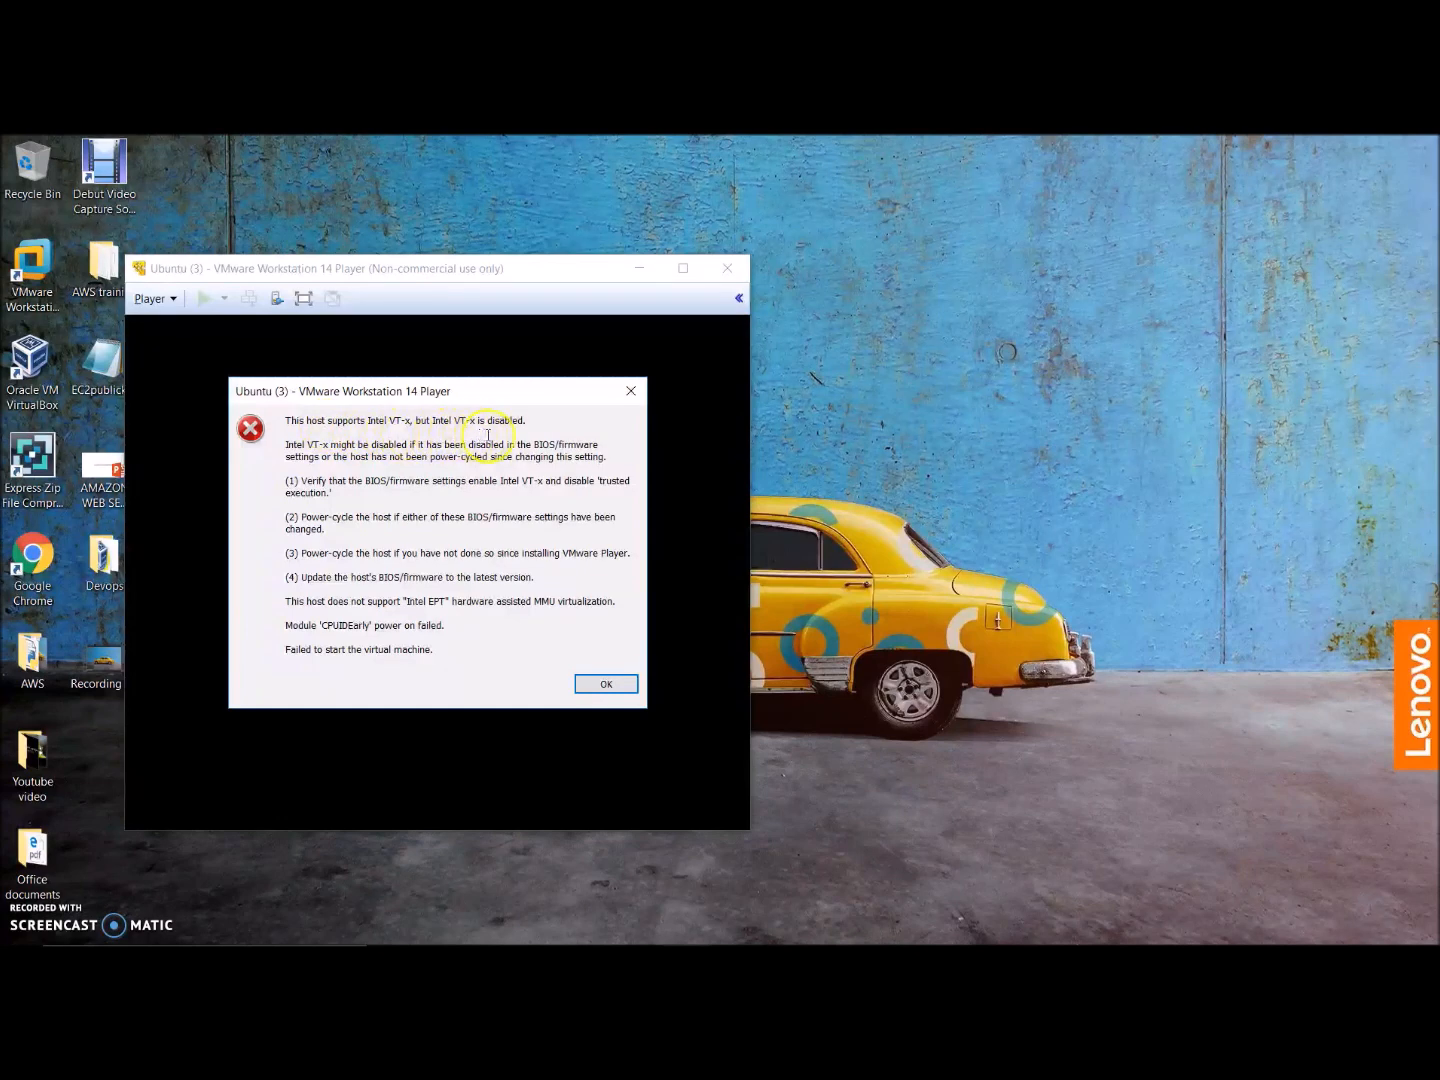
mouse_move(414, 456)
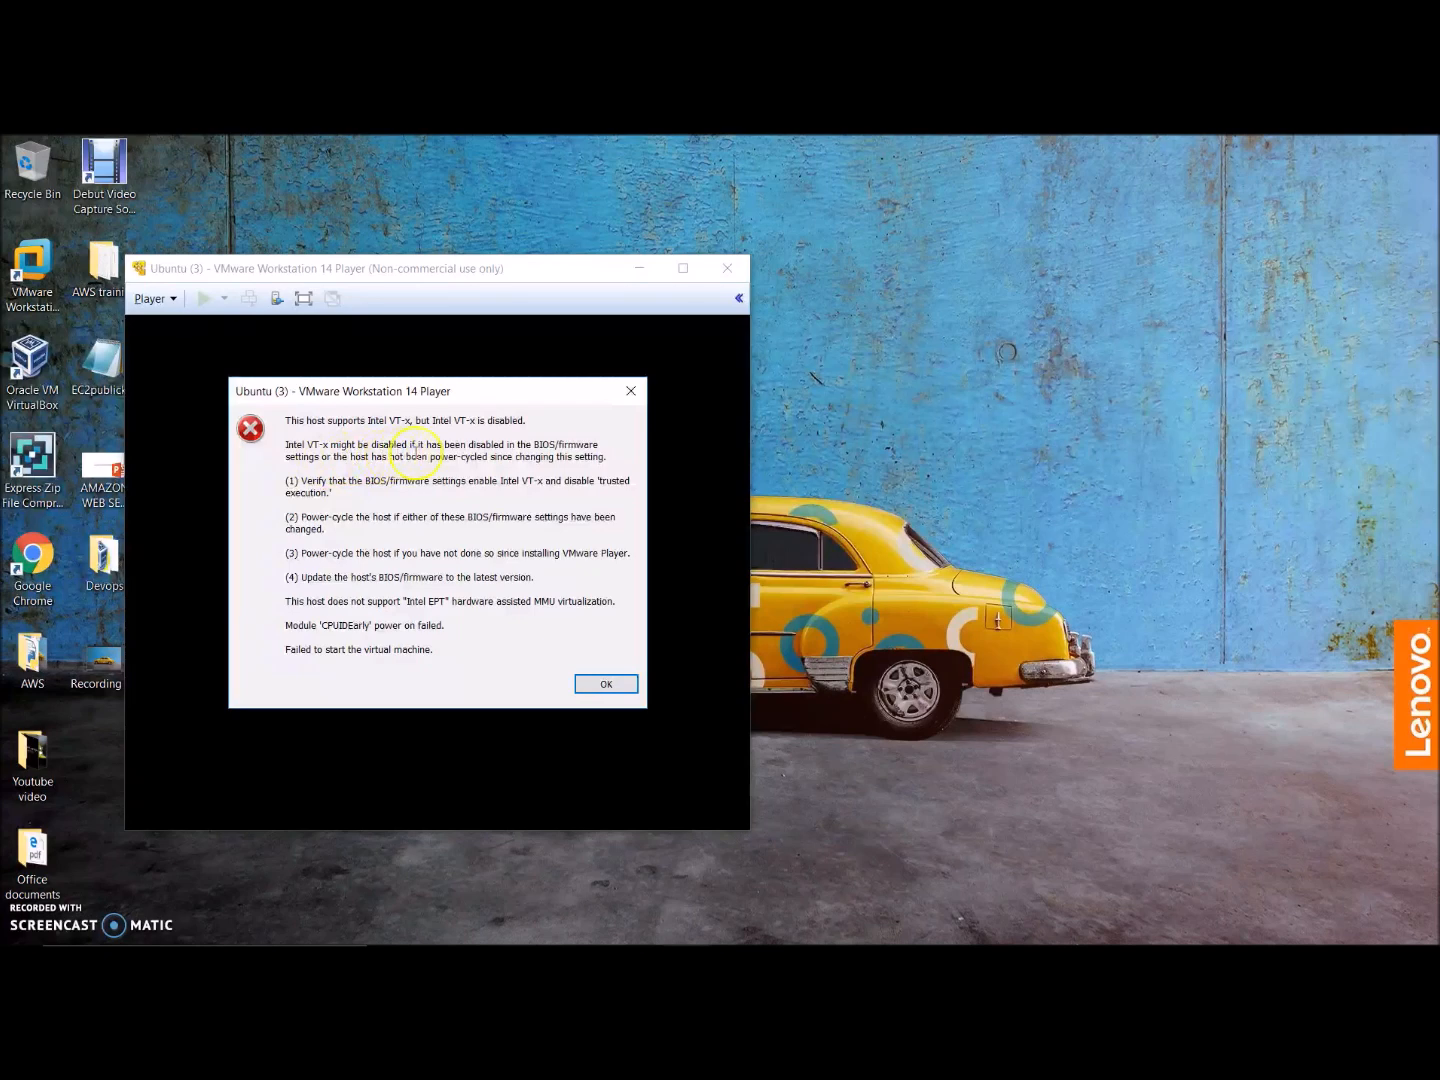
mouse_move(396, 468)
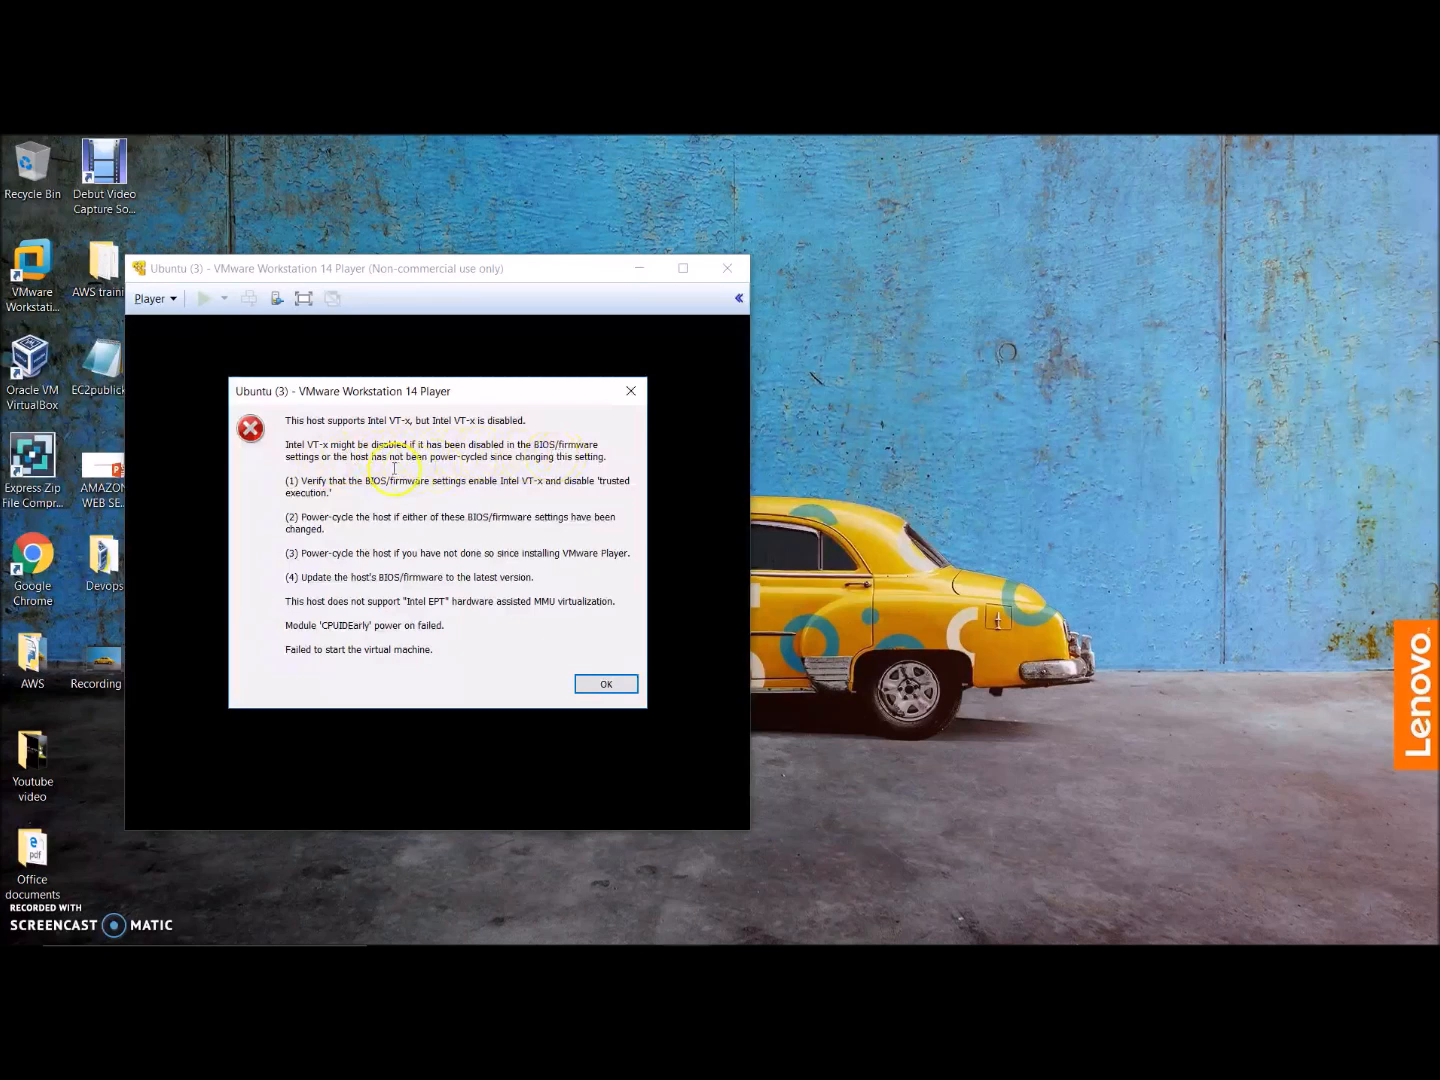
mouse_move(428, 466)
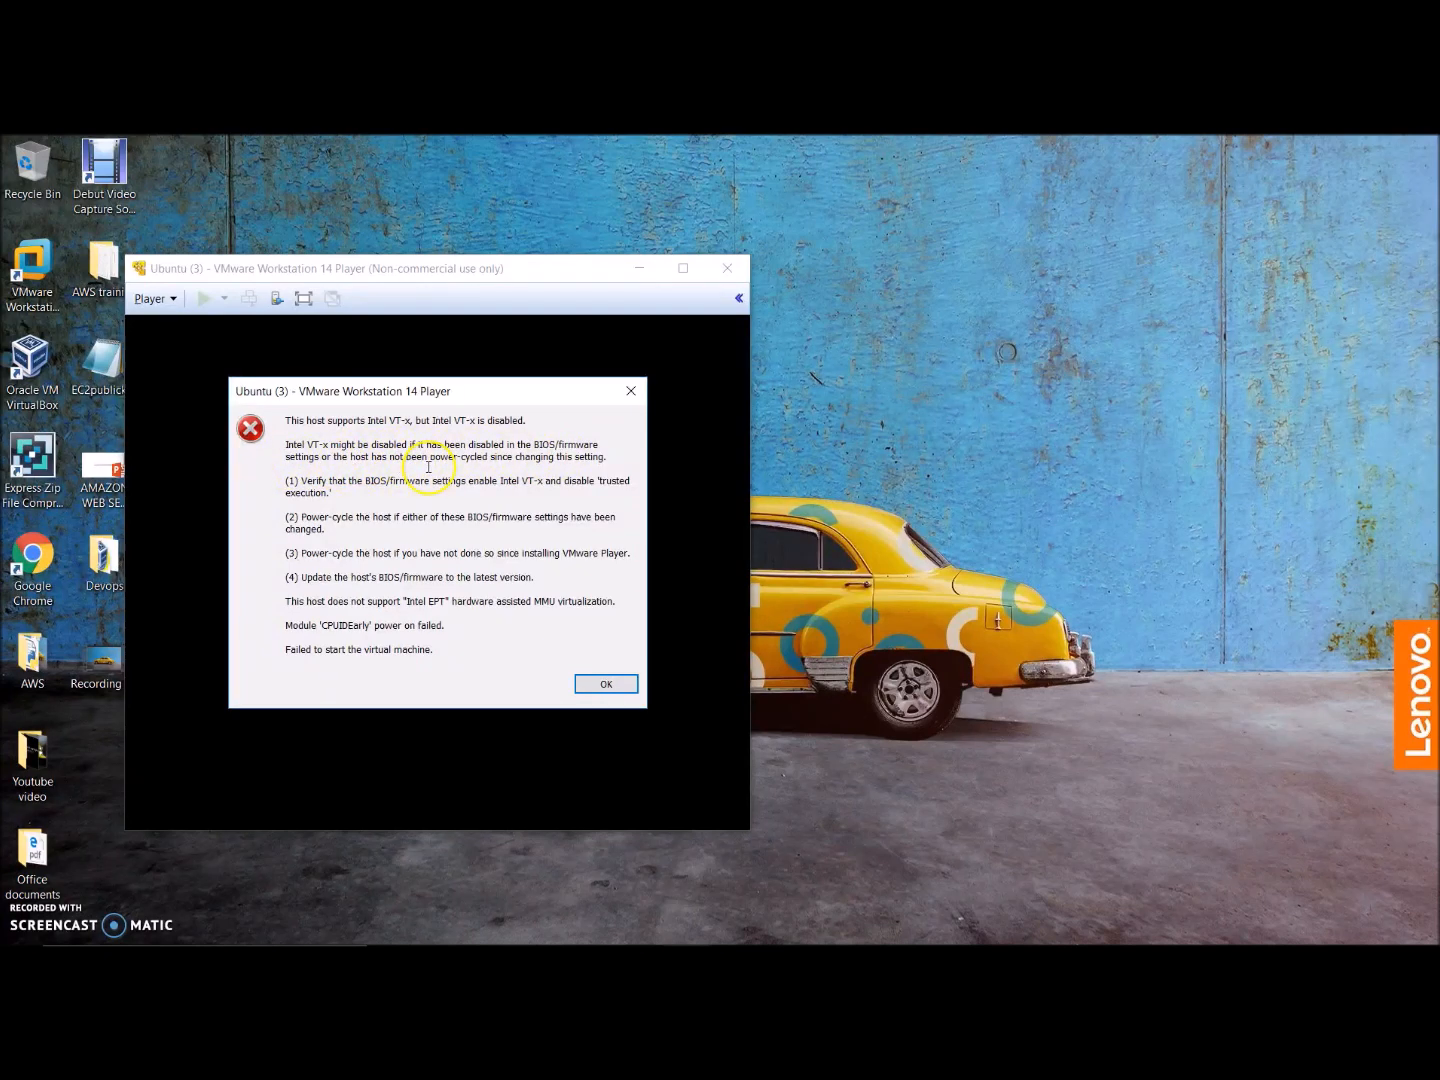
mouse_move(552, 468)
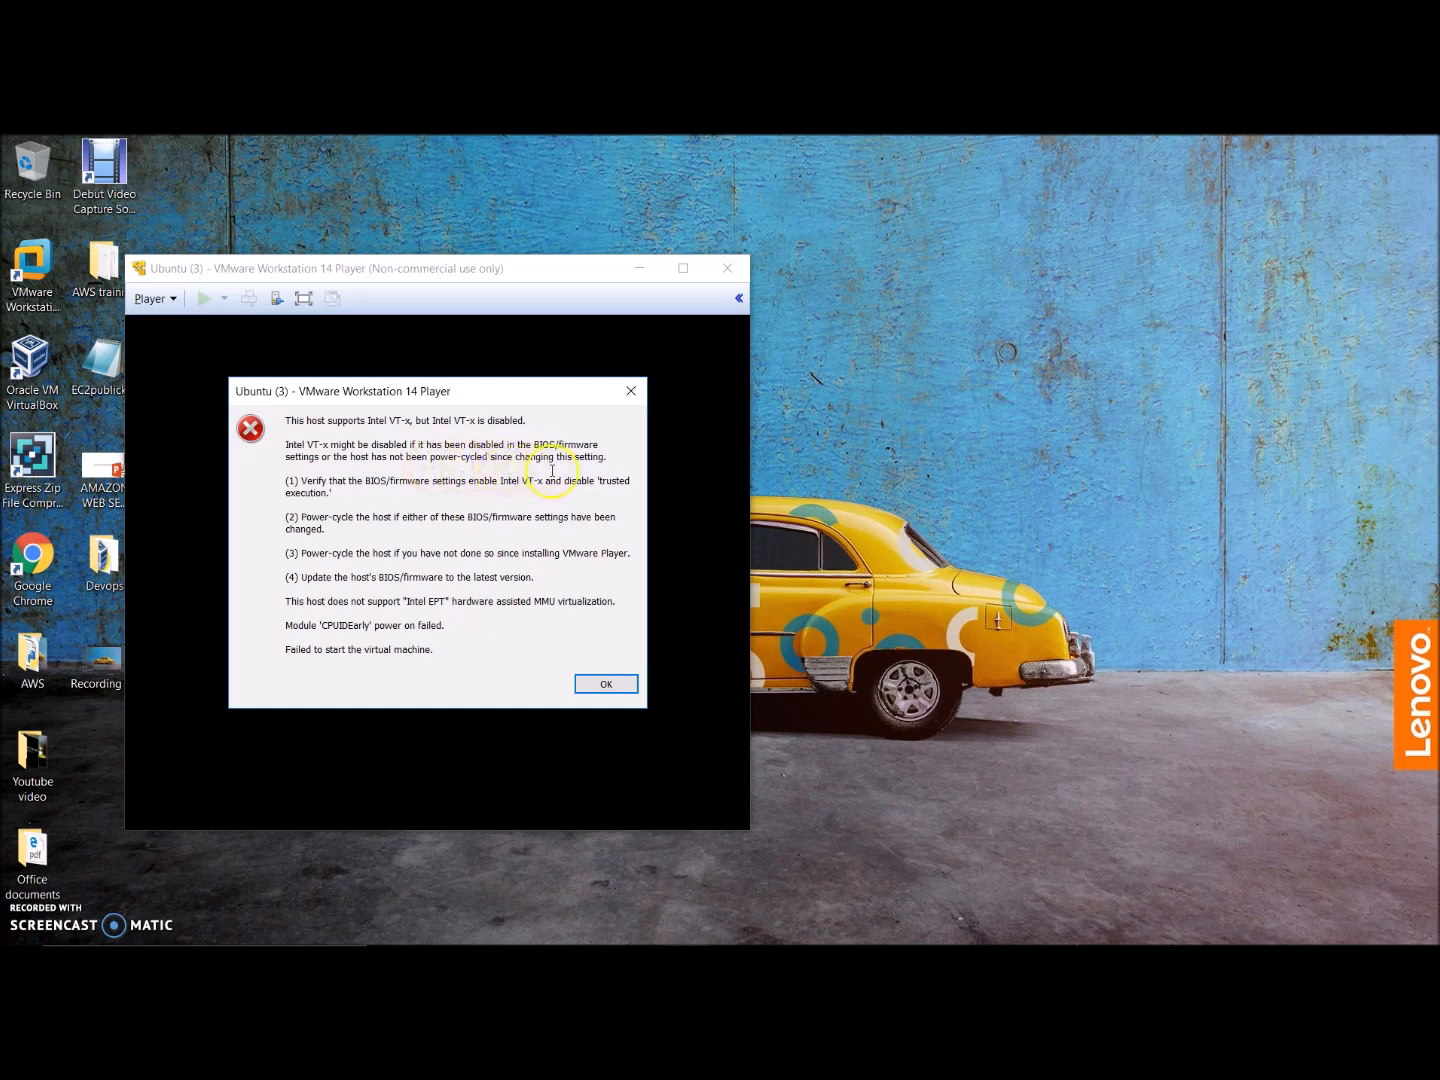
mouse_move(392, 494)
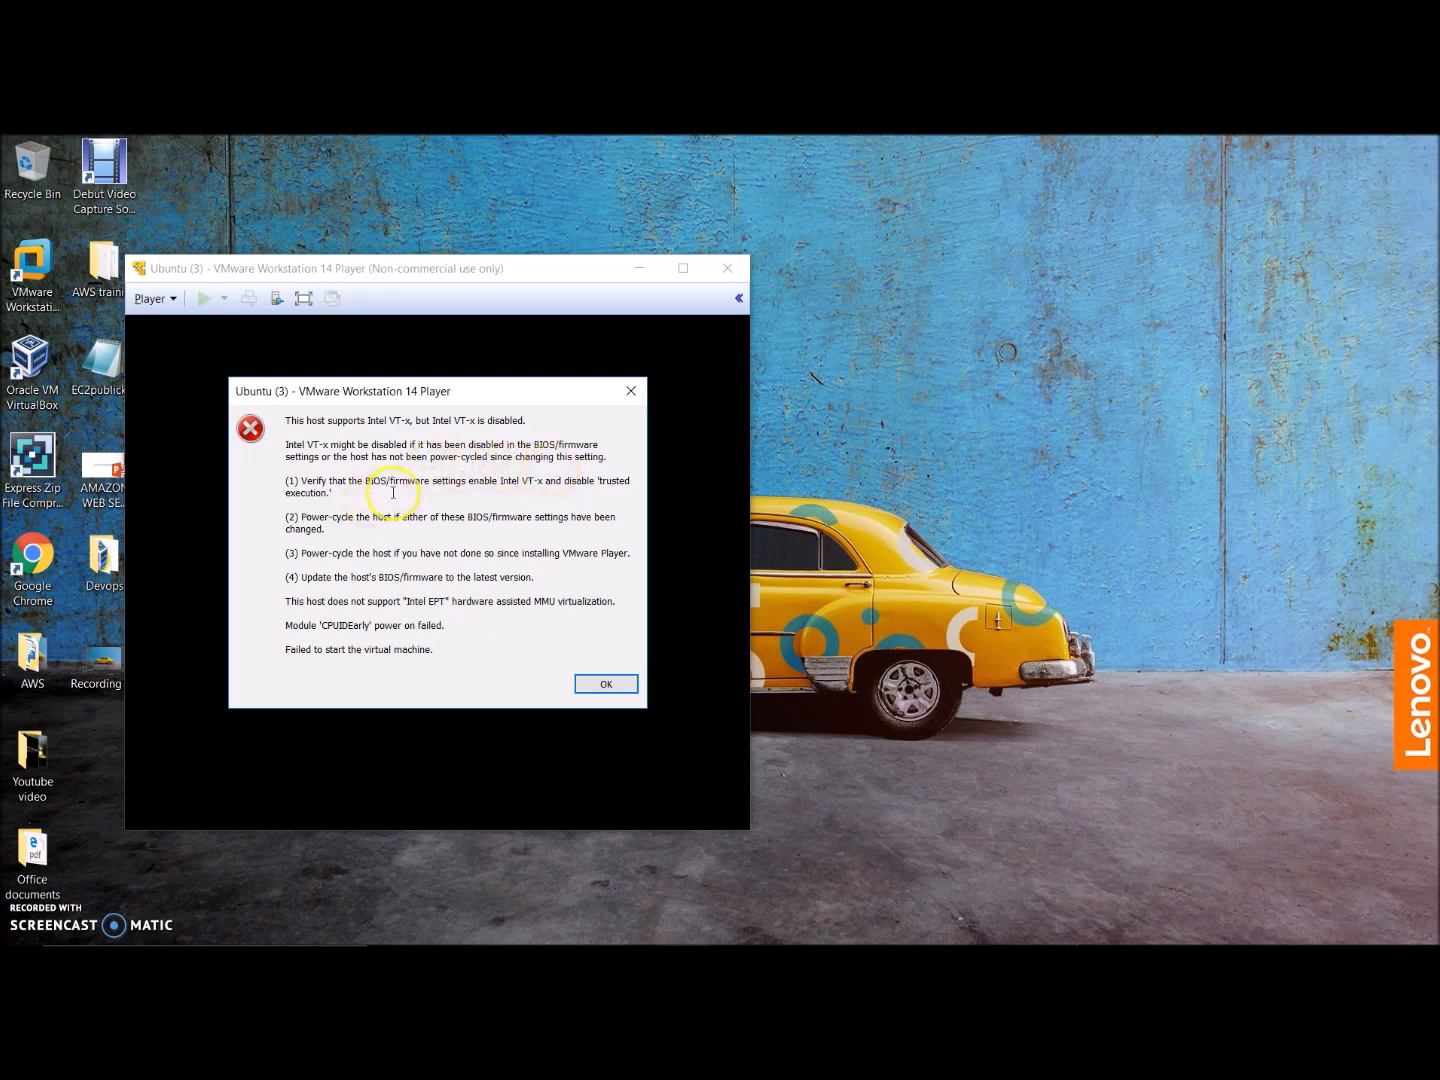
mouse_move(548, 450)
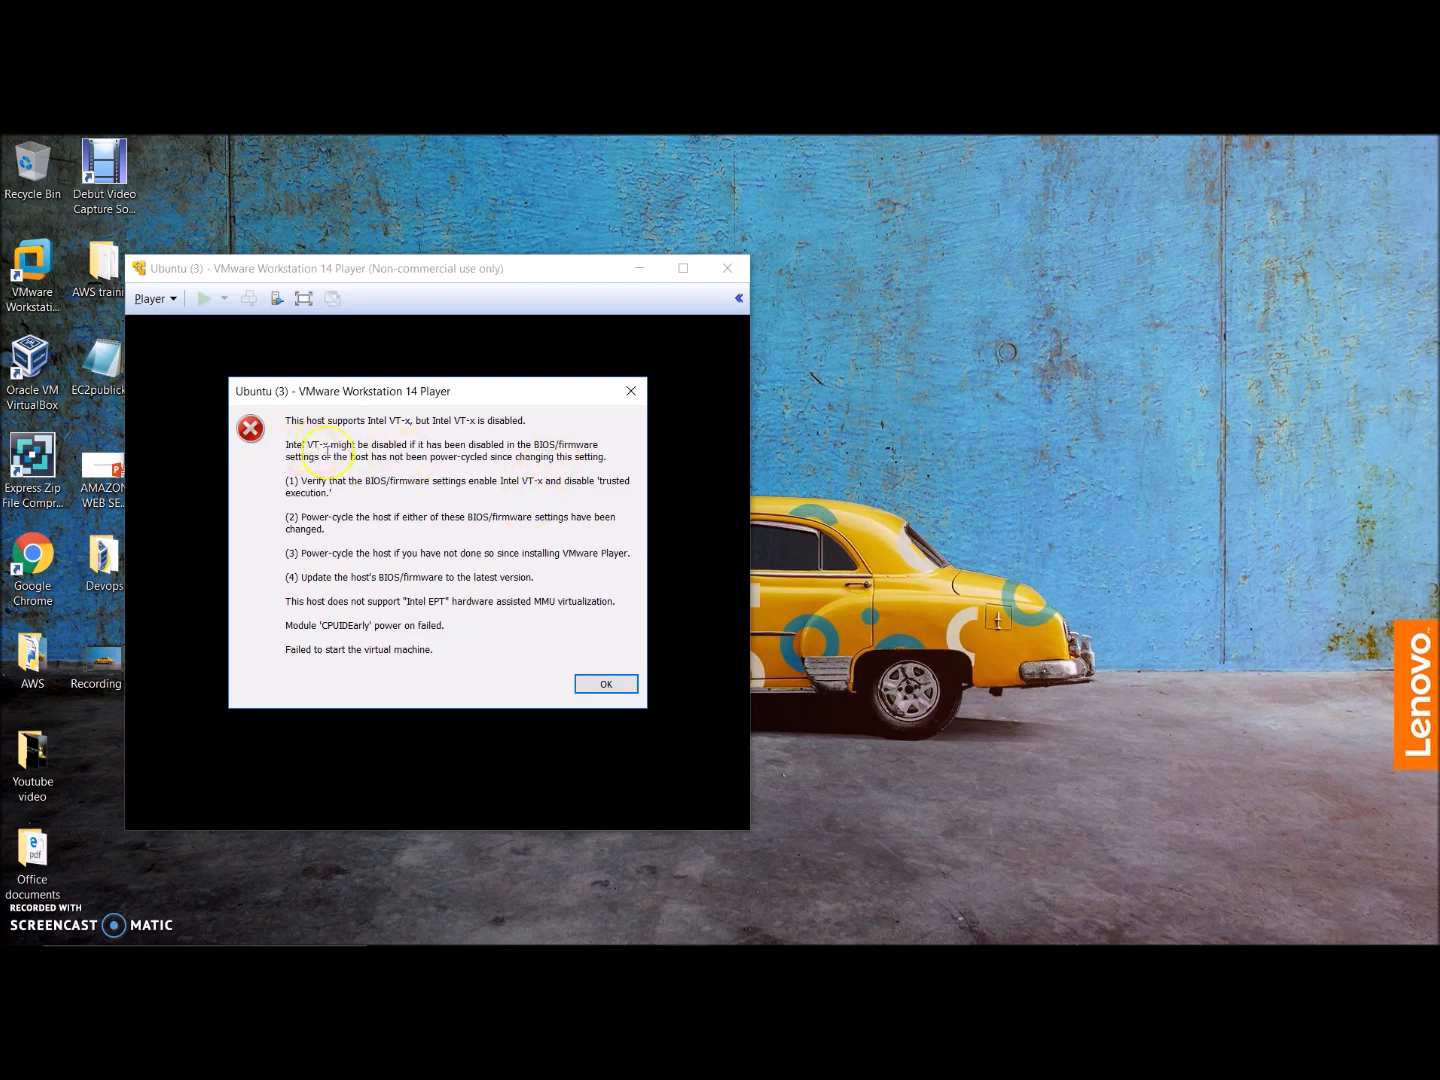
mouse_move(408, 472)
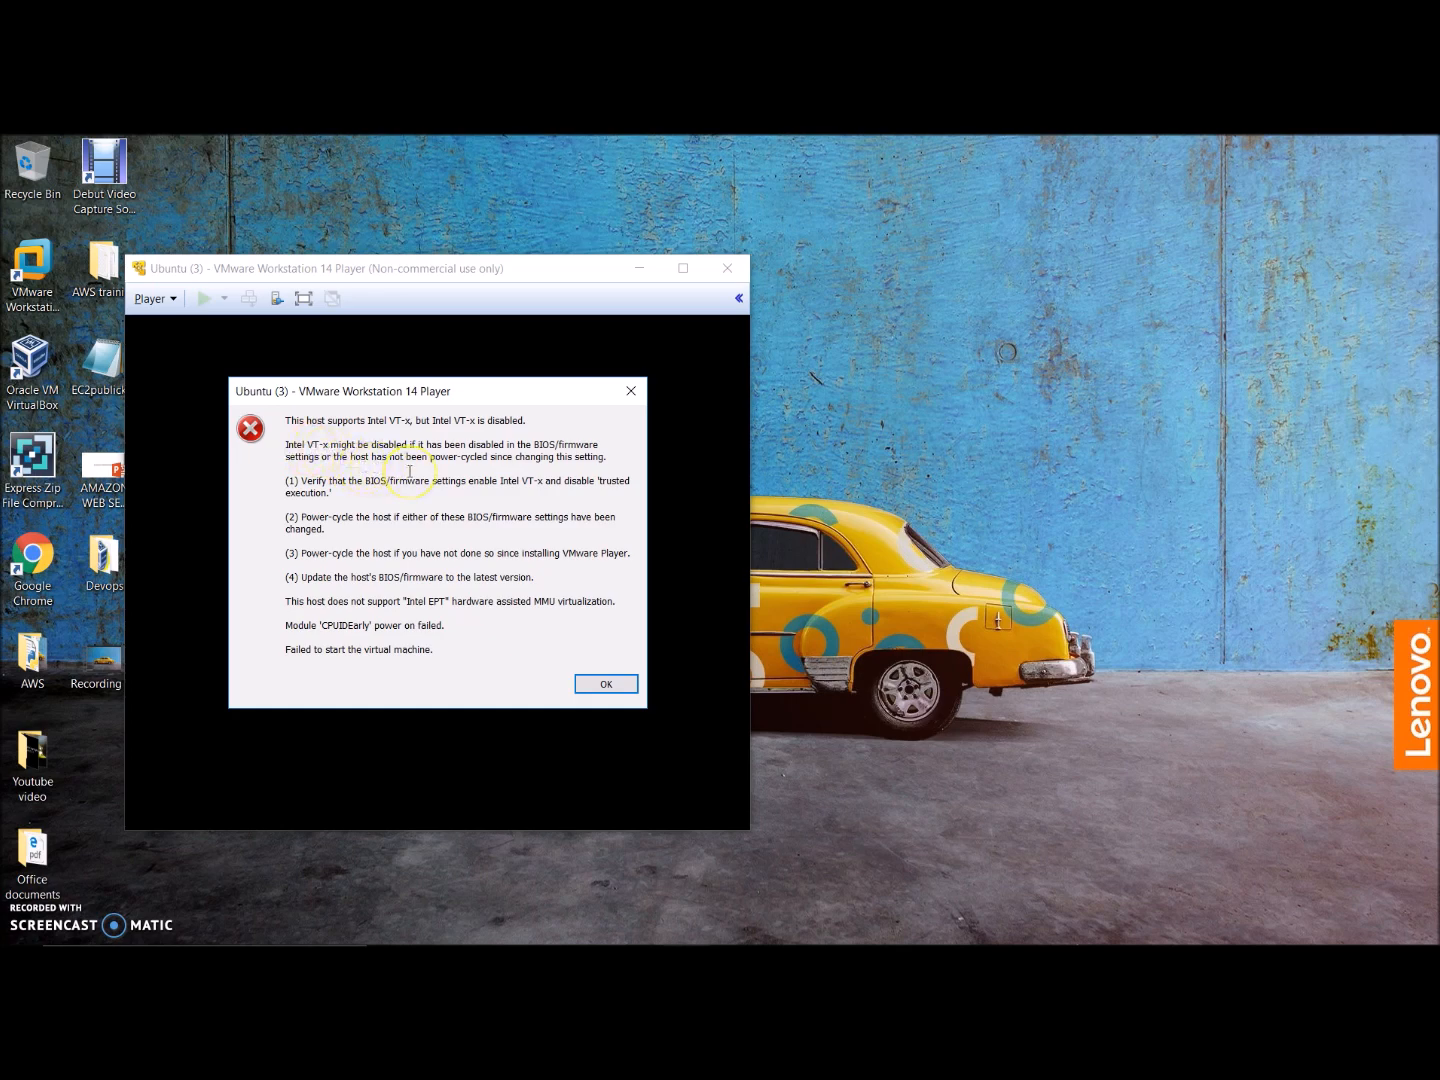